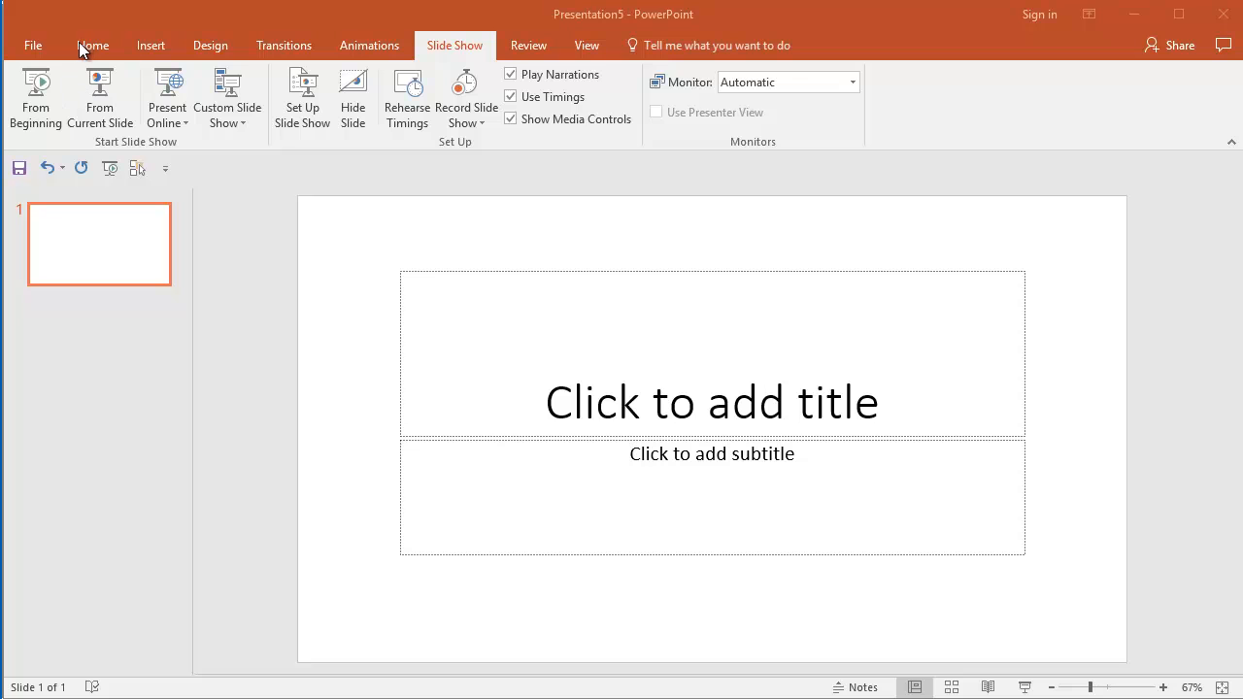
Start a new Photo Album from the Insert commands.
{"action": "left_click", "coordinate": [94, 45]}
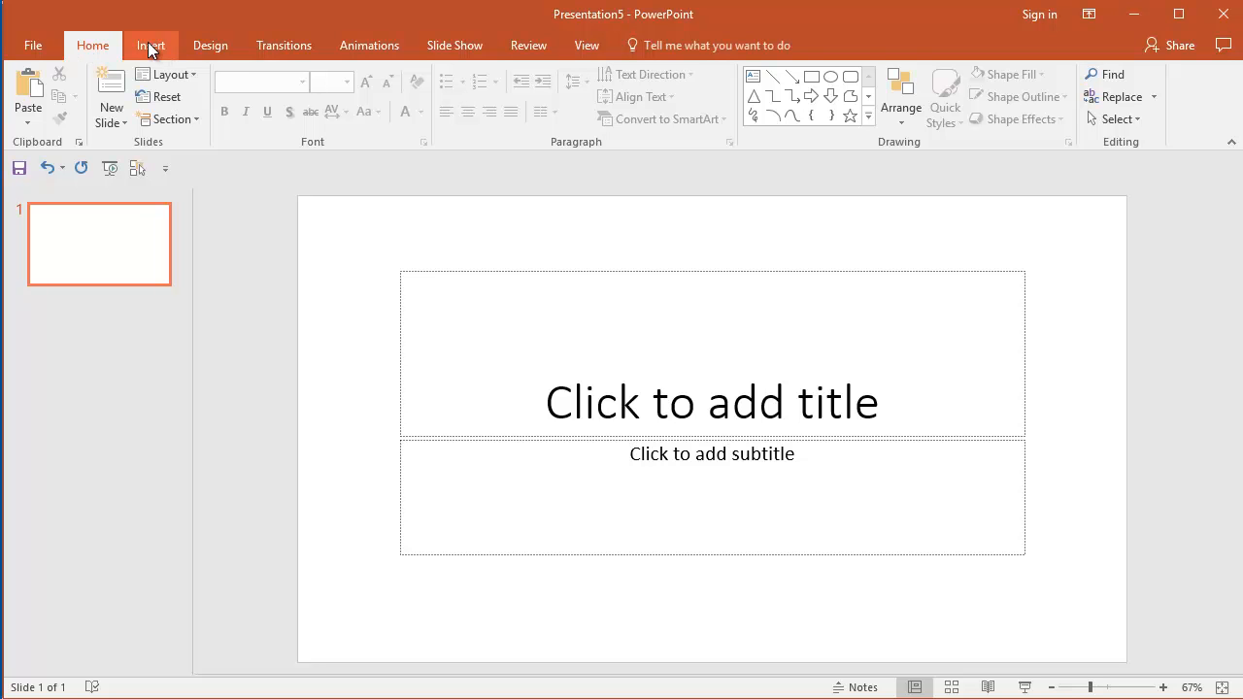
{"action": "left_click", "coordinate": [151, 45]}
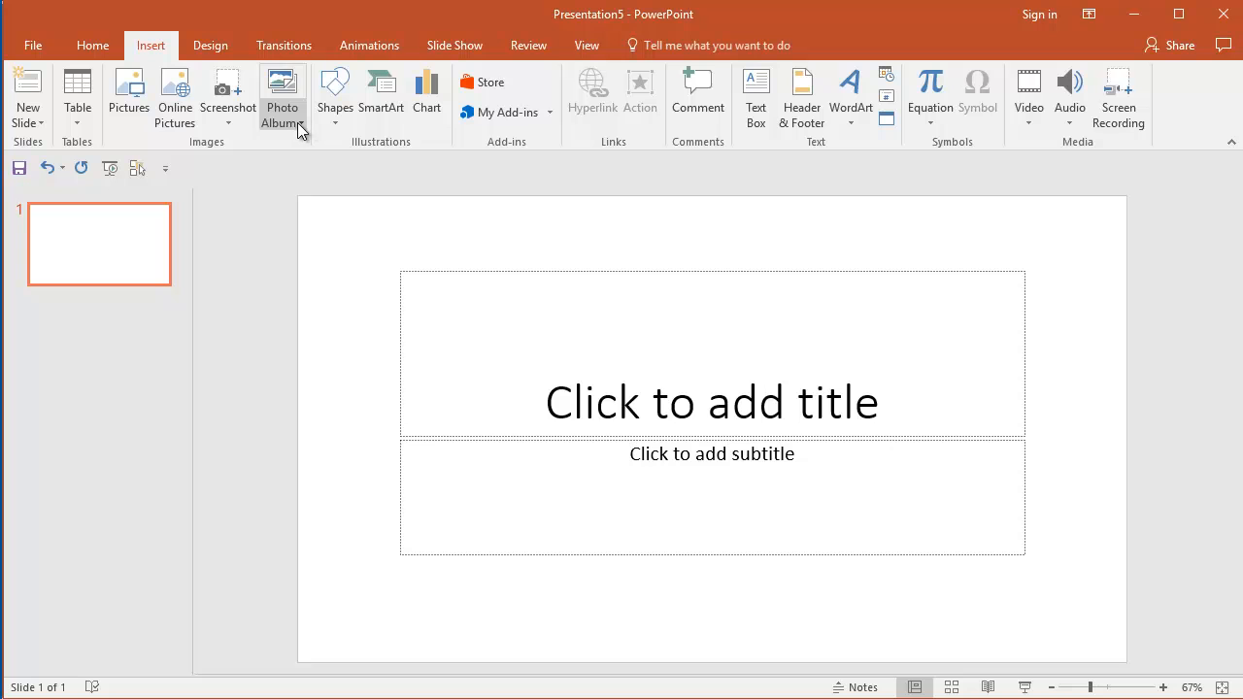
{"action": "left_click", "coordinate": [282, 97]}
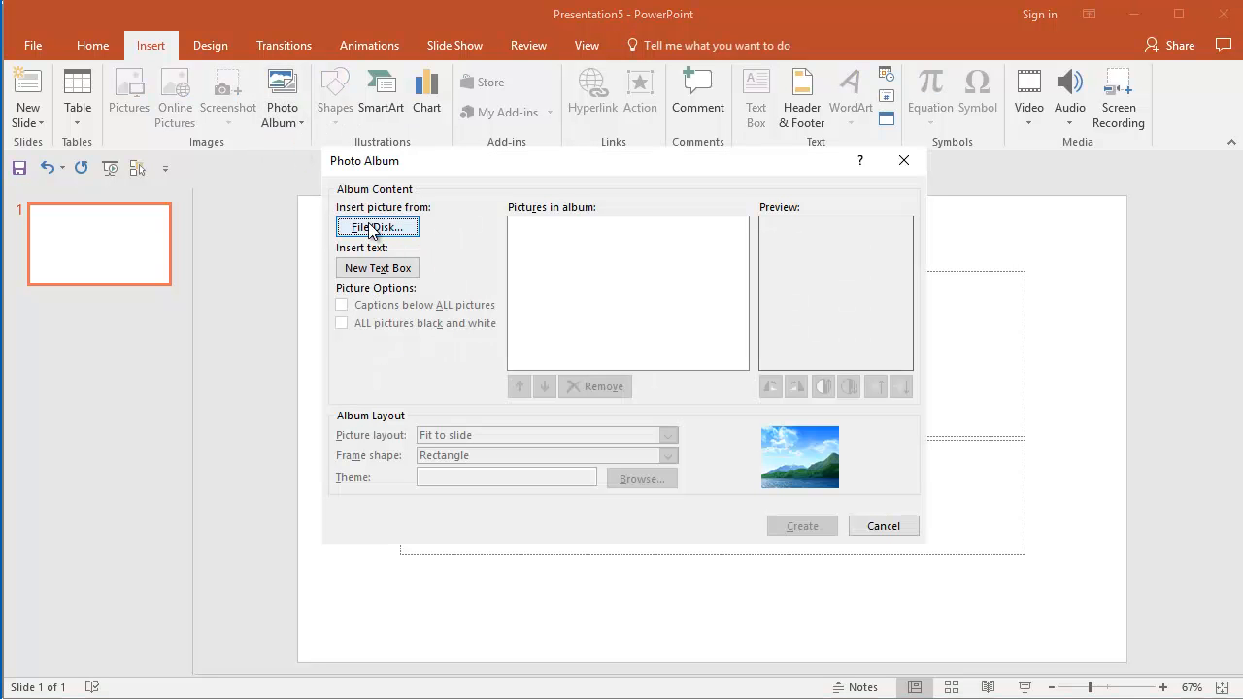
Create the album from IMG_3836, IMG_5426ps, IMG_5432ps and IMG_5575ps chosen from disk.
{"action": "left_click", "coordinate": [377, 226]}
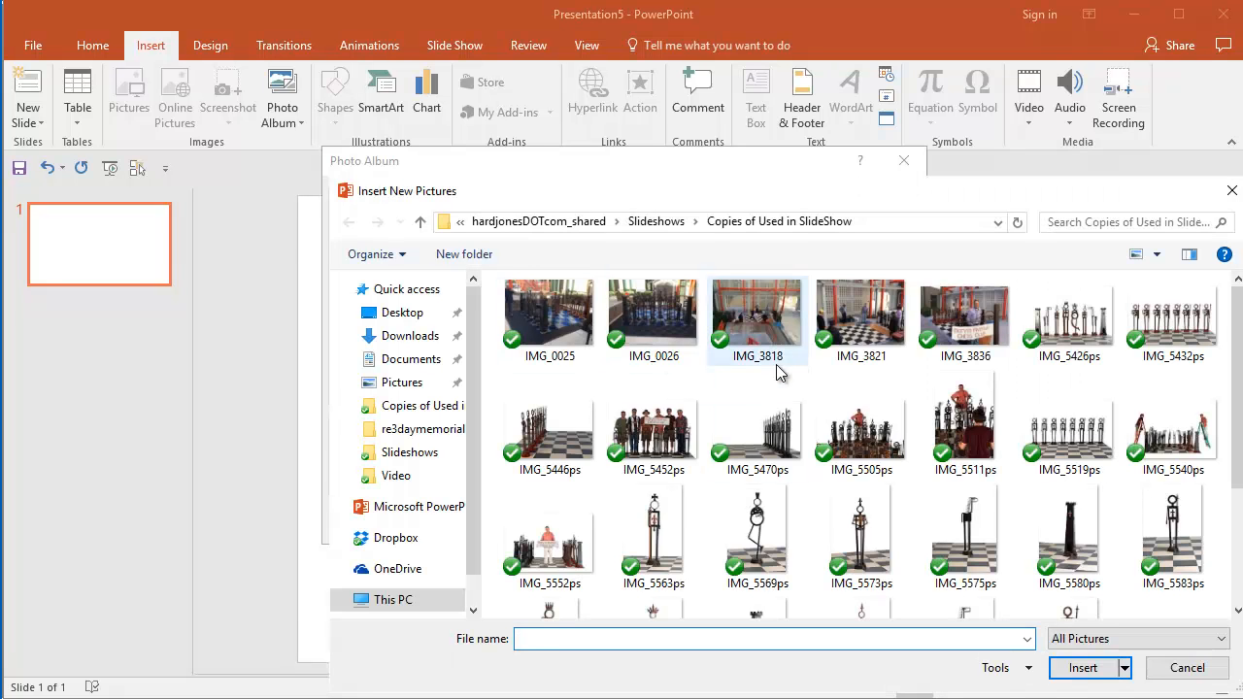
{"action": "left_click", "coordinate": [964, 314]}
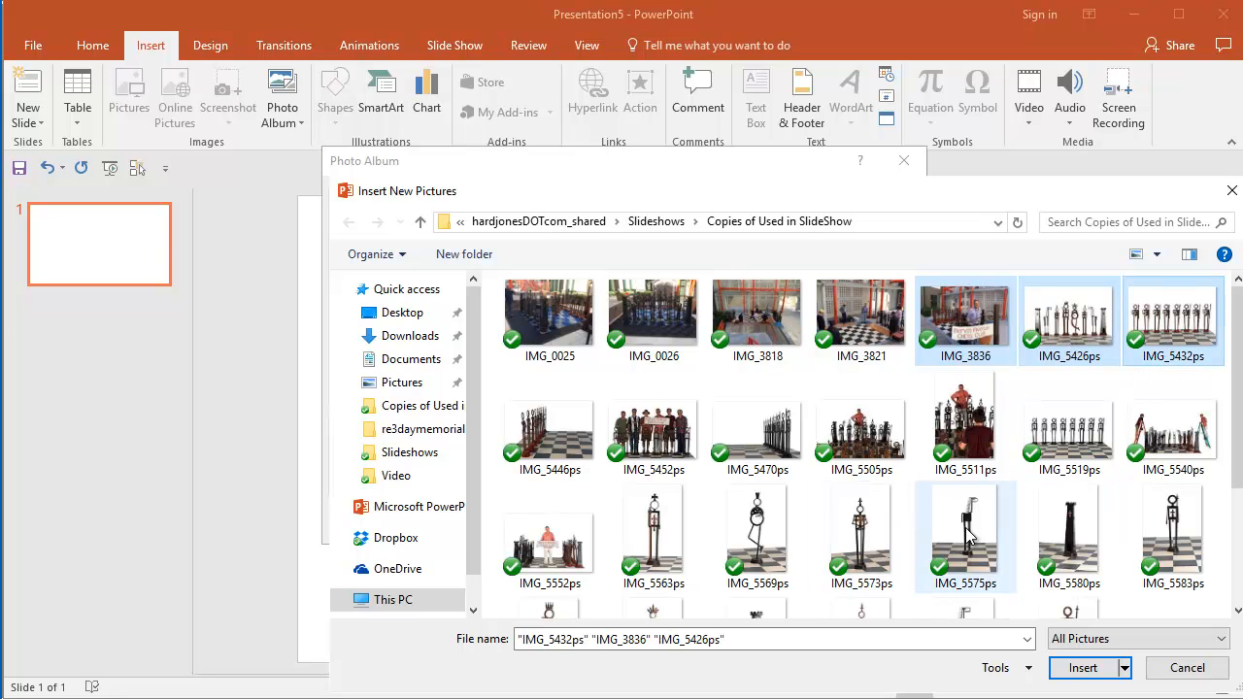
{"action": "left_click", "coordinate": [963, 536]}
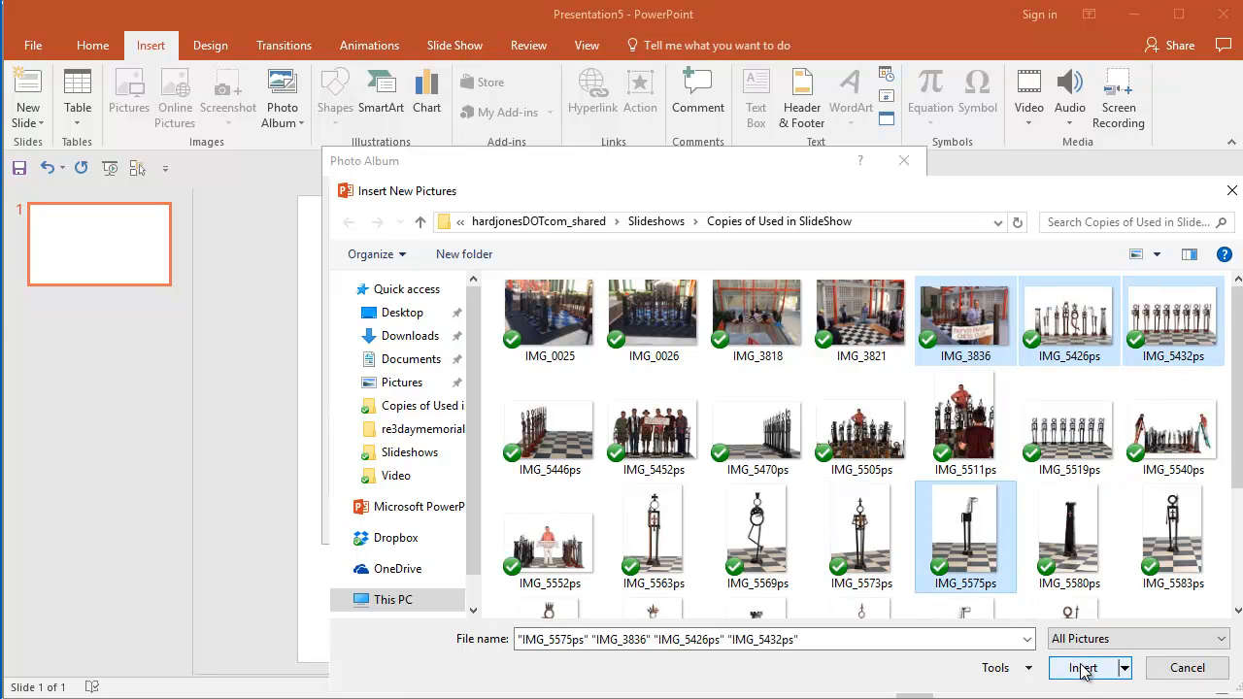
{"action": "left_click", "coordinate": [1084, 668]}
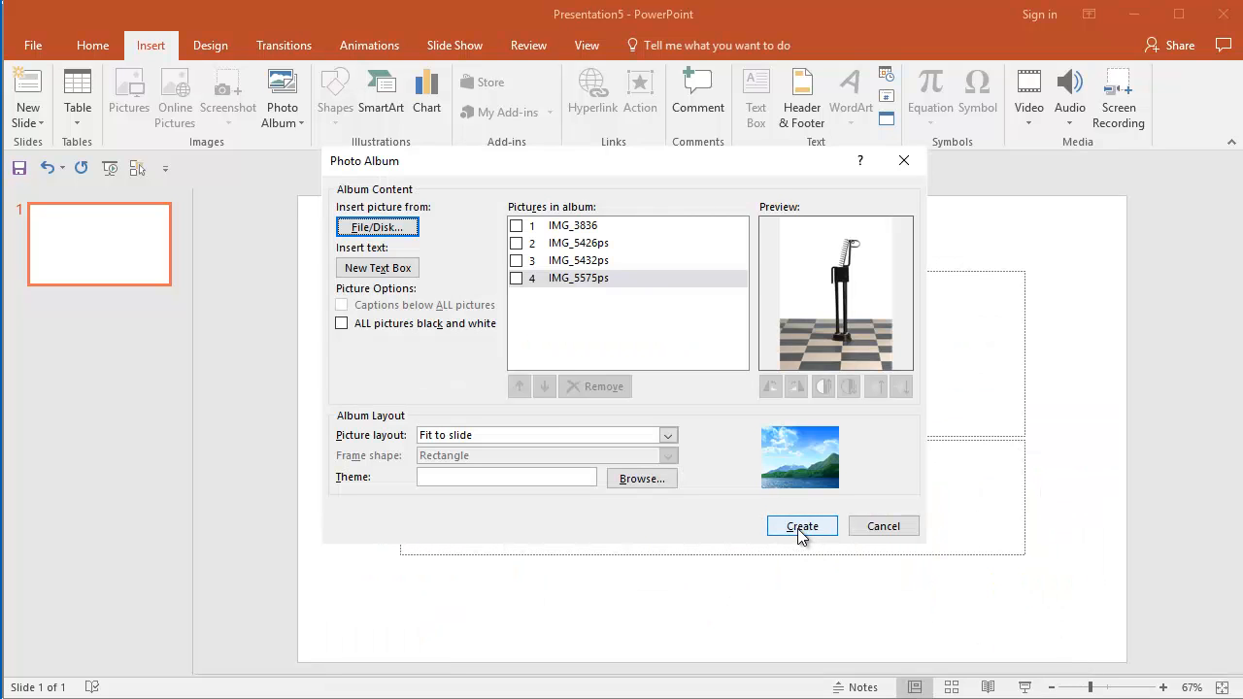
{"action": "left_click", "coordinate": [800, 524]}
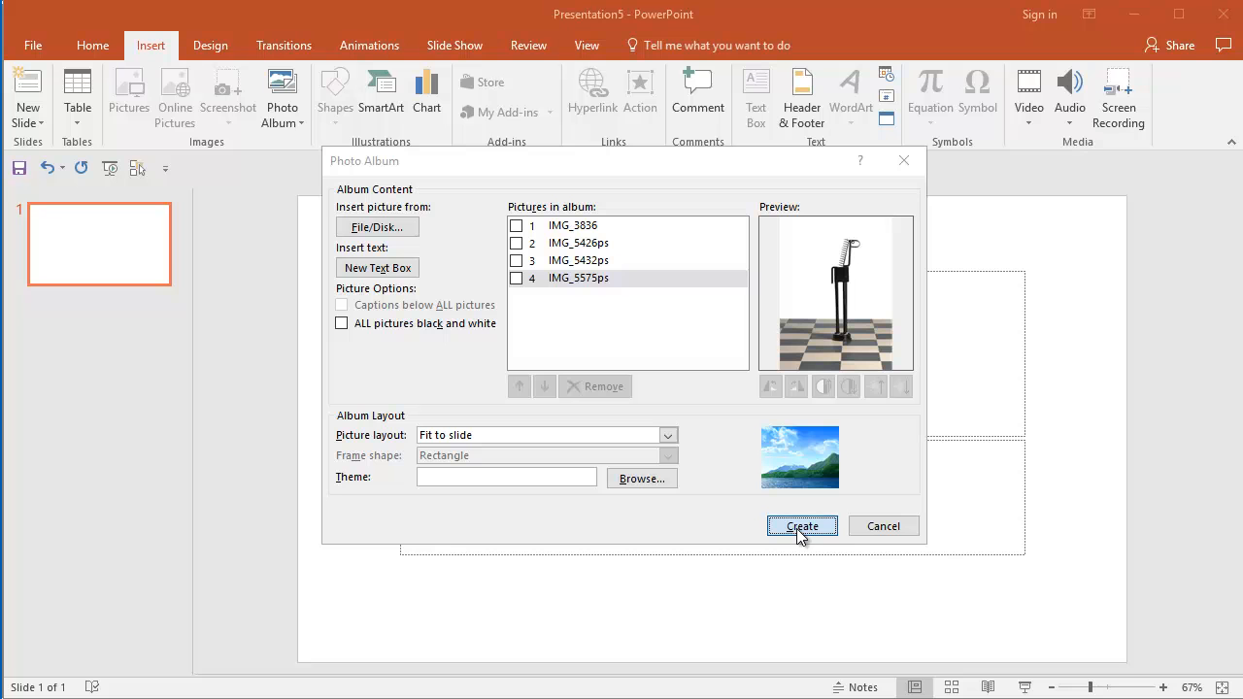
{"action": "left_click", "coordinate": [800, 524]}
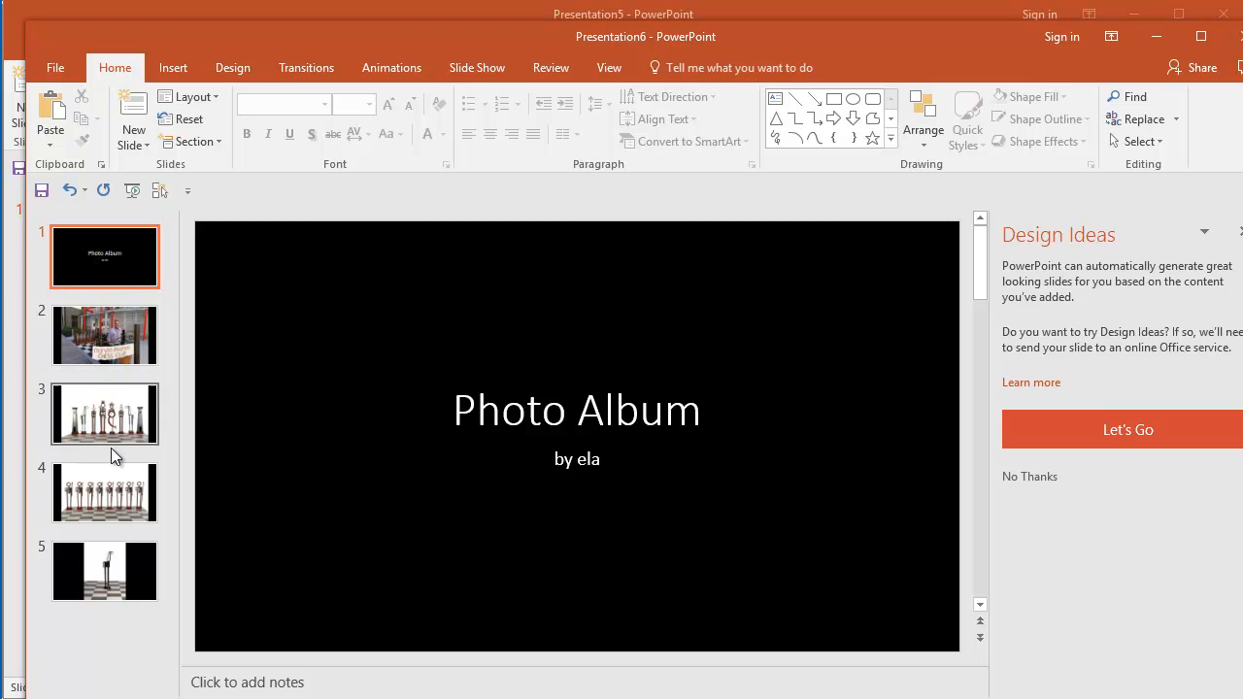
{"action": "mouse_move", "coordinate": [107, 573]}
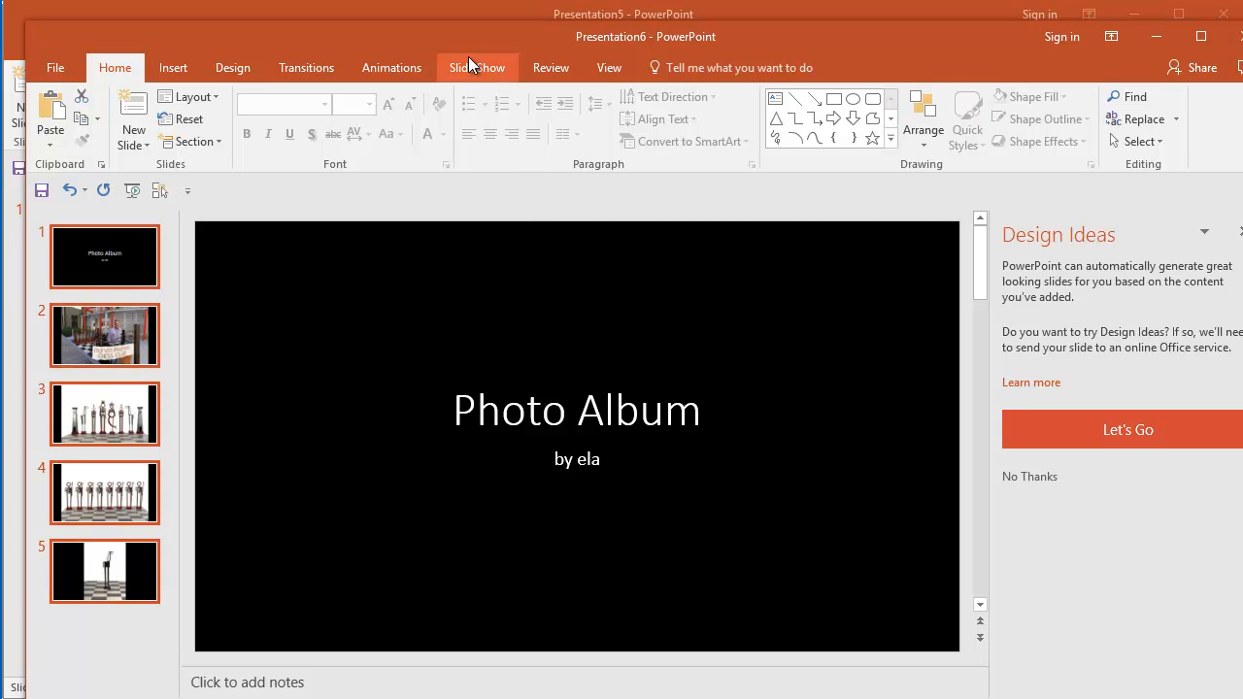
Apply a Random transition to all slides with automatic advance after an increased delay.
{"action": "left_click", "coordinate": [307, 66]}
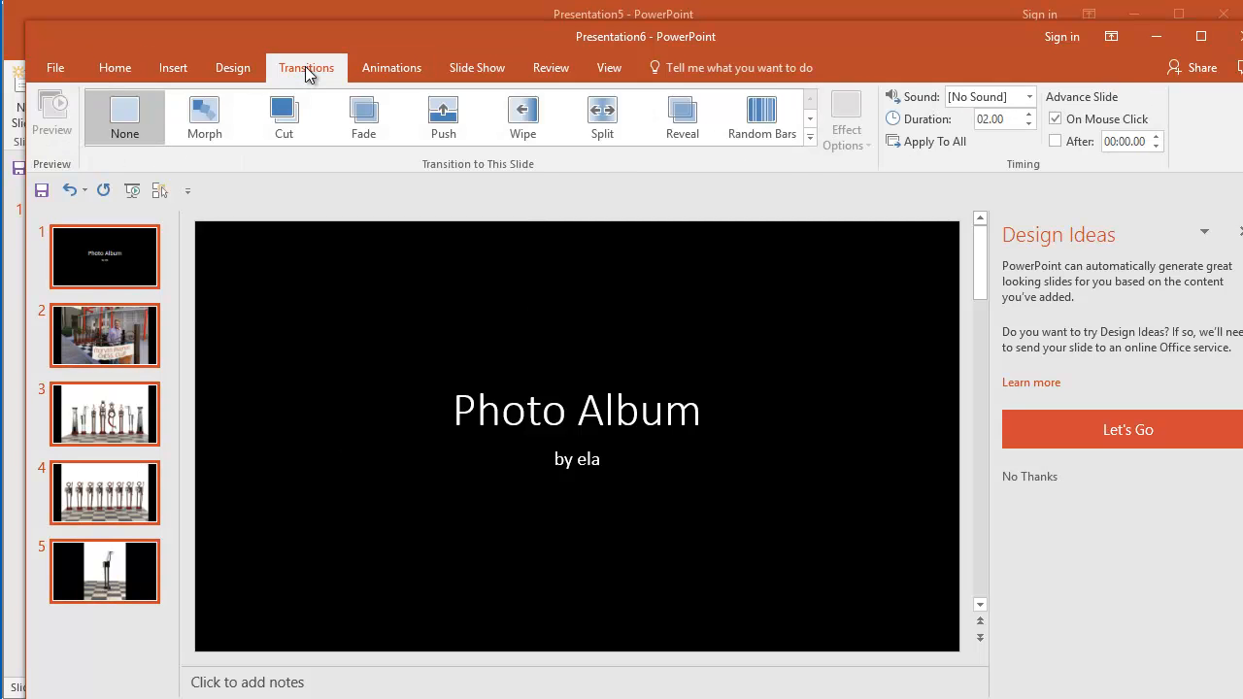
{"action": "left_click", "coordinate": [810, 136]}
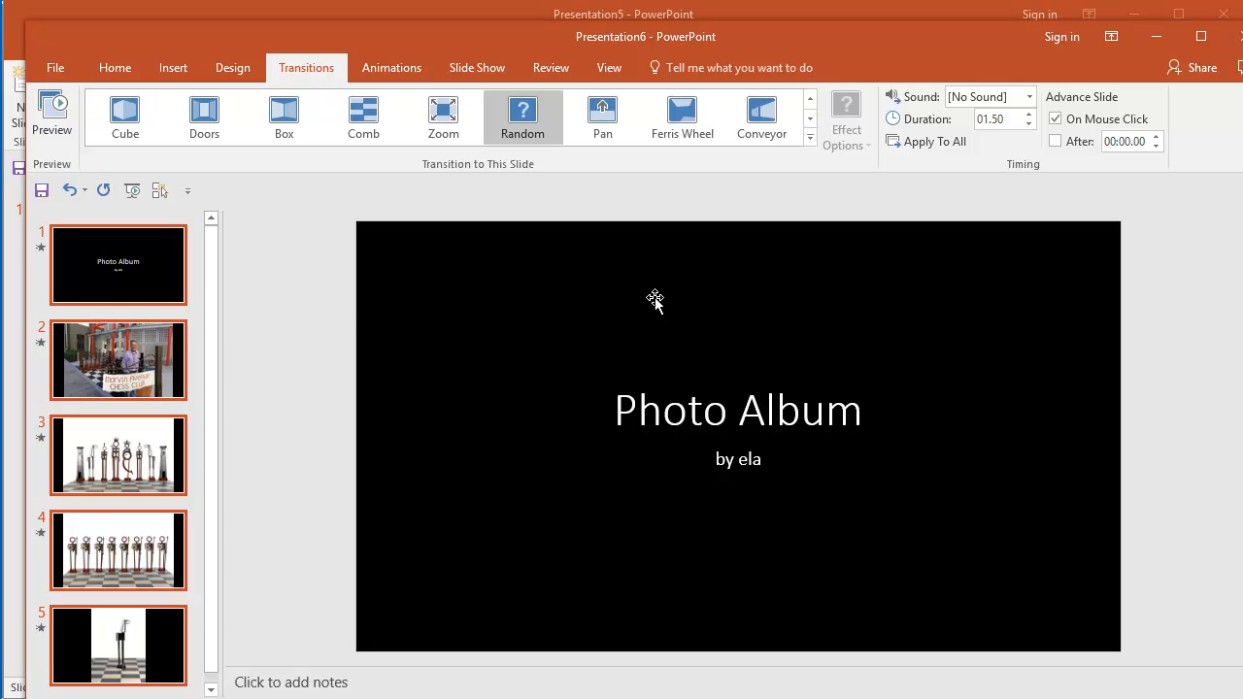
{"action": "mouse_move", "coordinate": [787, 262]}
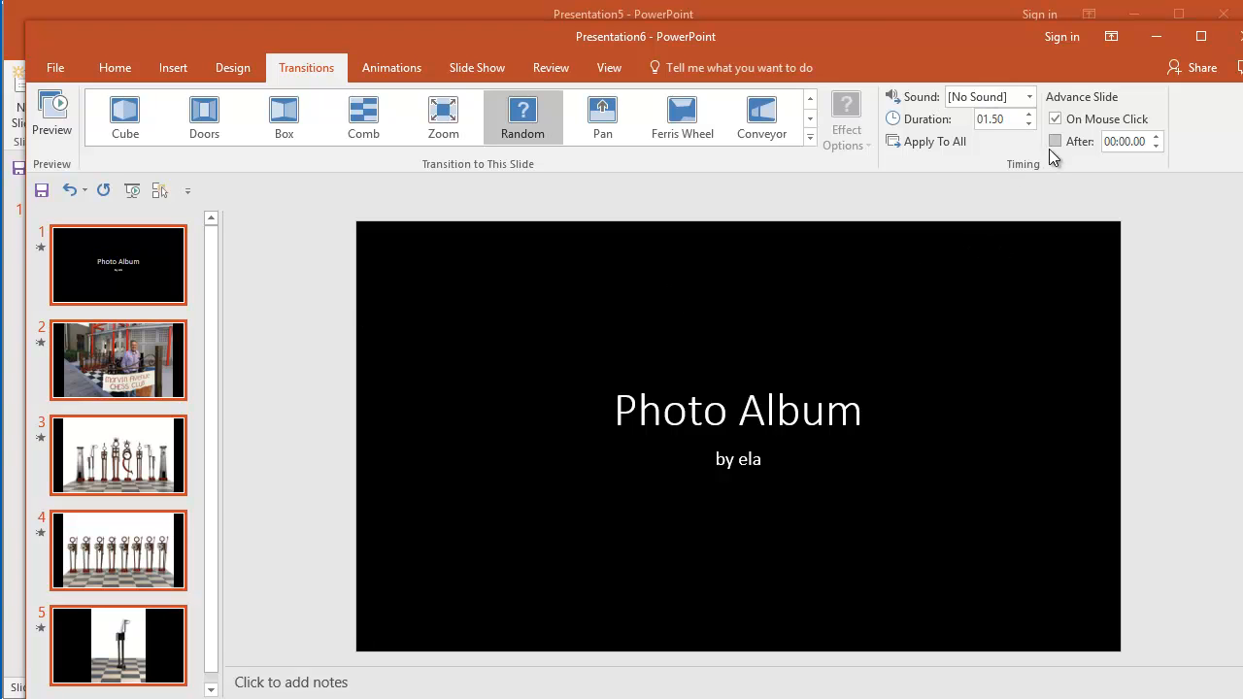
{"action": "left_click", "coordinate": [1055, 140]}
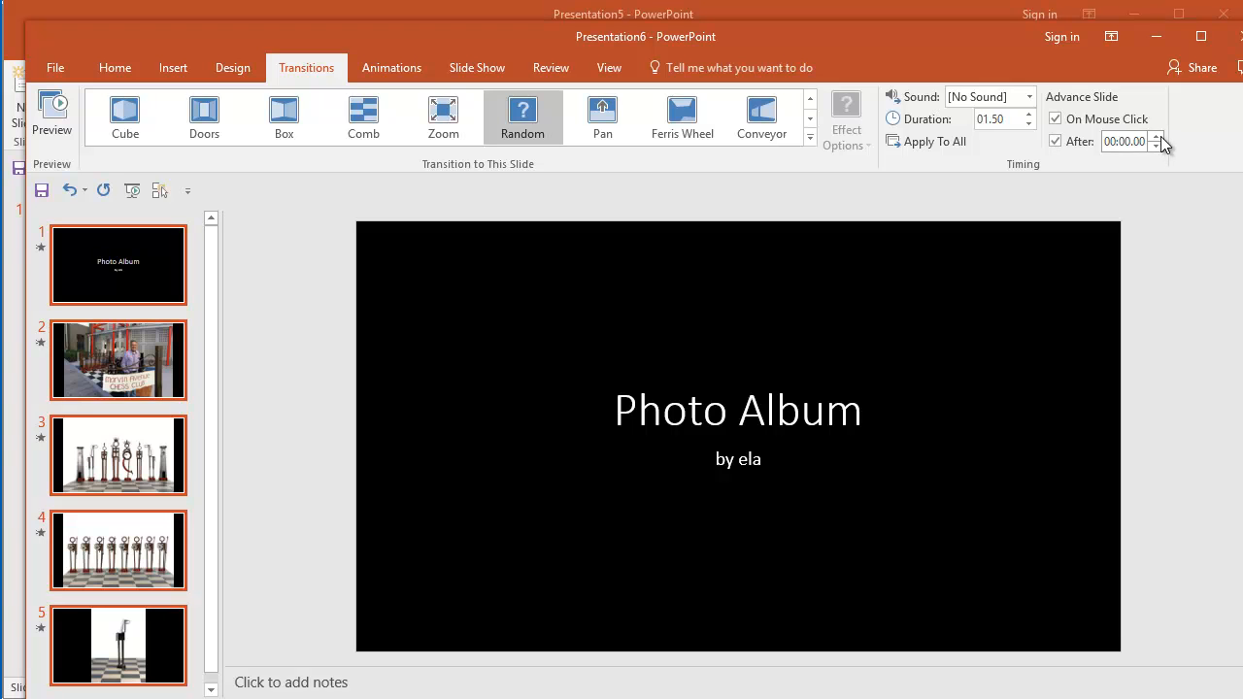
{"action": "left_click", "coordinate": [1158, 136]}
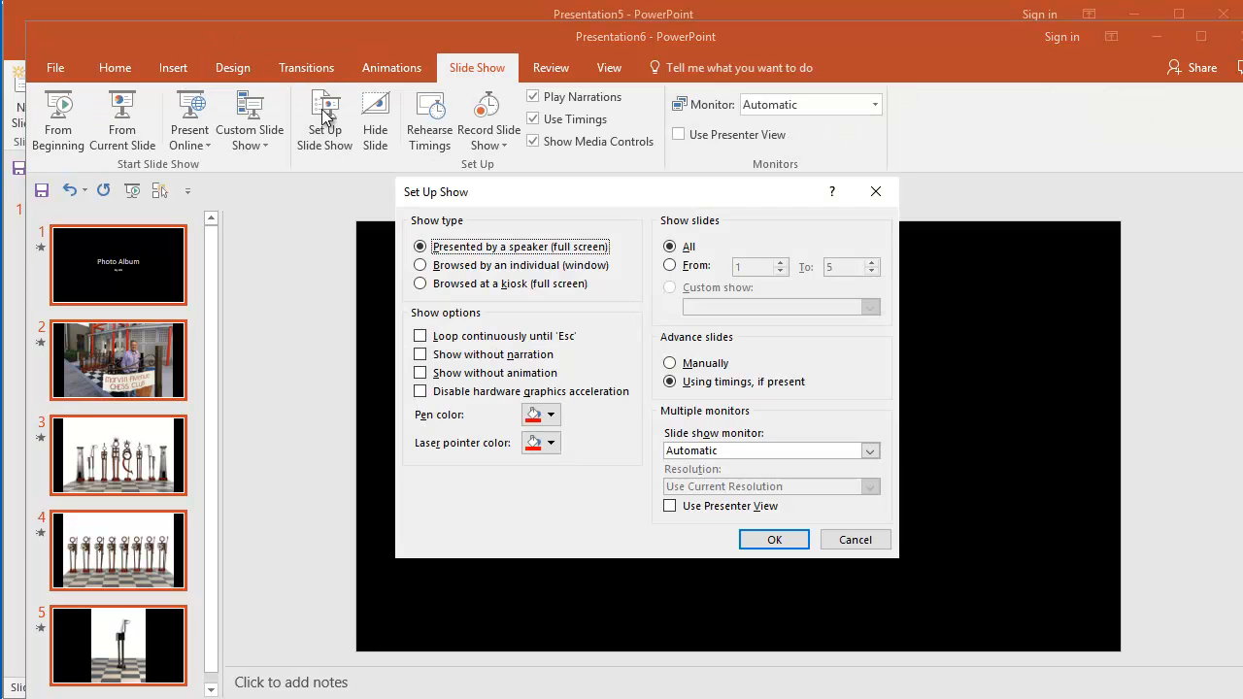
{"action": "mouse_move", "coordinate": [505, 427]}
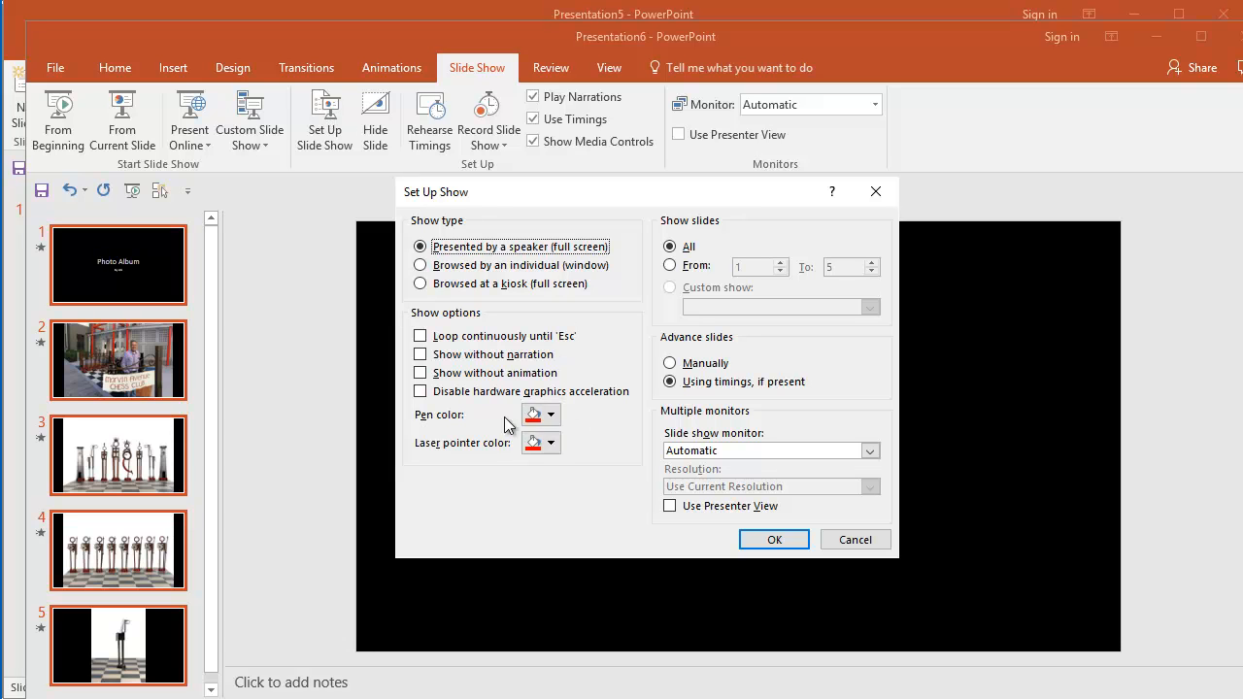
{"action": "mouse_move", "coordinate": [478, 423]}
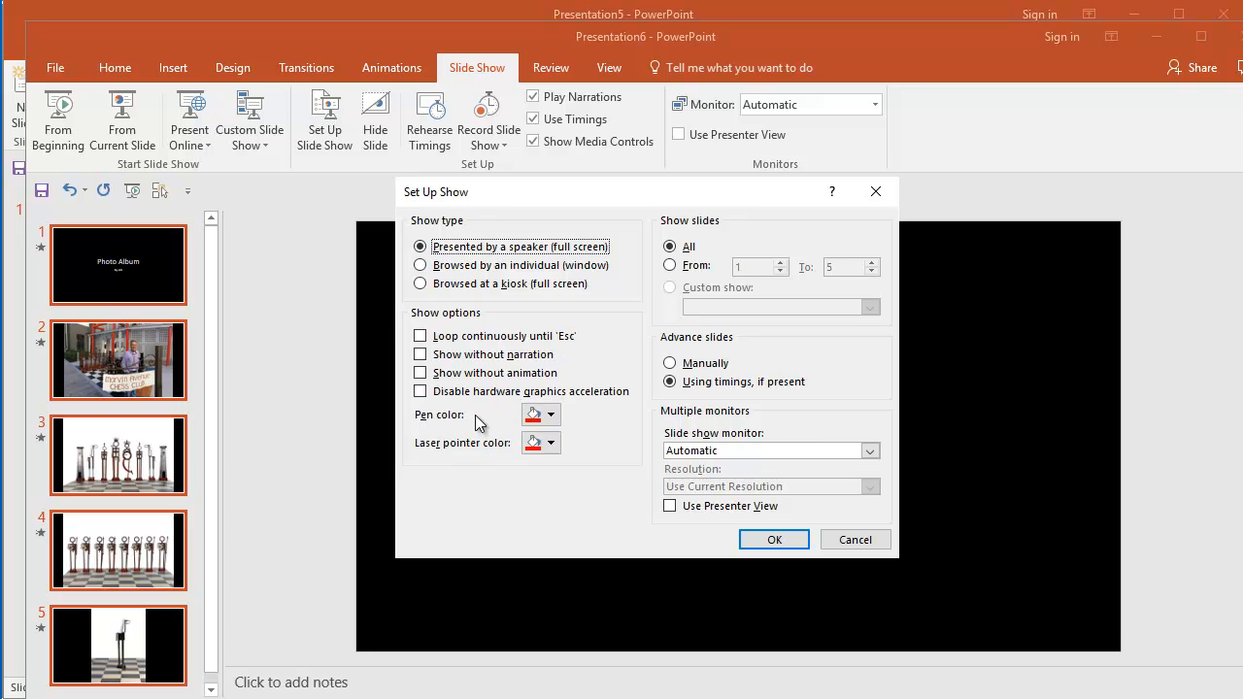
Set the show to loop continuously until Esc and be browsed by an individual in a window.
{"action": "left_click", "coordinate": [419, 334]}
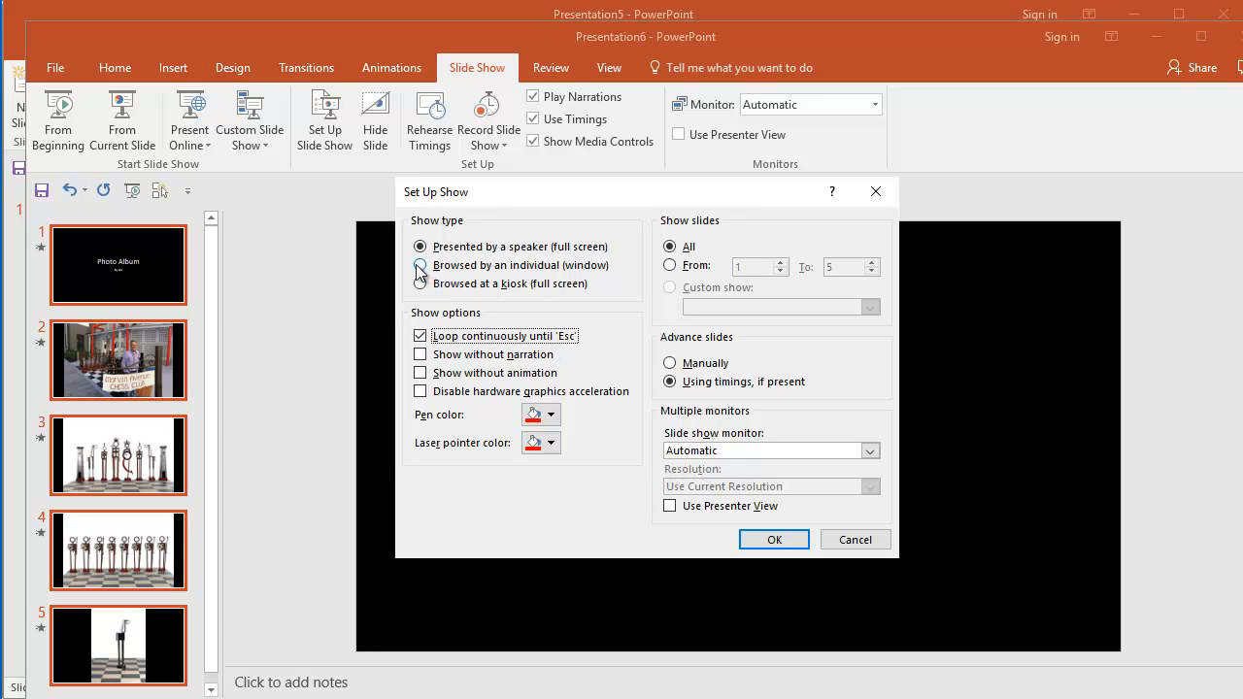
{"action": "left_click", "coordinate": [419, 264]}
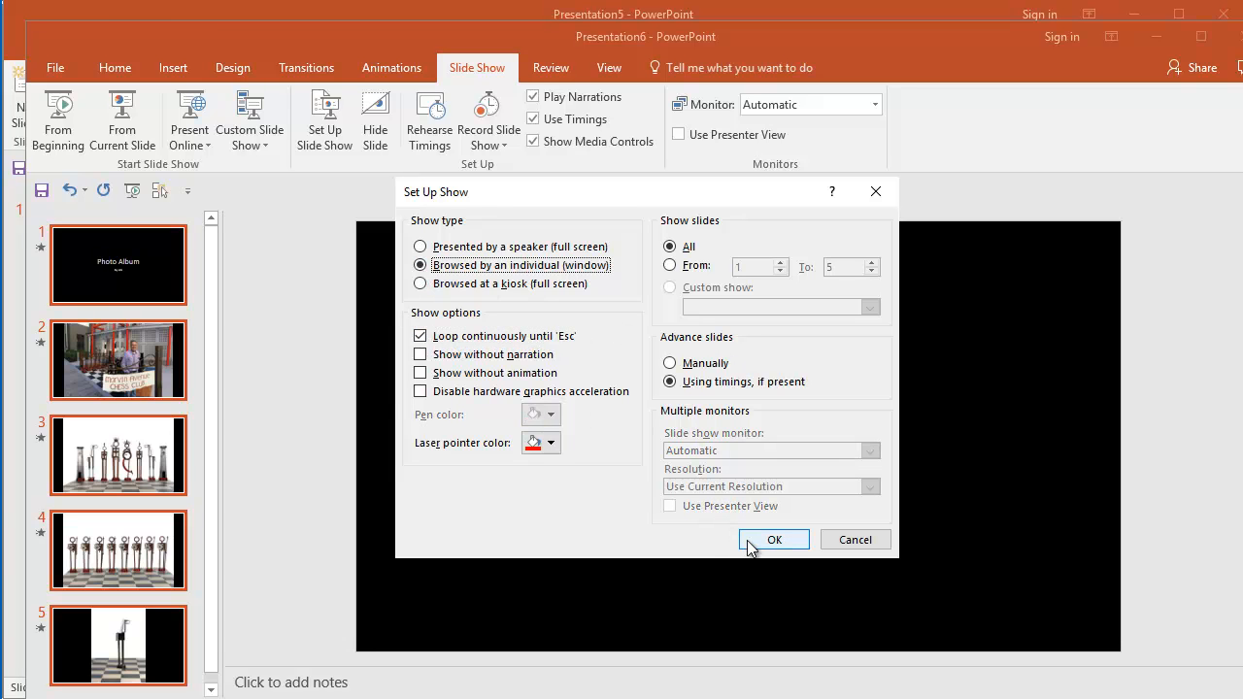
{"action": "left_click", "coordinate": [774, 540]}
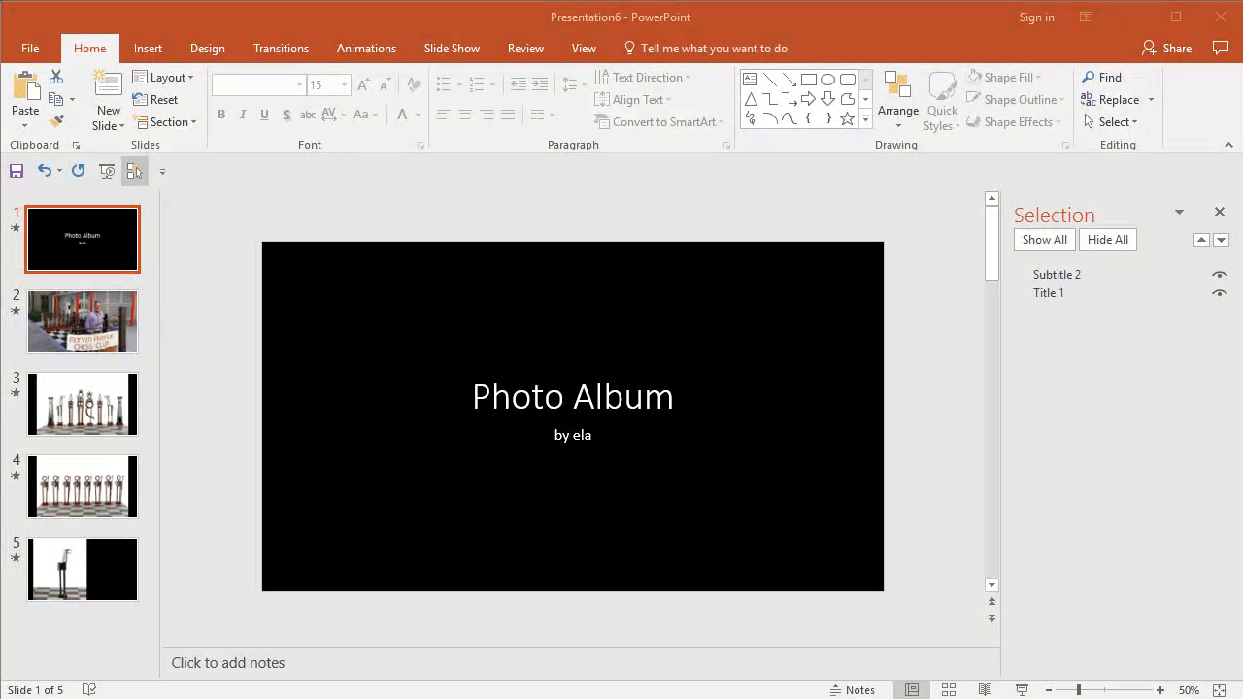
{"action": "mouse_move", "coordinate": [368, 338]}
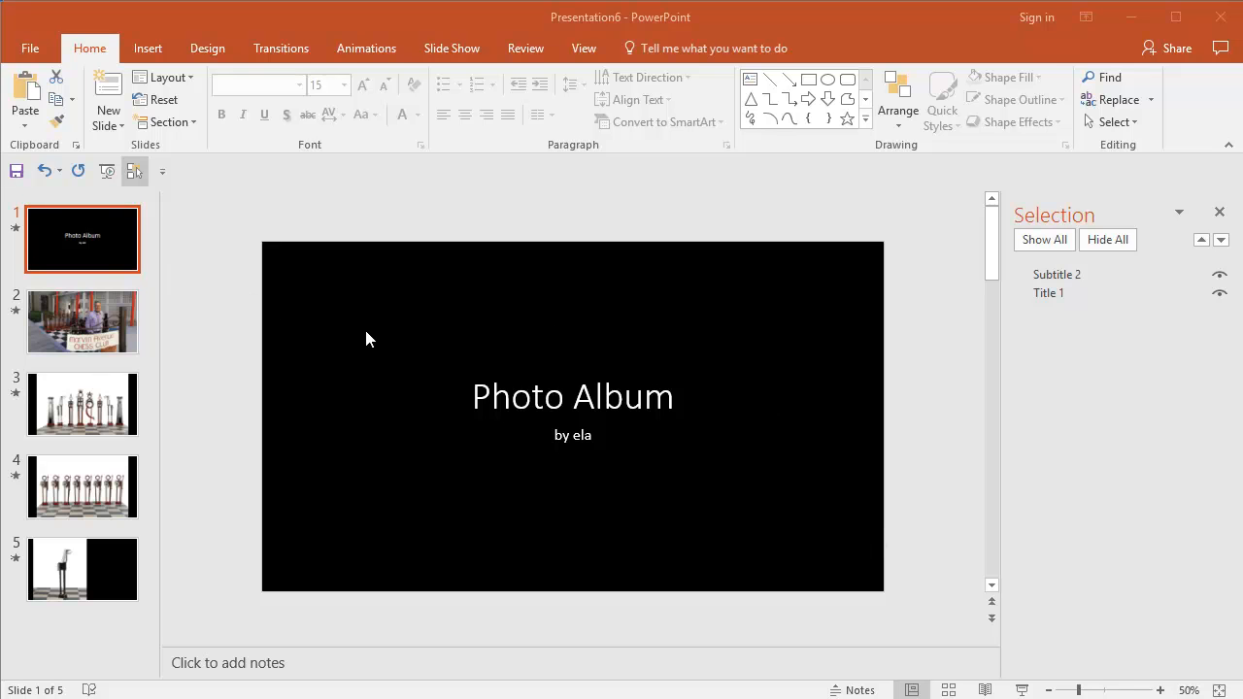
{"action": "mouse_move", "coordinate": [462, 402]}
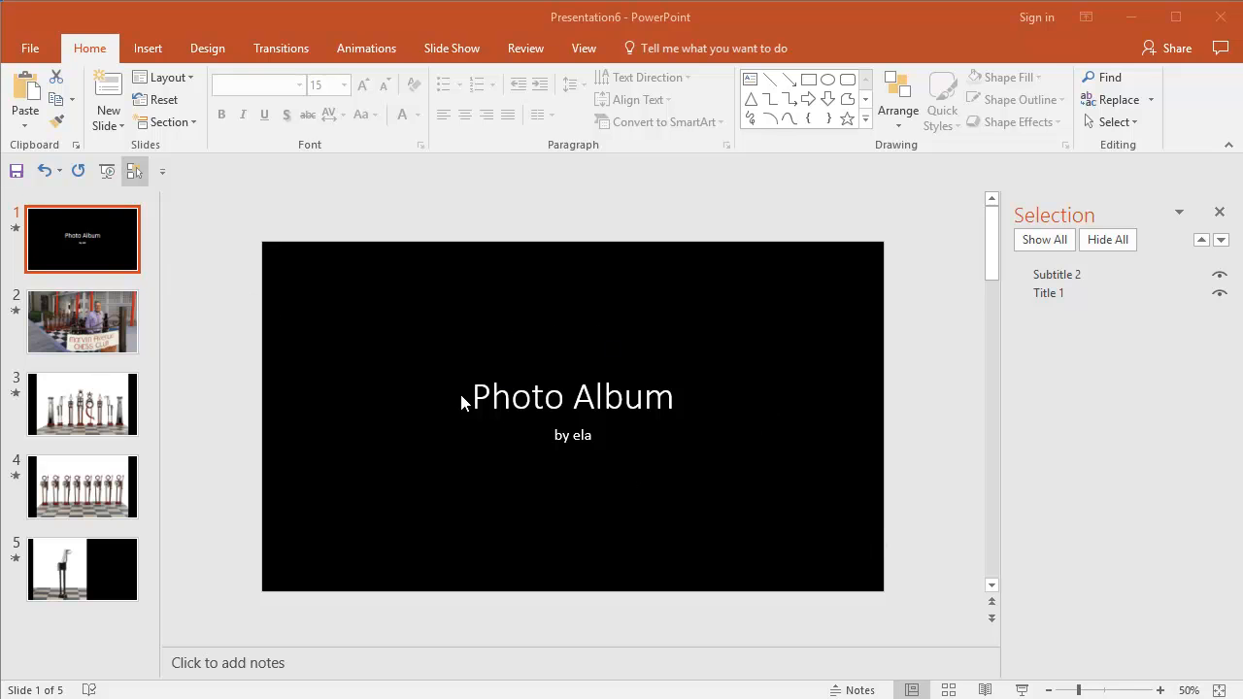
{"action": "mouse_move", "coordinate": [631, 490]}
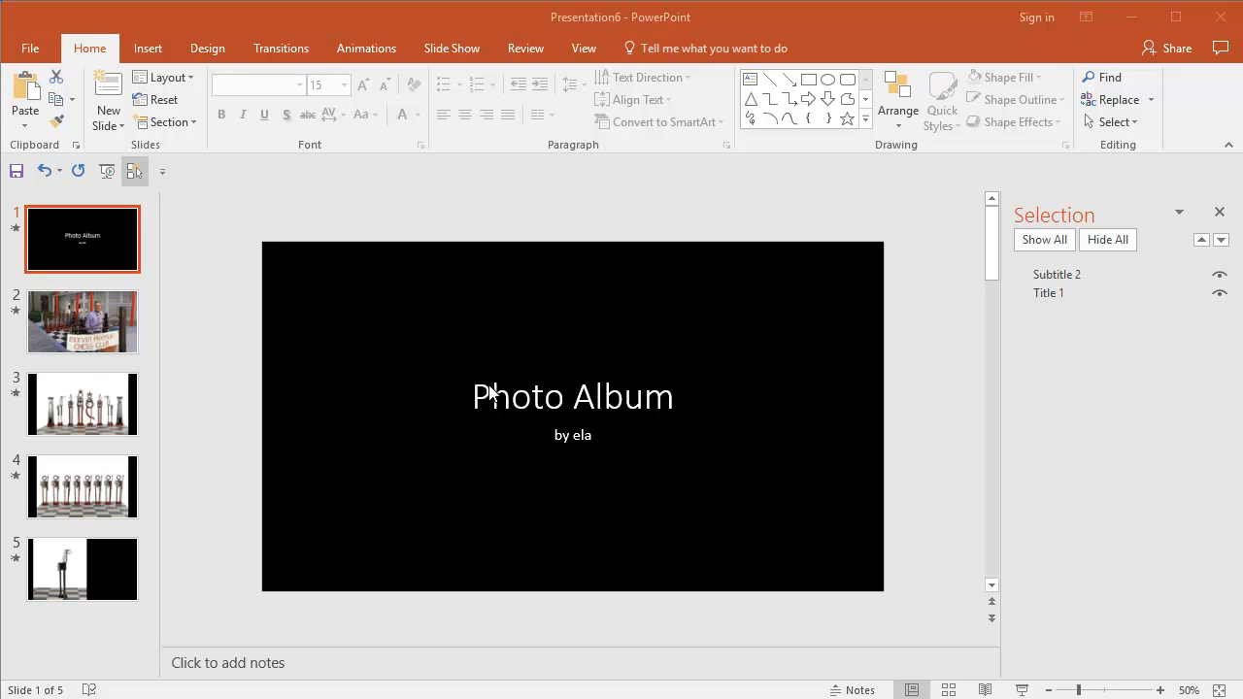
{"action": "mouse_move", "coordinate": [496, 405]}
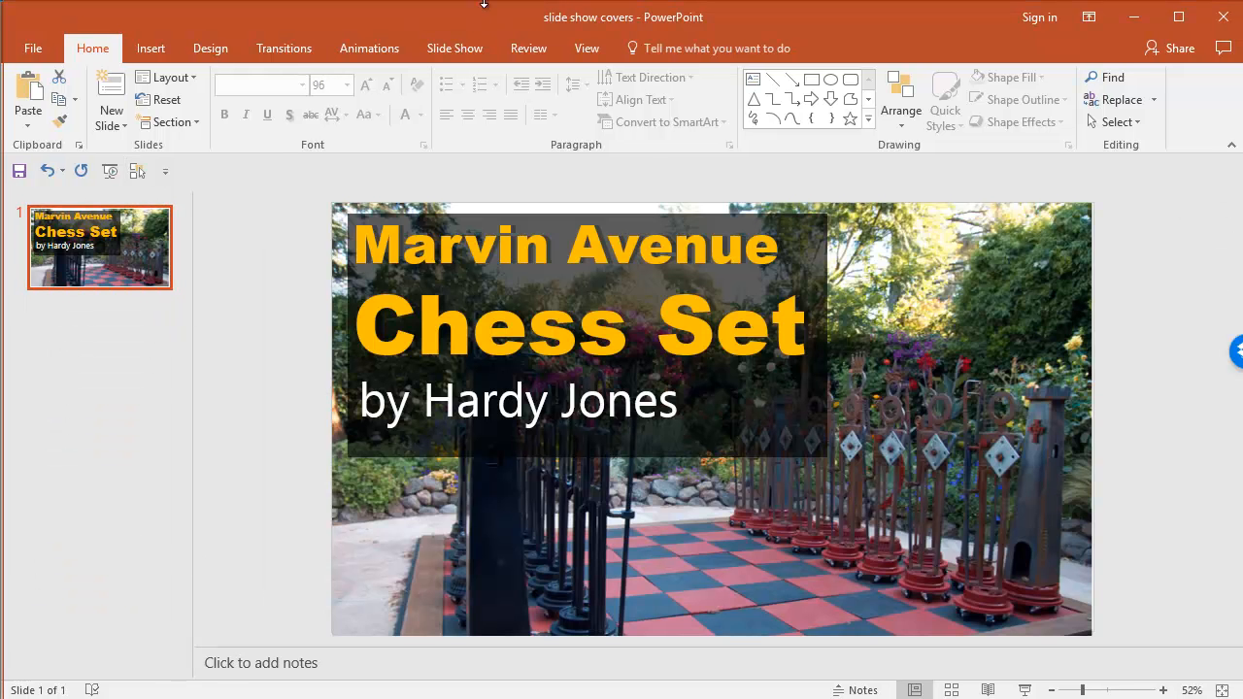
{"action": "mouse_move", "coordinate": [140, 260]}
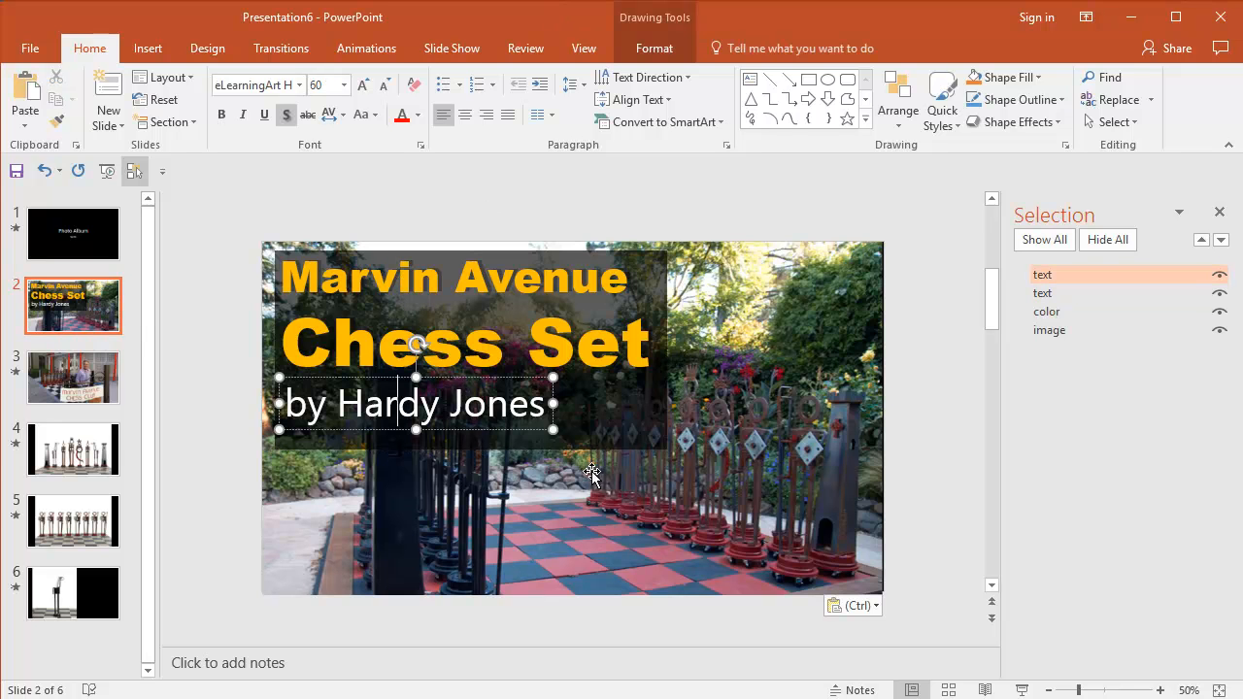
{"action": "mouse_move", "coordinate": [762, 315]}
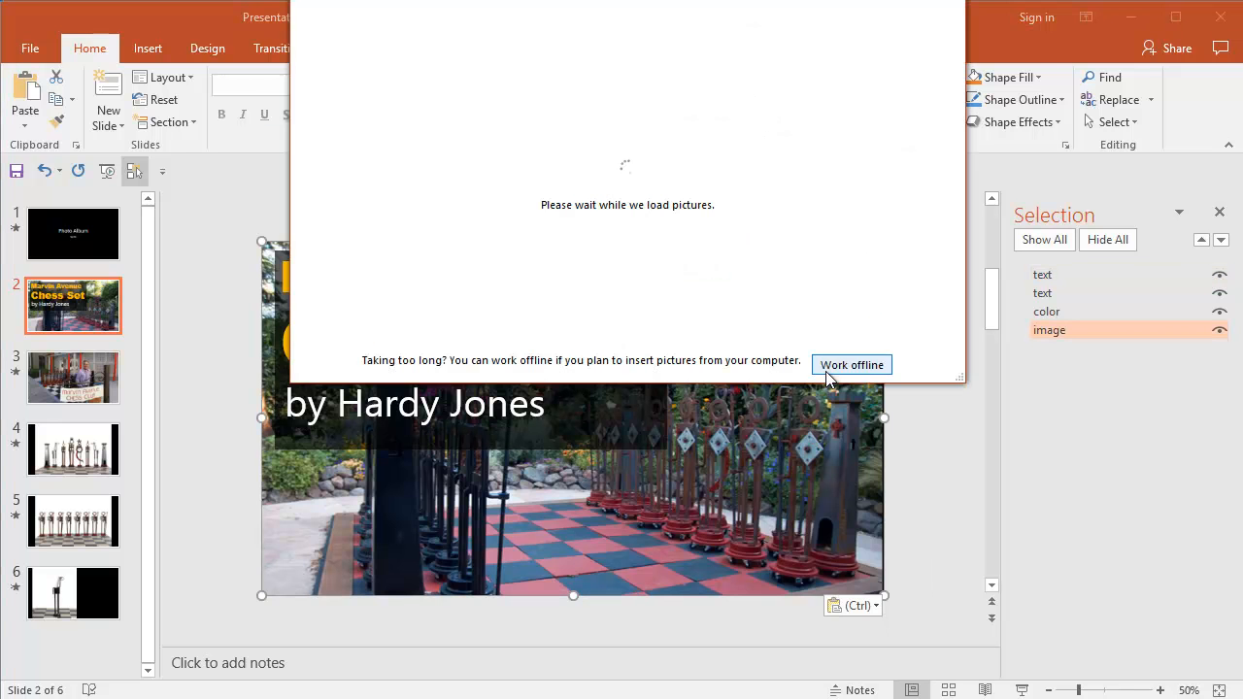
Choose to insert the banner picture from the computer and browse for the photo.
{"action": "left_click", "coordinate": [851, 365]}
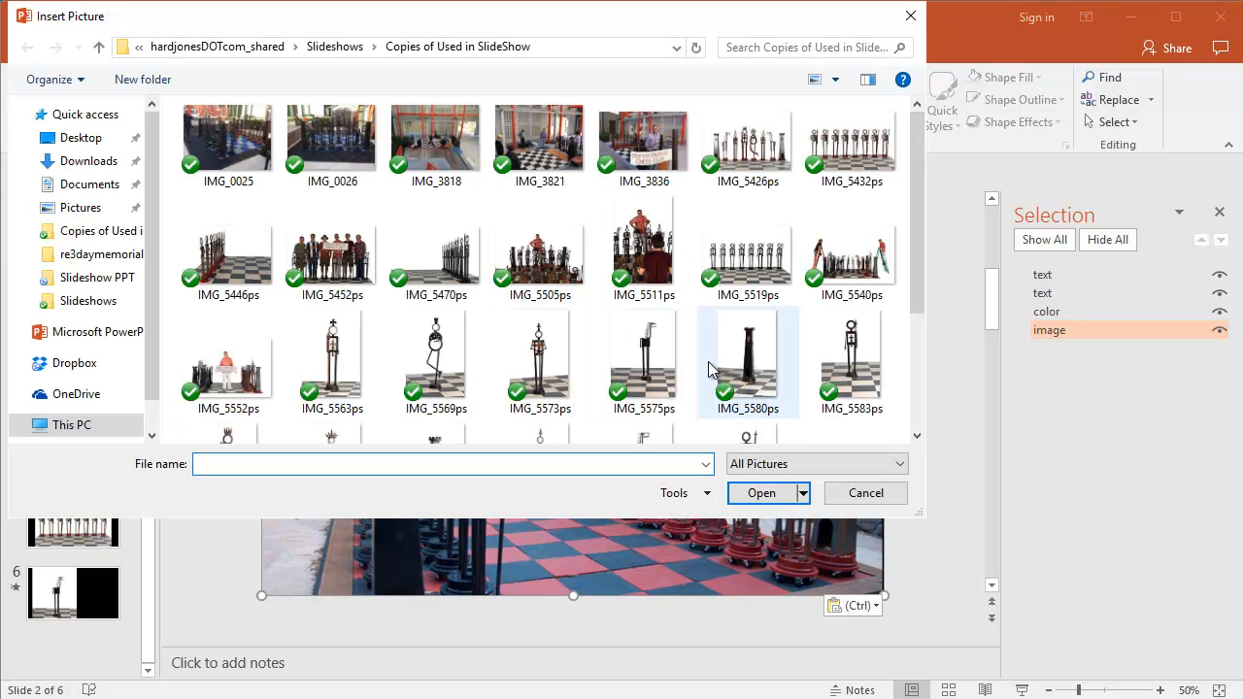
{"action": "scroll", "scroll_direction": "down", "scroll_amount": 3}
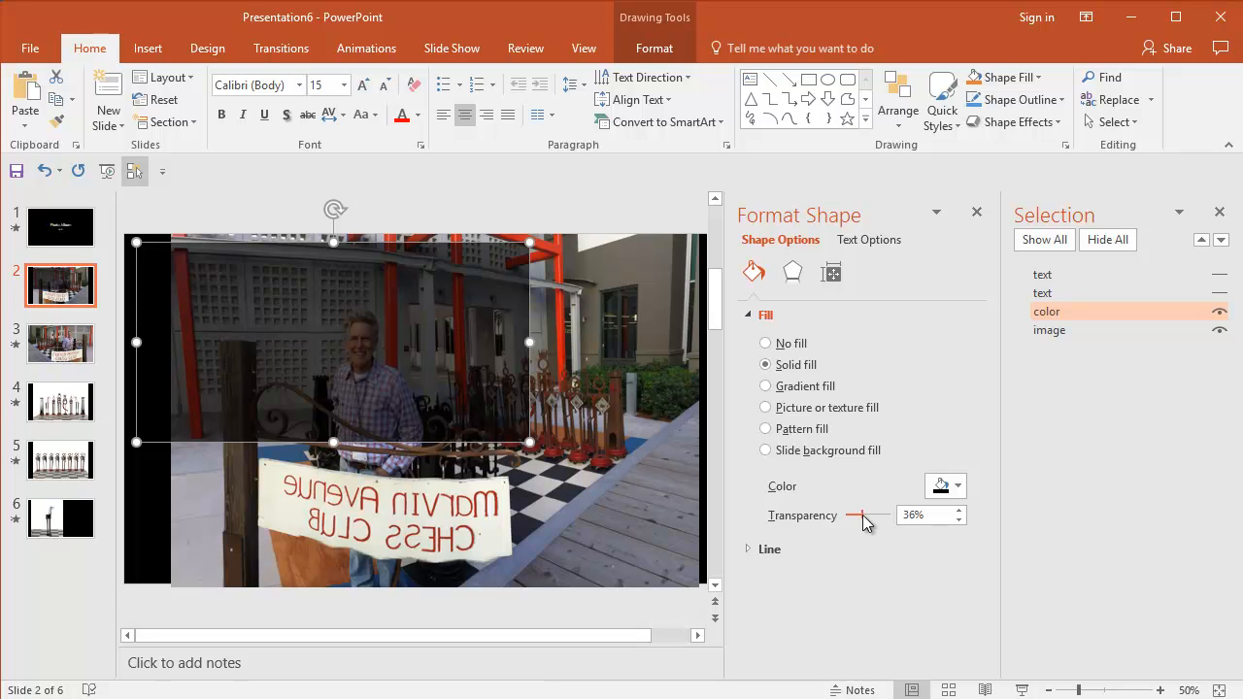
Set the cover's dark overlay to about 27% transparency and show the title text again.
{"action": "left_click_drag", "start_coordinate": [863, 515], "coordinate": [894, 515]}
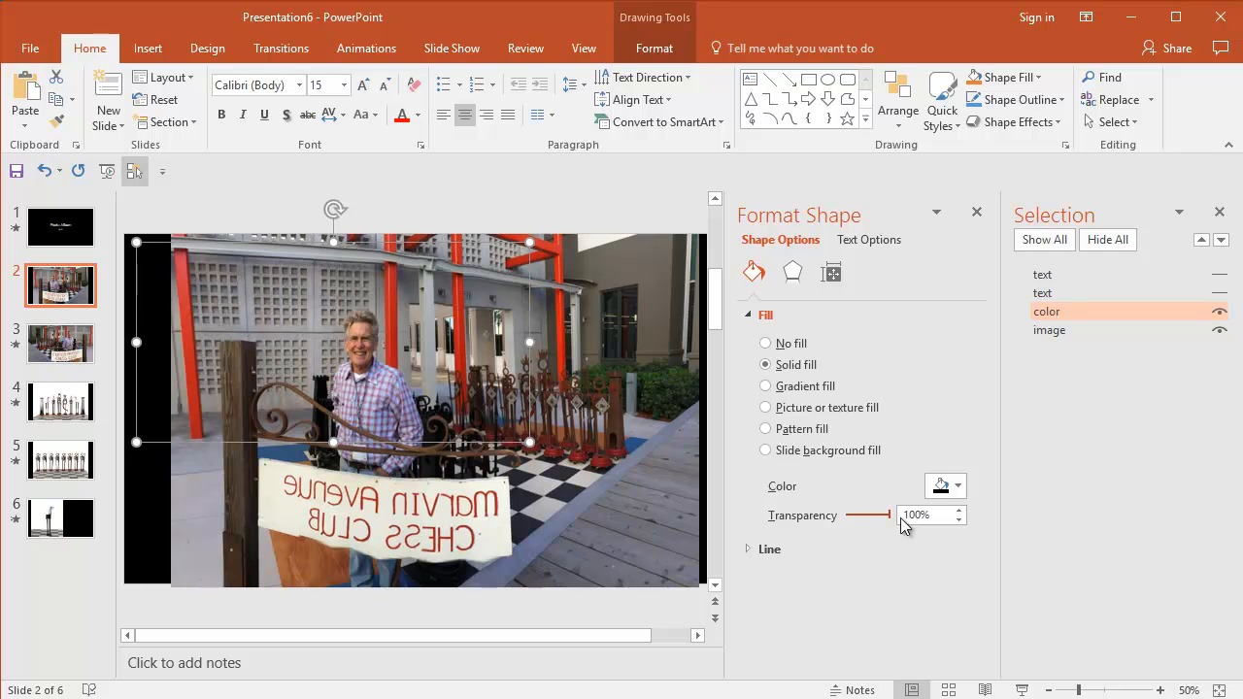
{"action": "left_click_drag", "start_coordinate": [892, 515], "coordinate": [853, 515]}
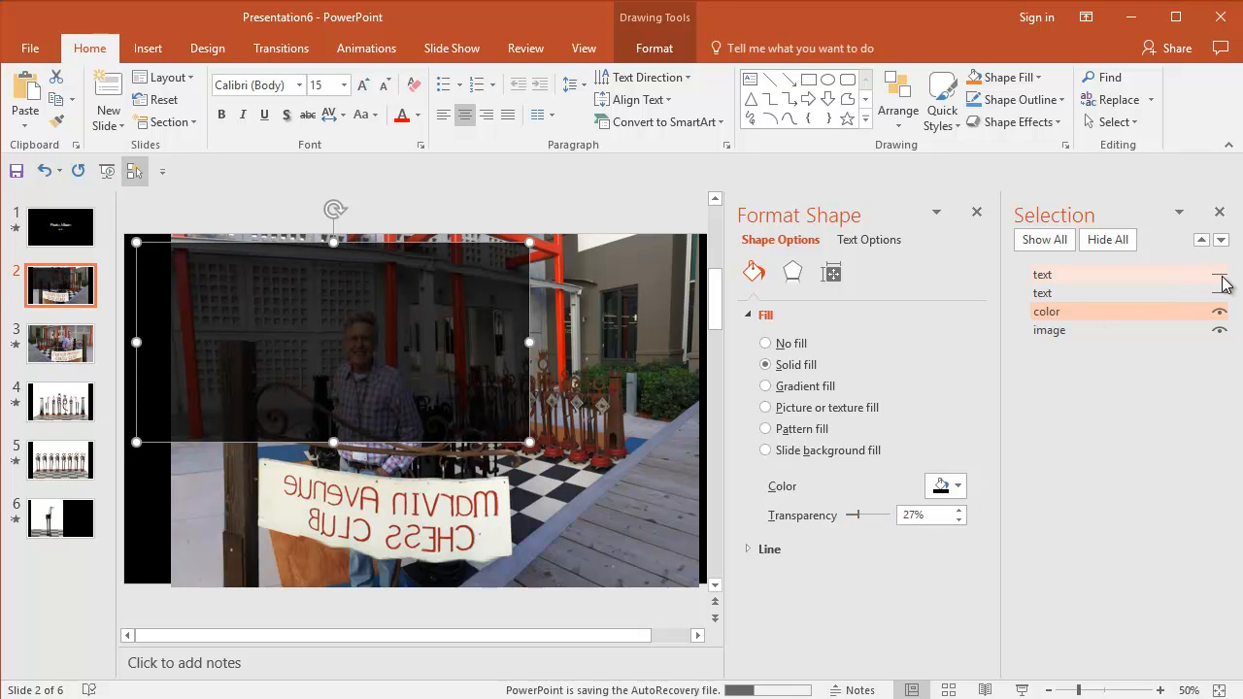
{"action": "left_click", "coordinate": [1220, 274]}
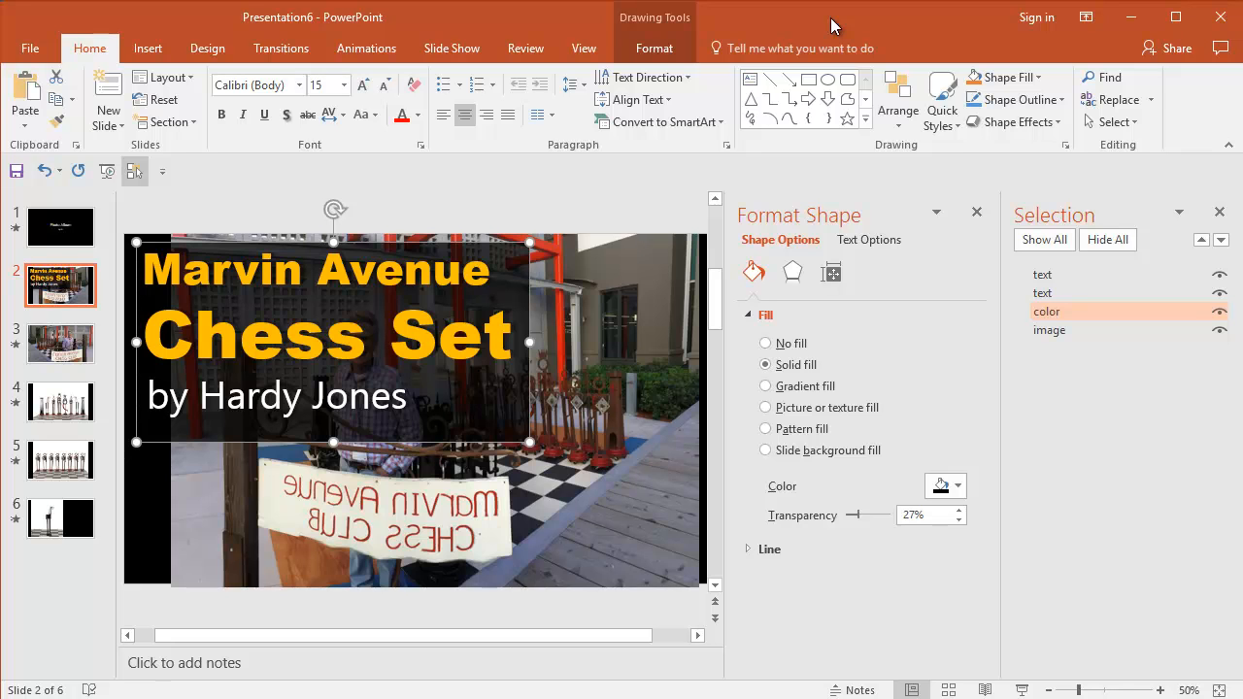
{"action": "mouse_move", "coordinate": [60, 225]}
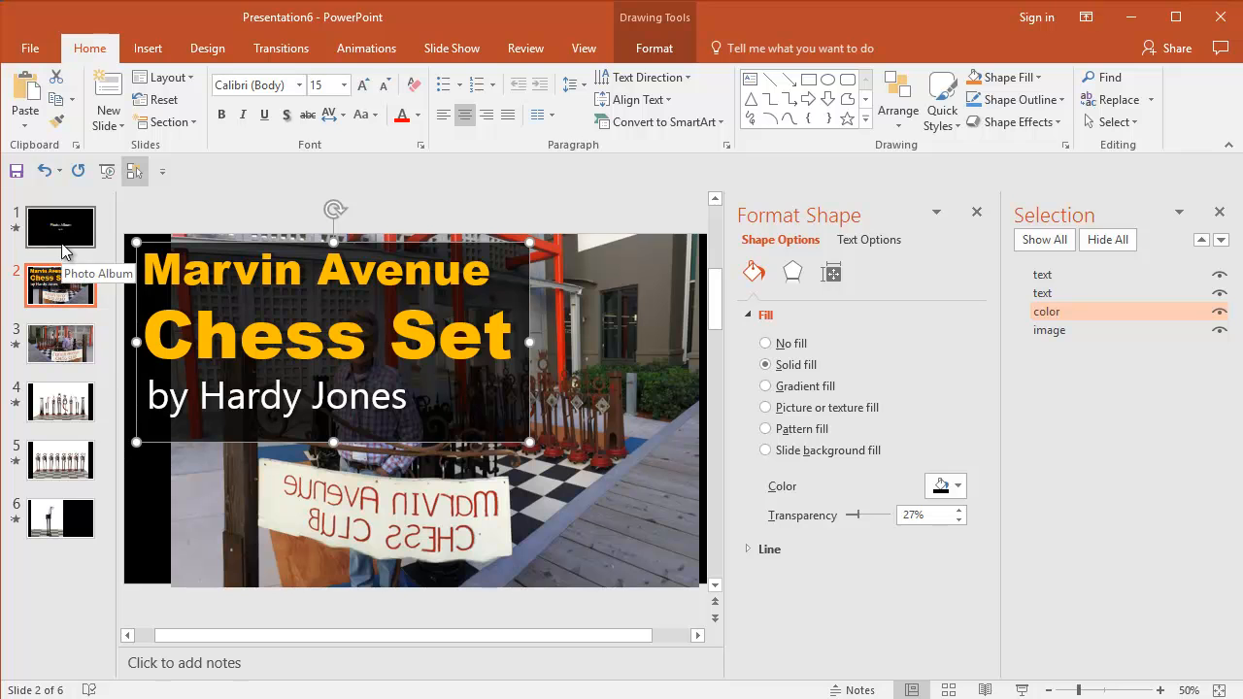
Select the black Photo Album title slide for removal.
{"action": "left_click", "coordinate": [60, 284]}
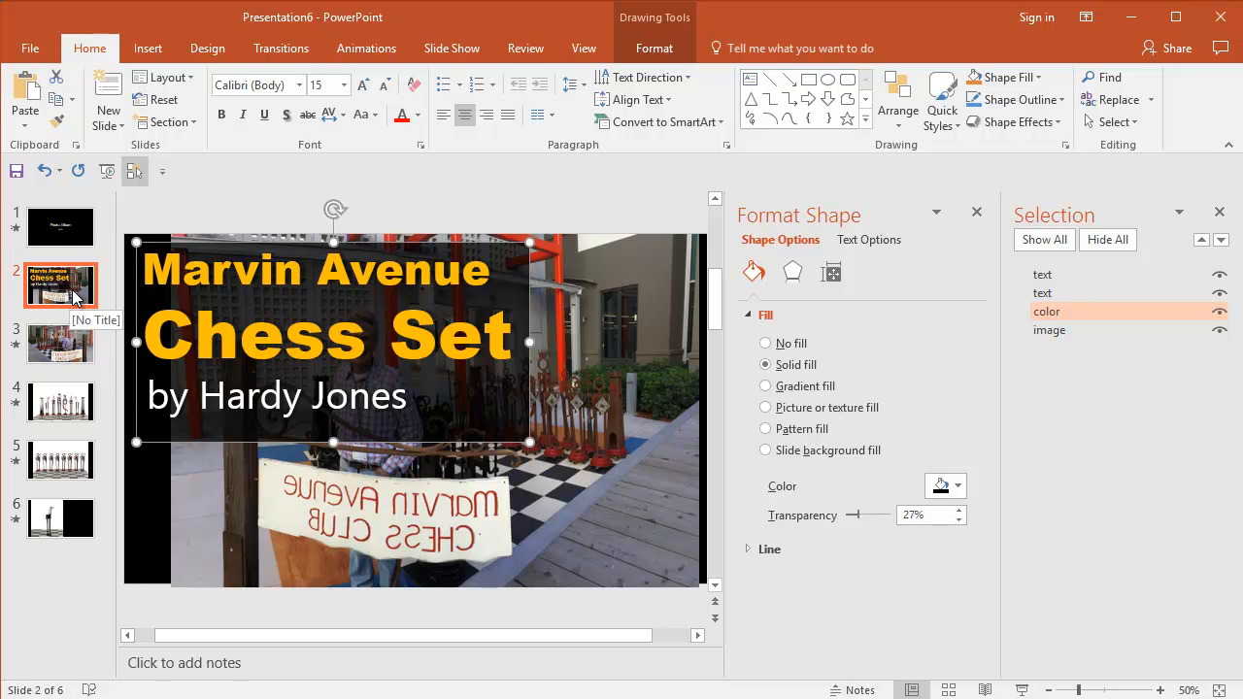
{"action": "left_click", "coordinate": [147, 46]}
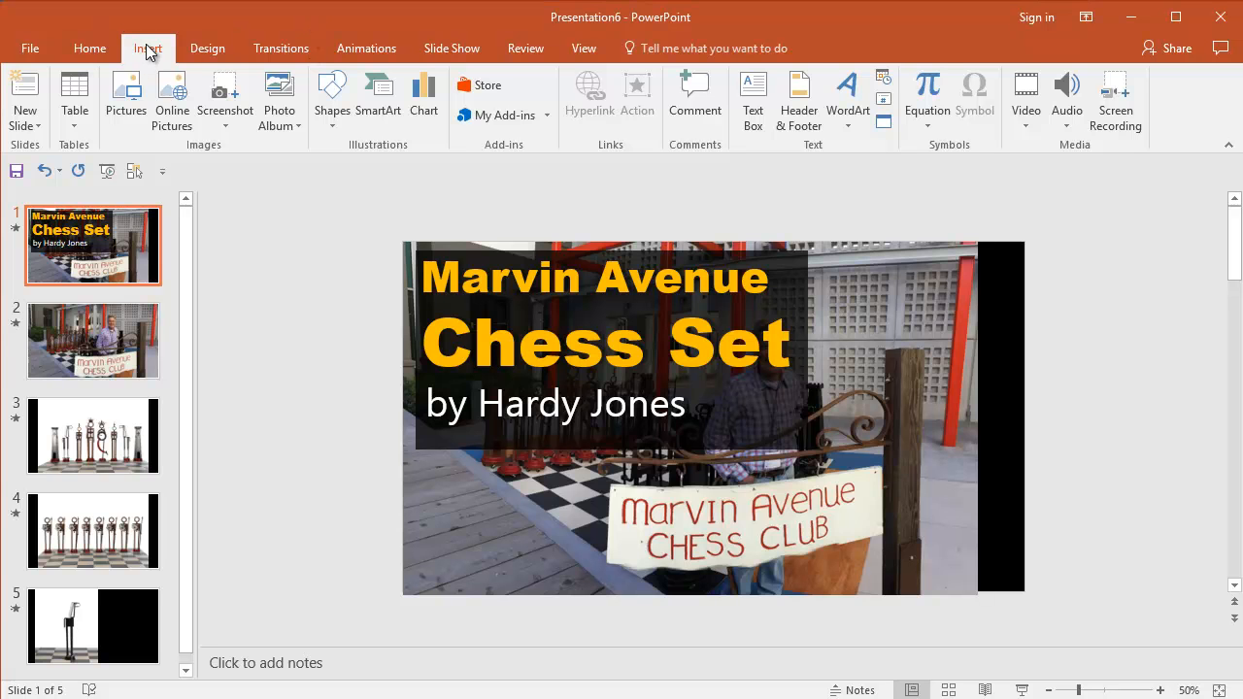
Choose Audio on My PC to add a sound file to the title slide.
{"action": "left_click", "coordinate": [1067, 98]}
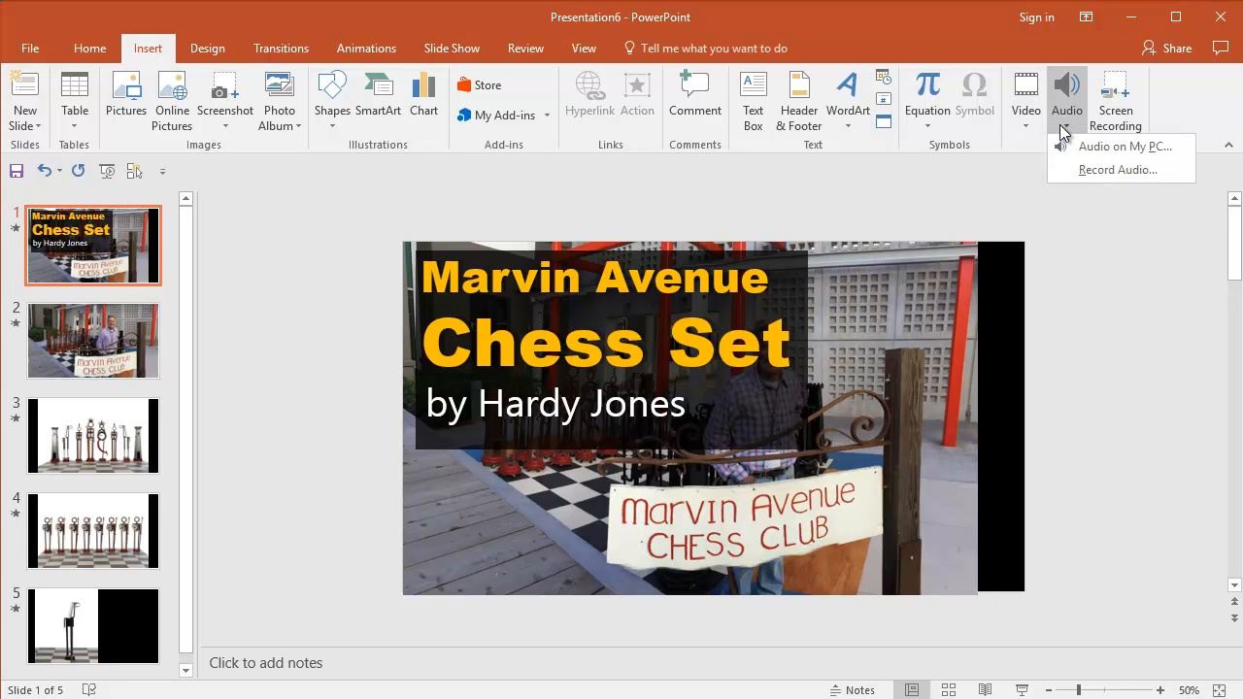
{"action": "left_click", "coordinate": [1127, 145]}
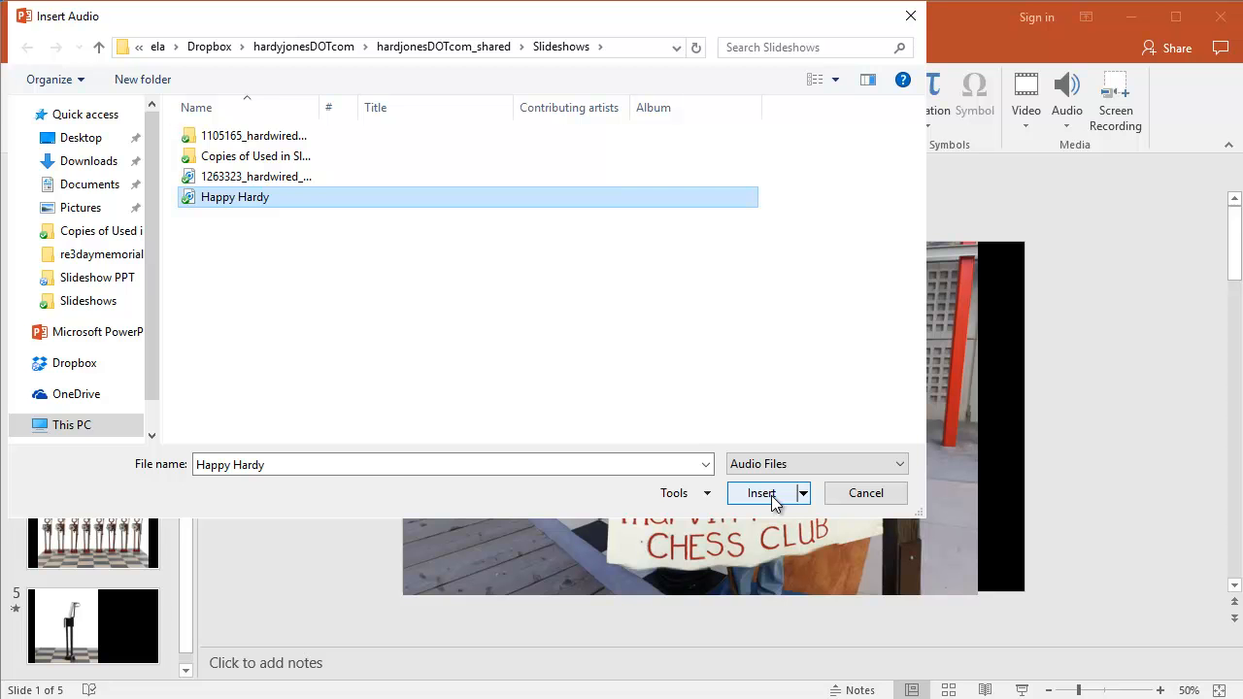
Insert the Happy Hardy audio and set it to play across all slides.
{"action": "left_click", "coordinate": [762, 493]}
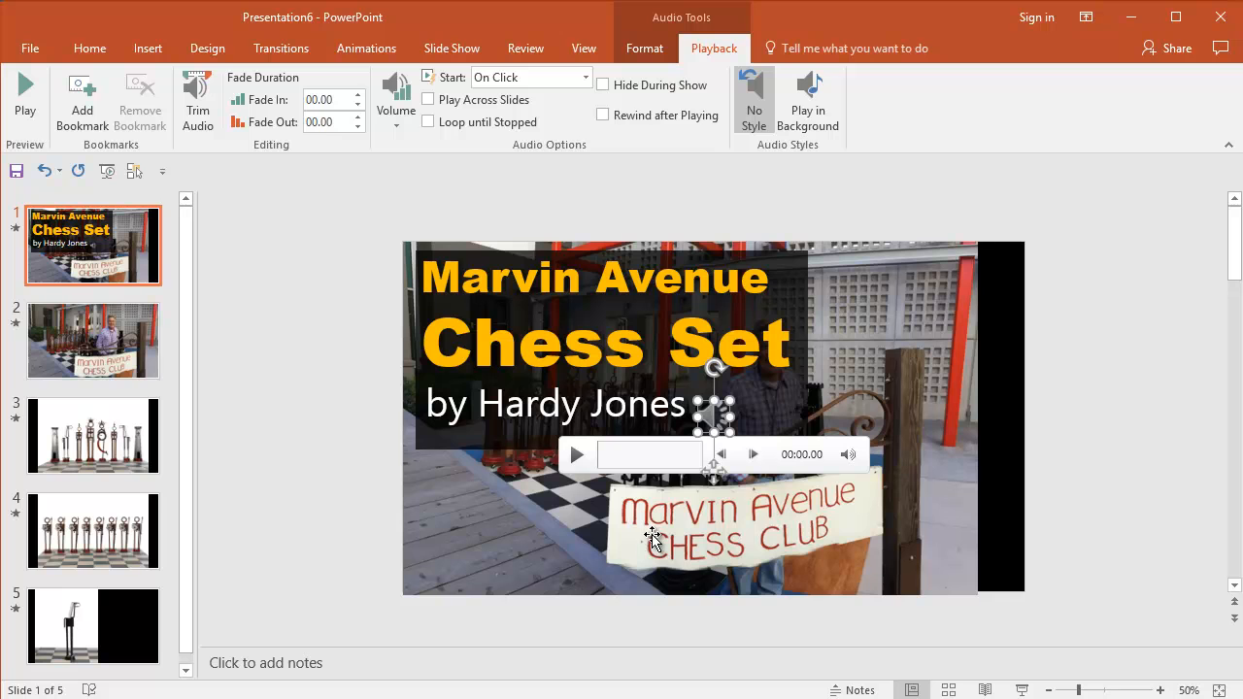
{"action": "mouse_move", "coordinate": [307, 350]}
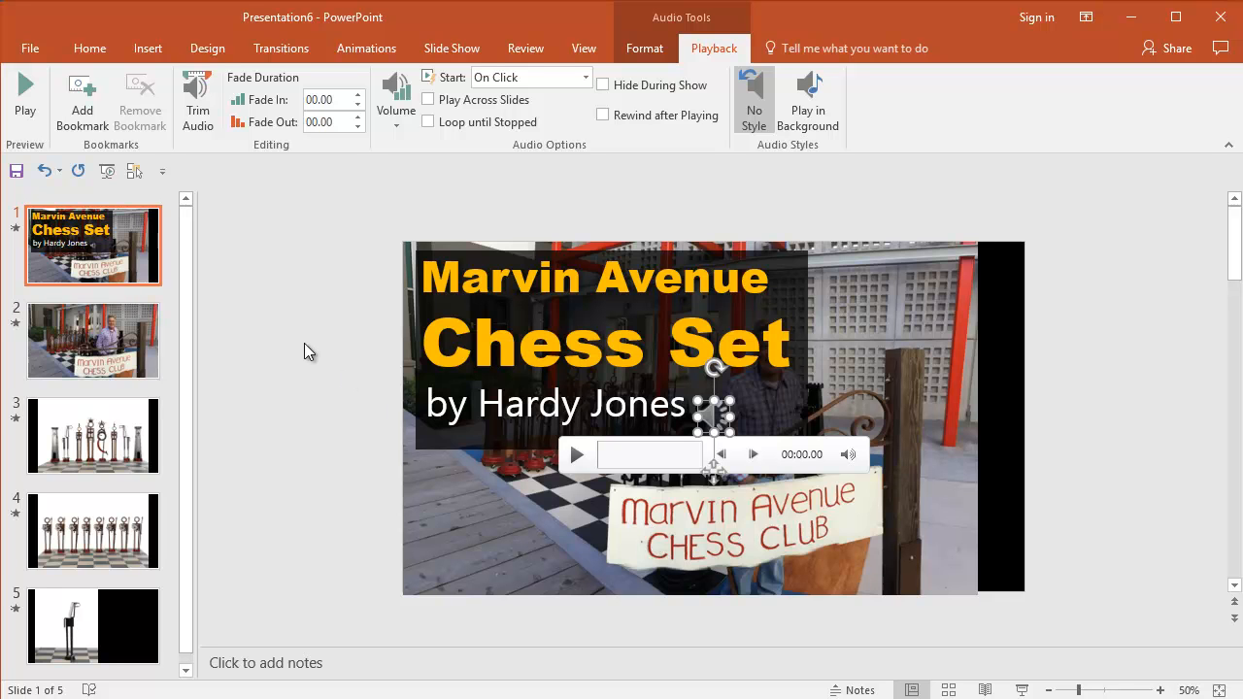
{"action": "mouse_move", "coordinate": [292, 349]}
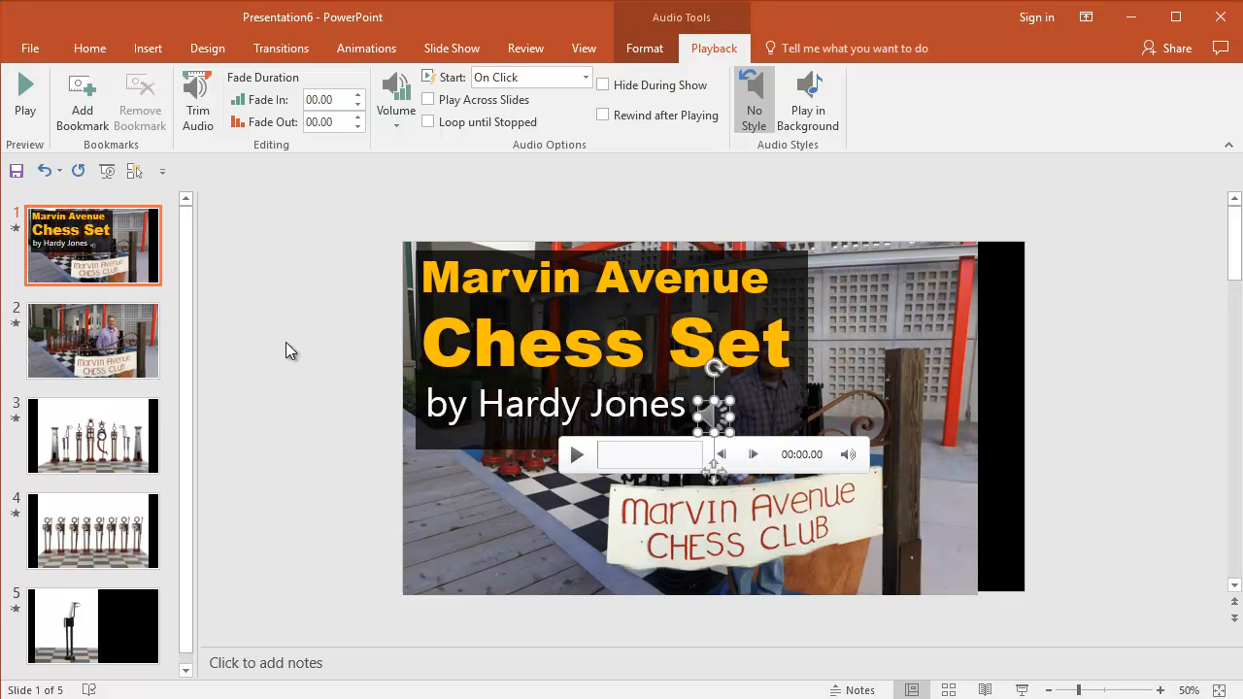
{"action": "mouse_move", "coordinate": [332, 413]}
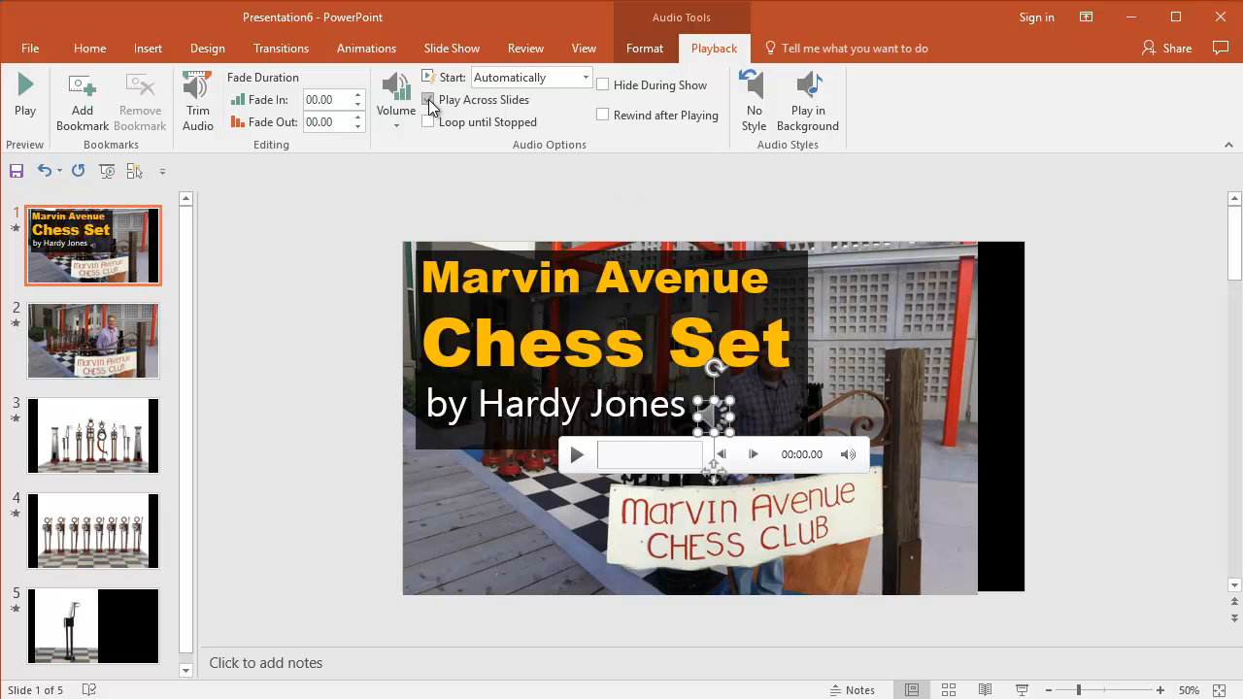
{"action": "left_click", "coordinate": [428, 99]}
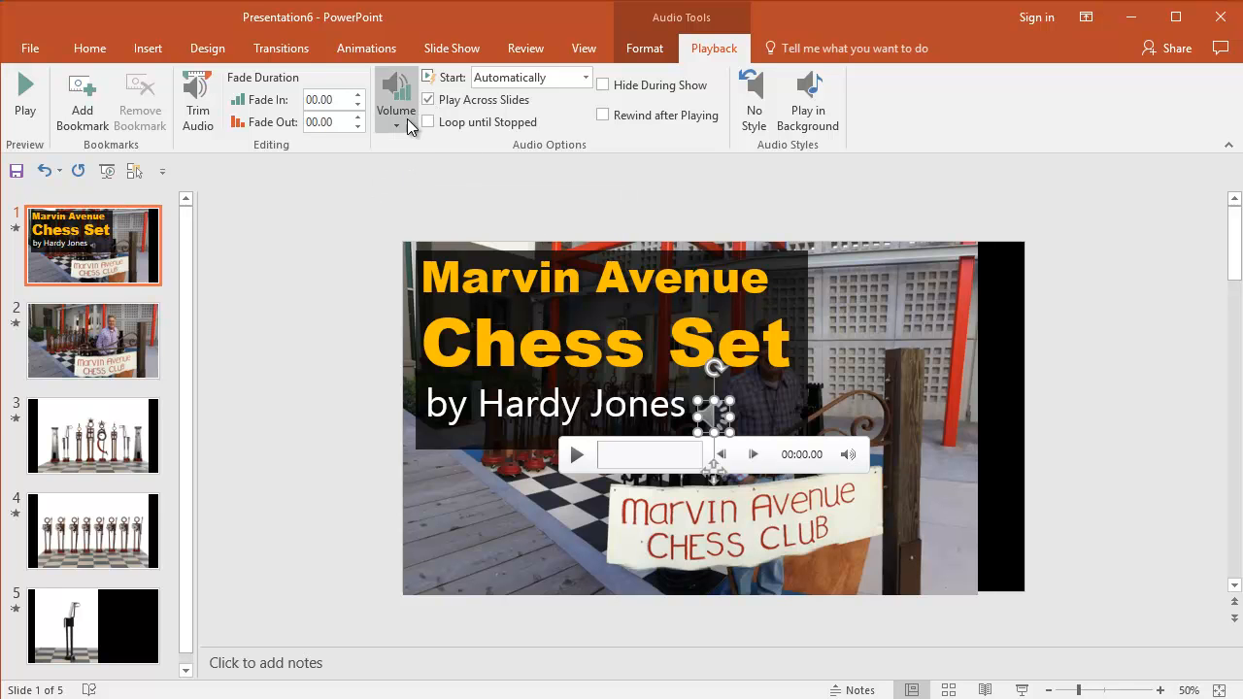
{"action": "mouse_move", "coordinate": [428, 121]}
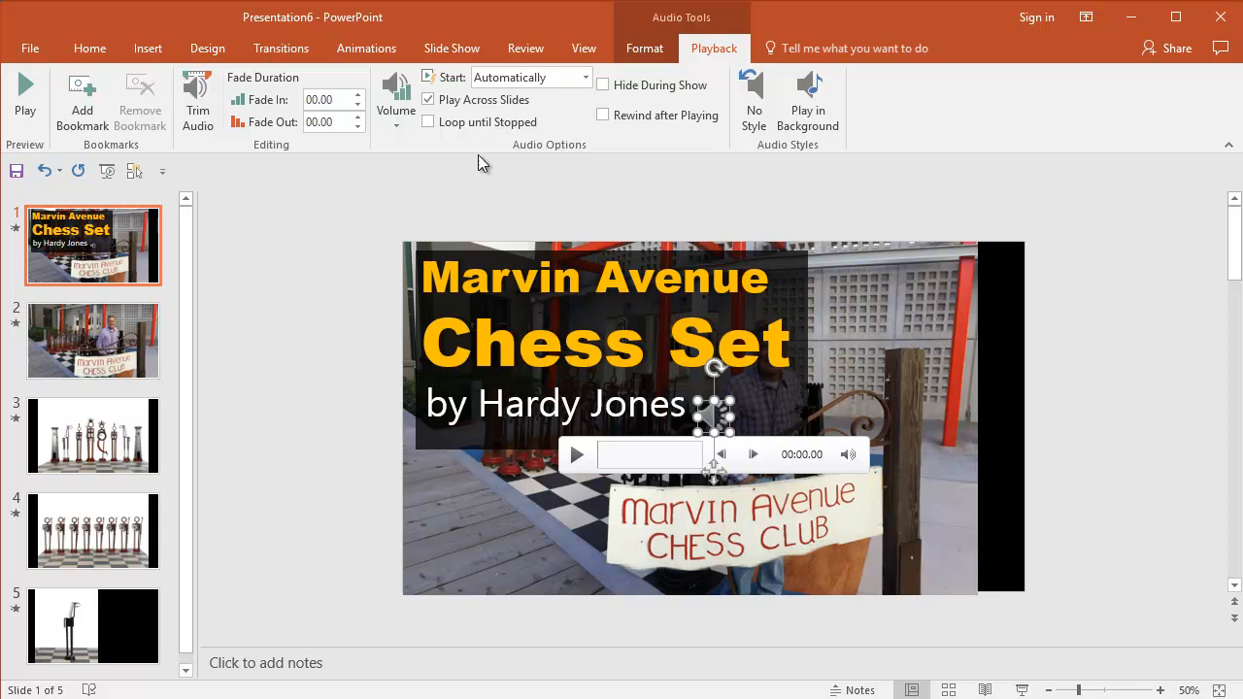
{"action": "mouse_move", "coordinate": [284, 299]}
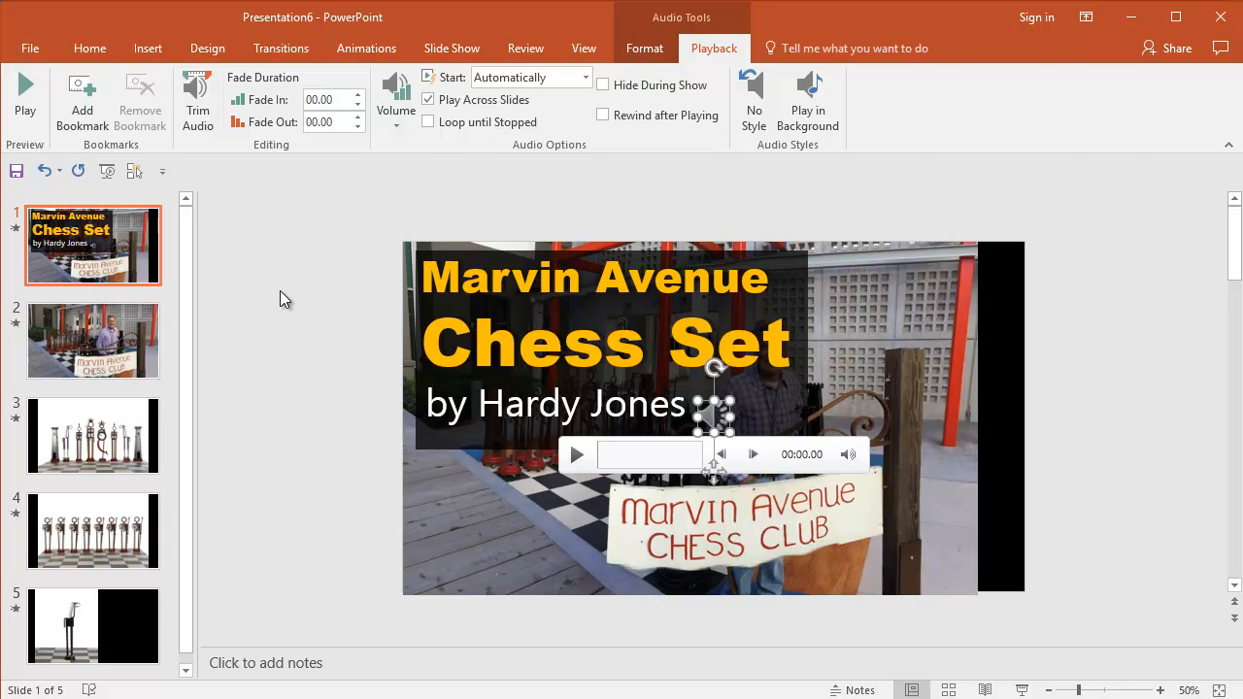
{"action": "left_click", "coordinate": [89, 46]}
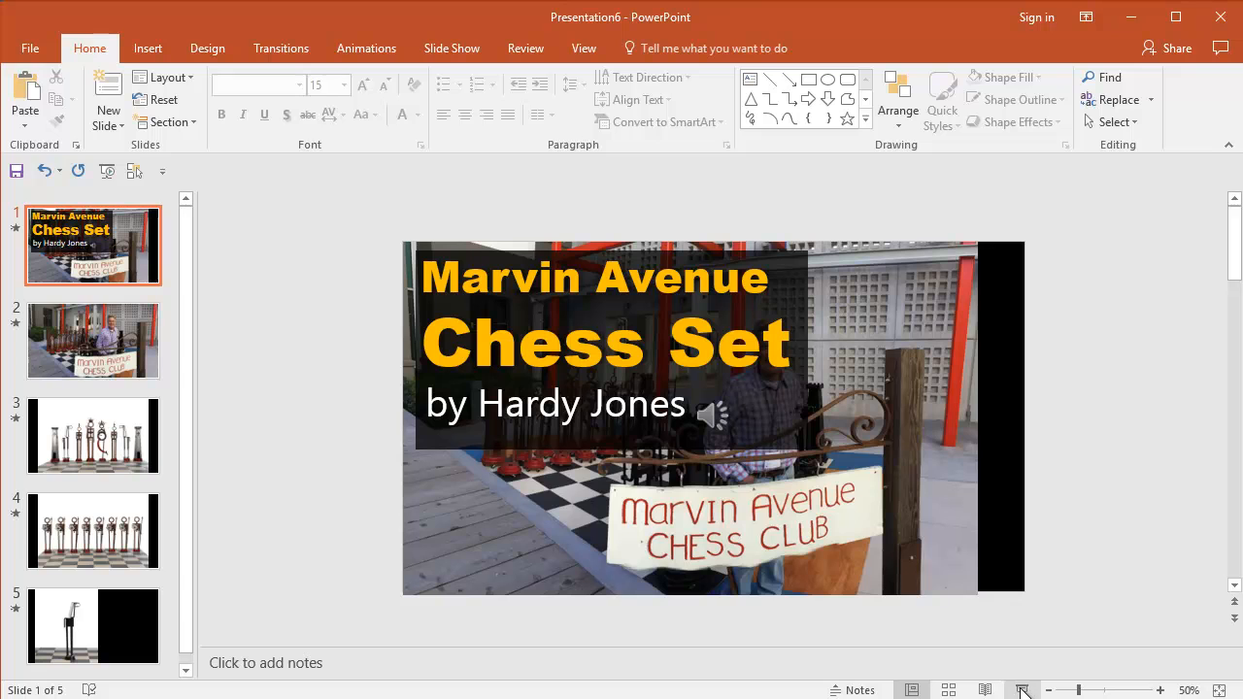
{"action": "left_click", "coordinate": [1021, 691]}
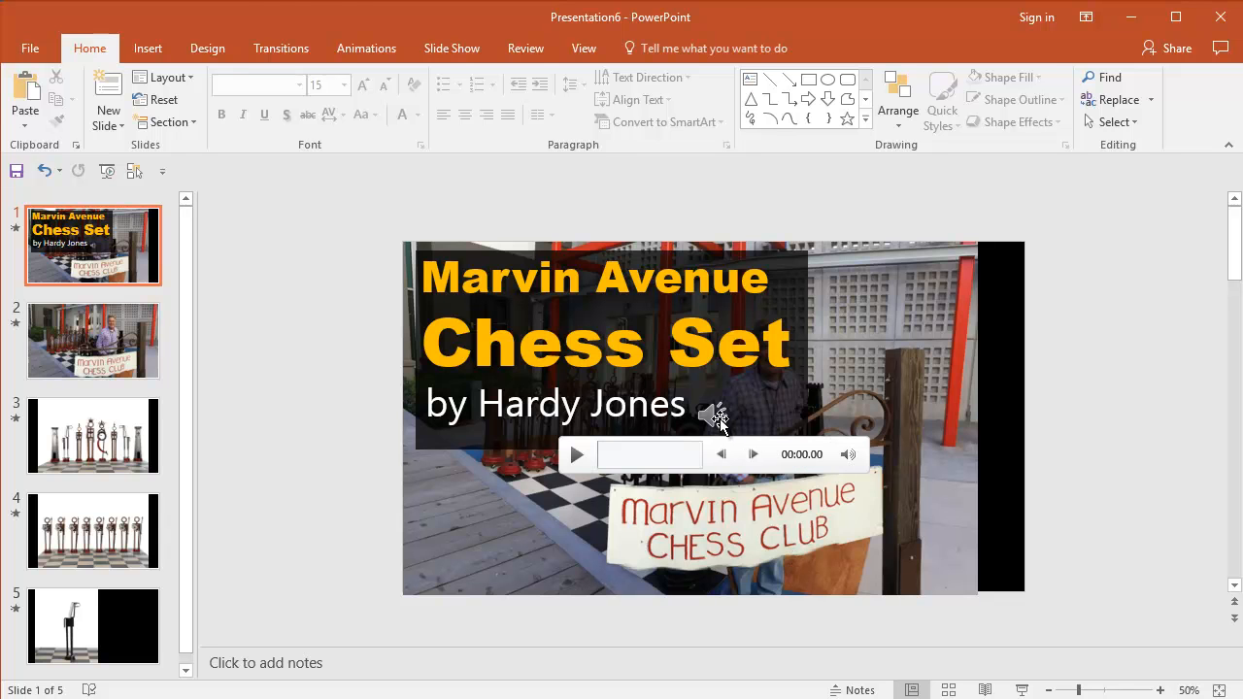
Reselect the audio clip on the title slide and show its playback settings.
{"action": "left_click", "coordinate": [715, 415]}
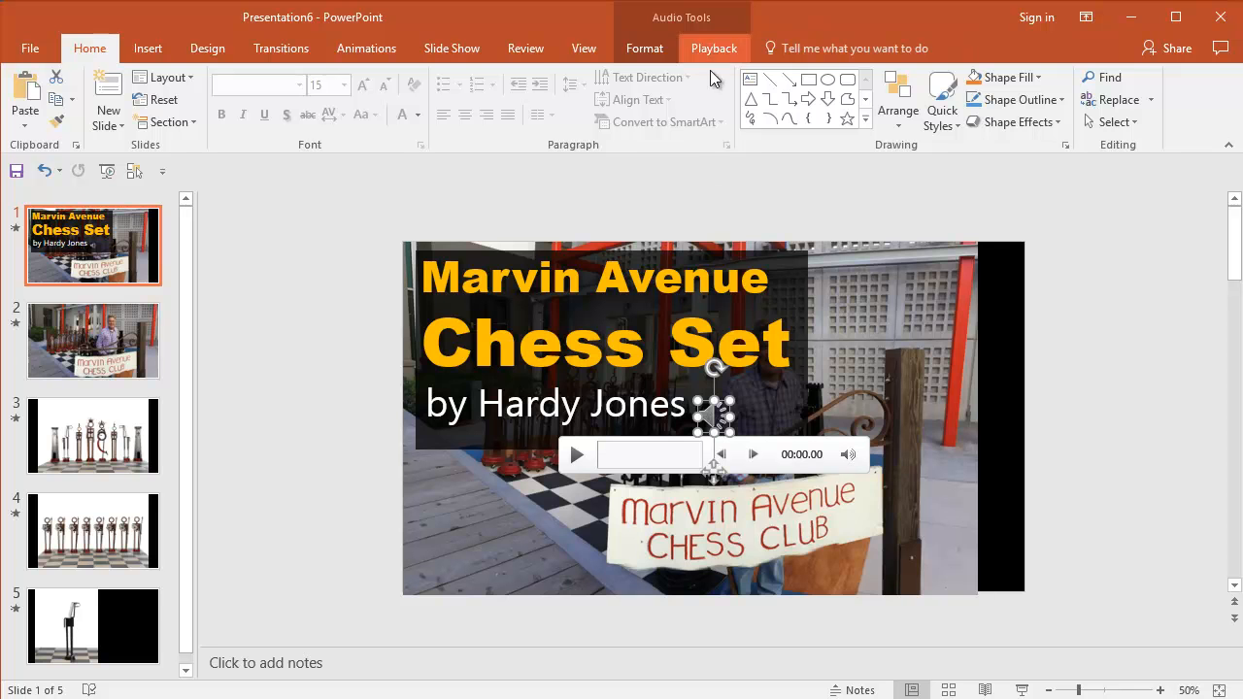
{"action": "left_click", "coordinate": [715, 47]}
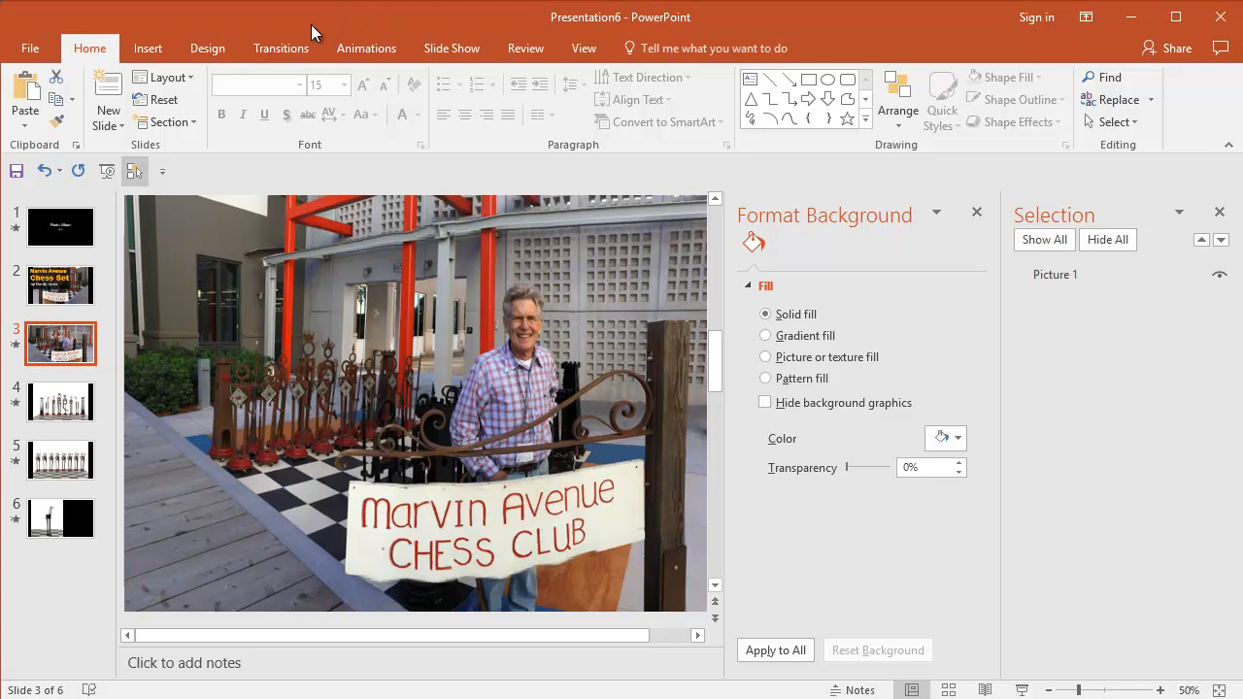
Browse the full transition gallery to give slide 3 a Dissolve transition.
{"action": "left_click", "coordinate": [279, 47]}
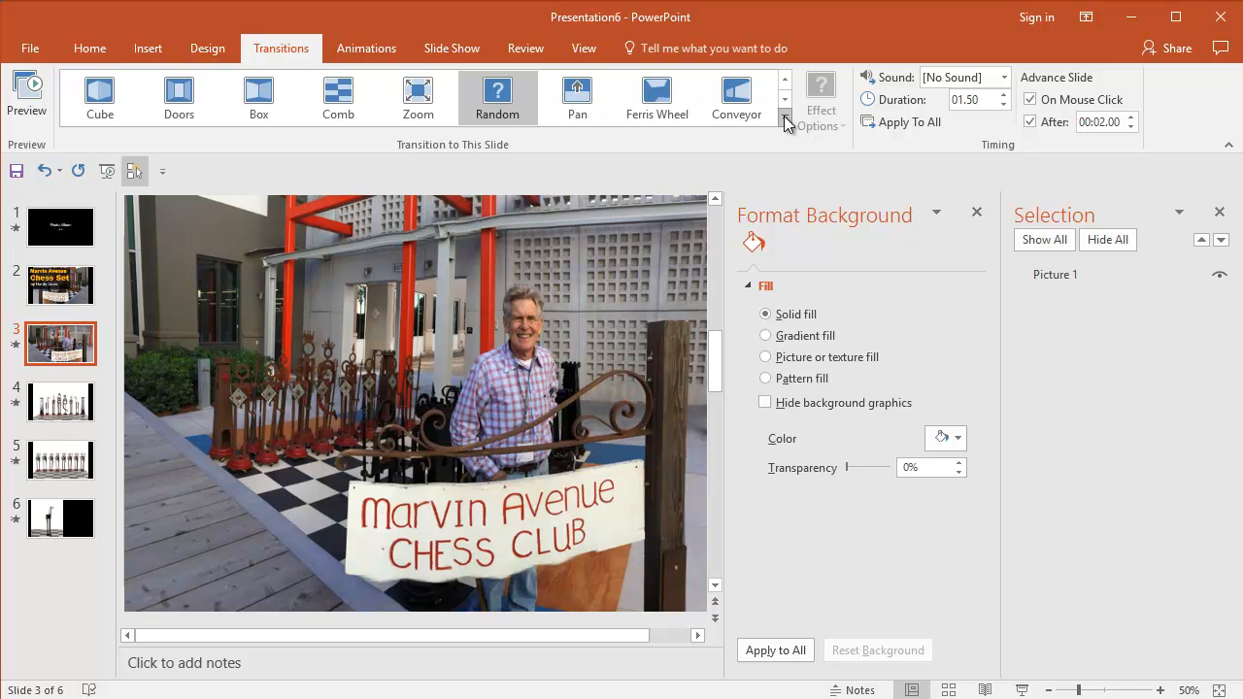
{"action": "mouse_move", "coordinate": [784, 113]}
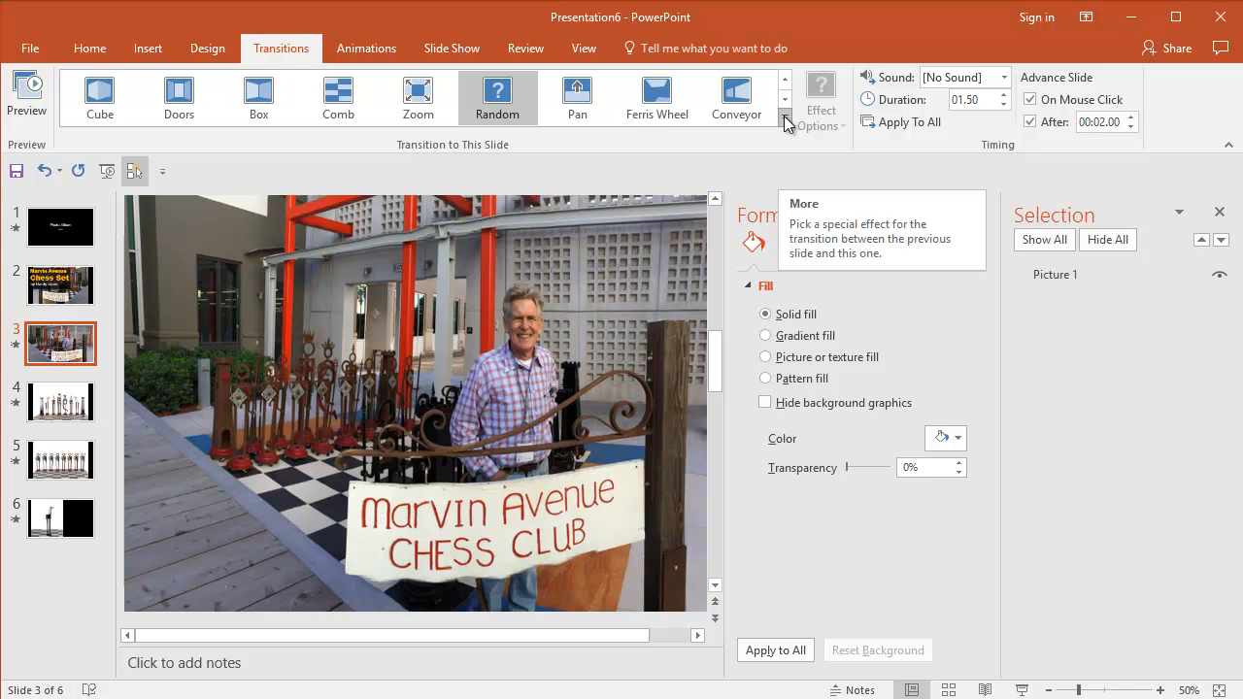
{"action": "left_click", "coordinate": [785, 110]}
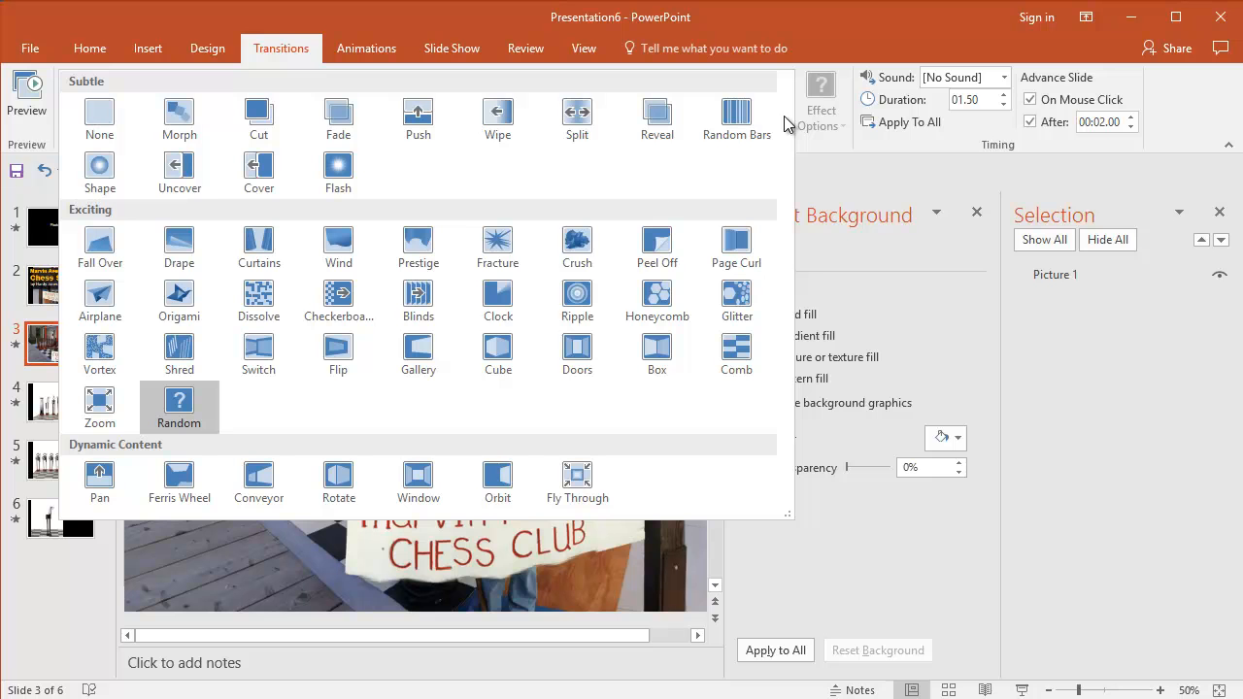
{"action": "mouse_move", "coordinate": [497, 354]}
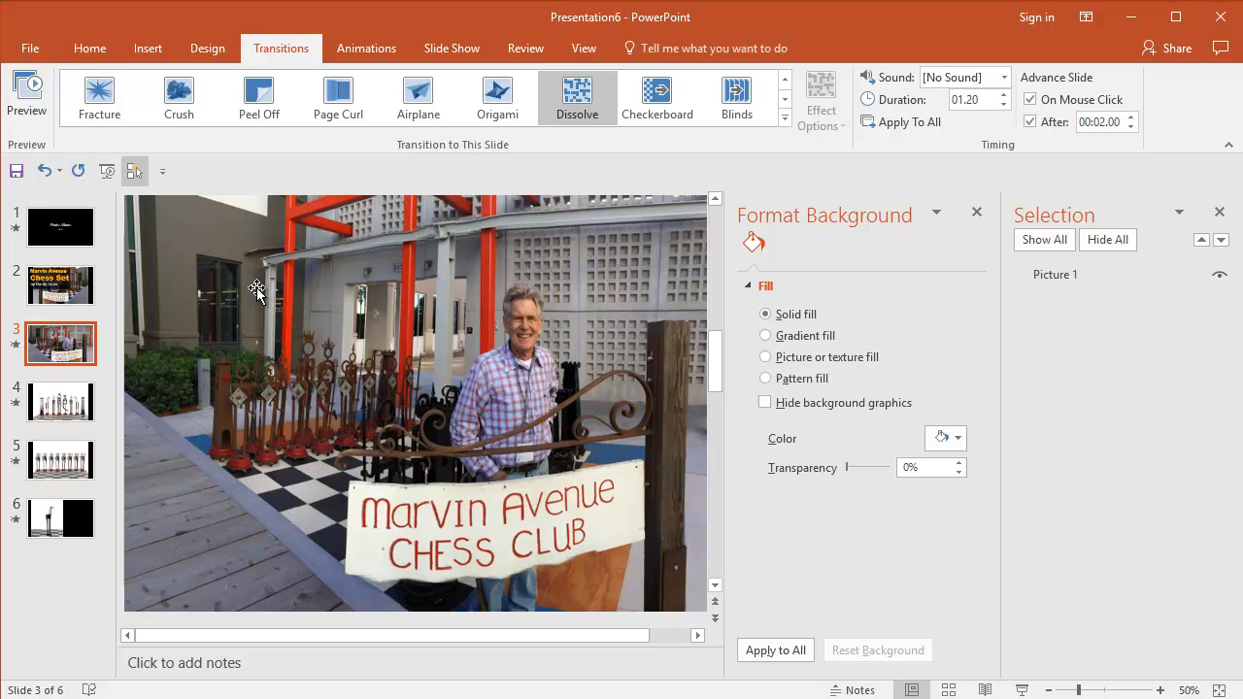
{"action": "mouse_move", "coordinate": [406, 116]}
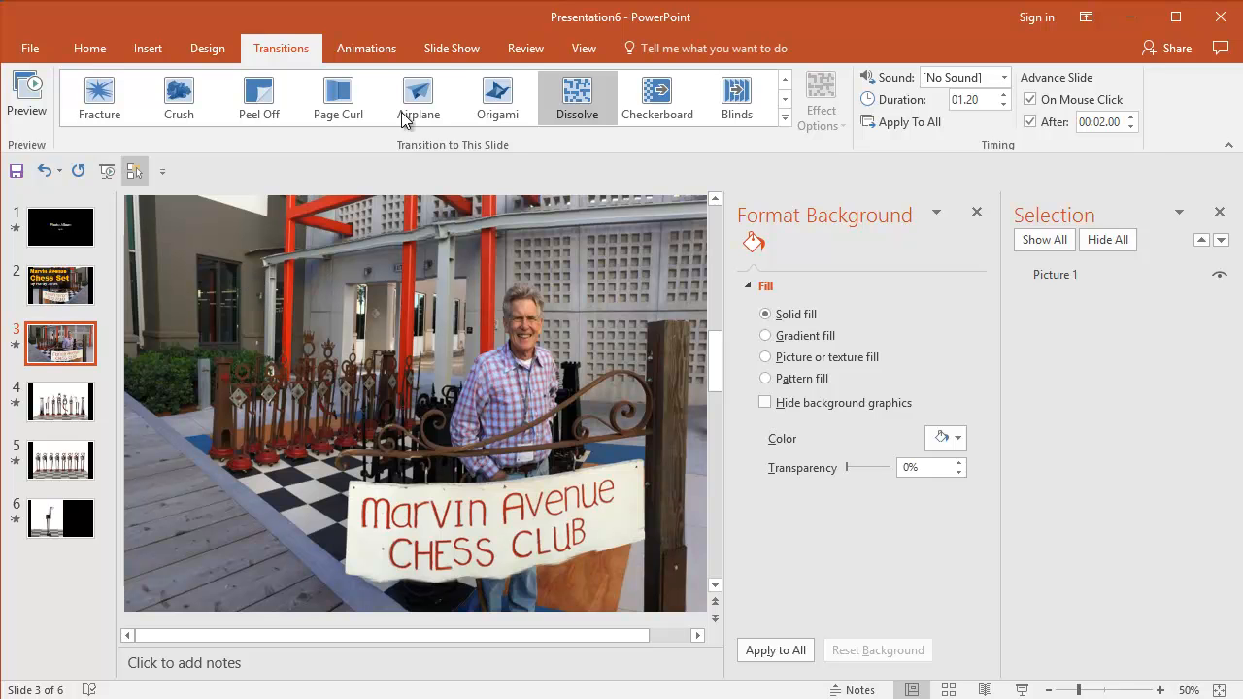
{"action": "left_click", "coordinate": [785, 120]}
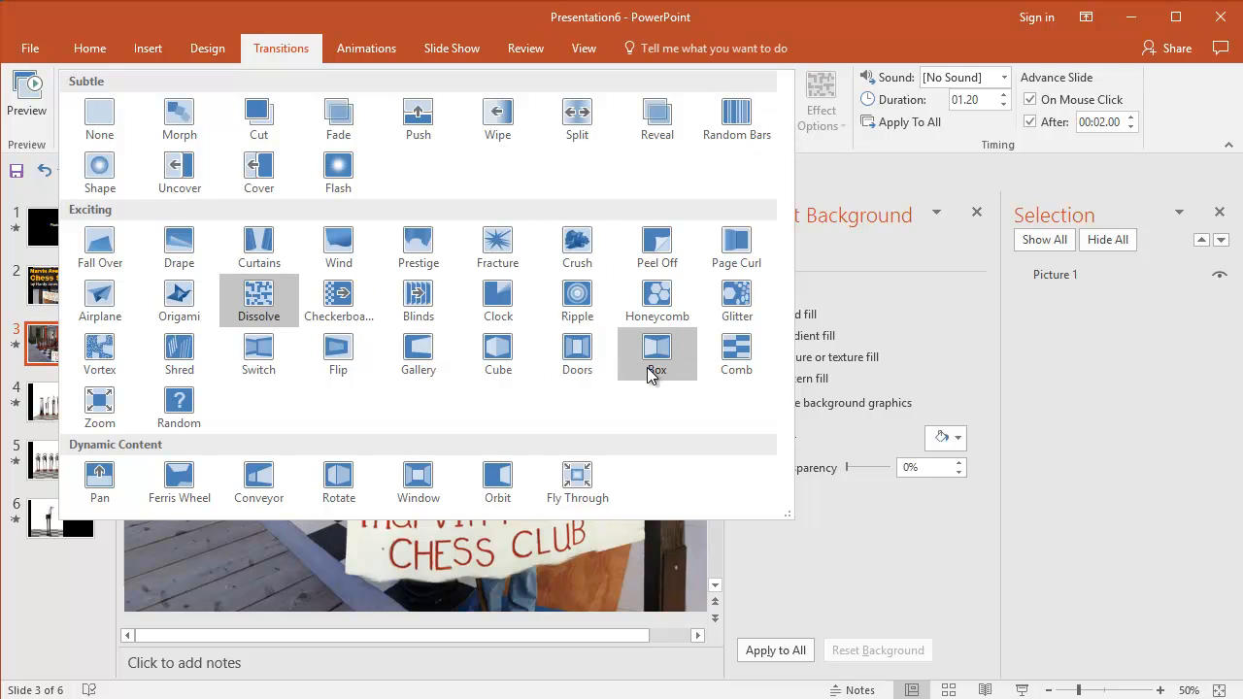
{"action": "mouse_move", "coordinate": [612, 392]}
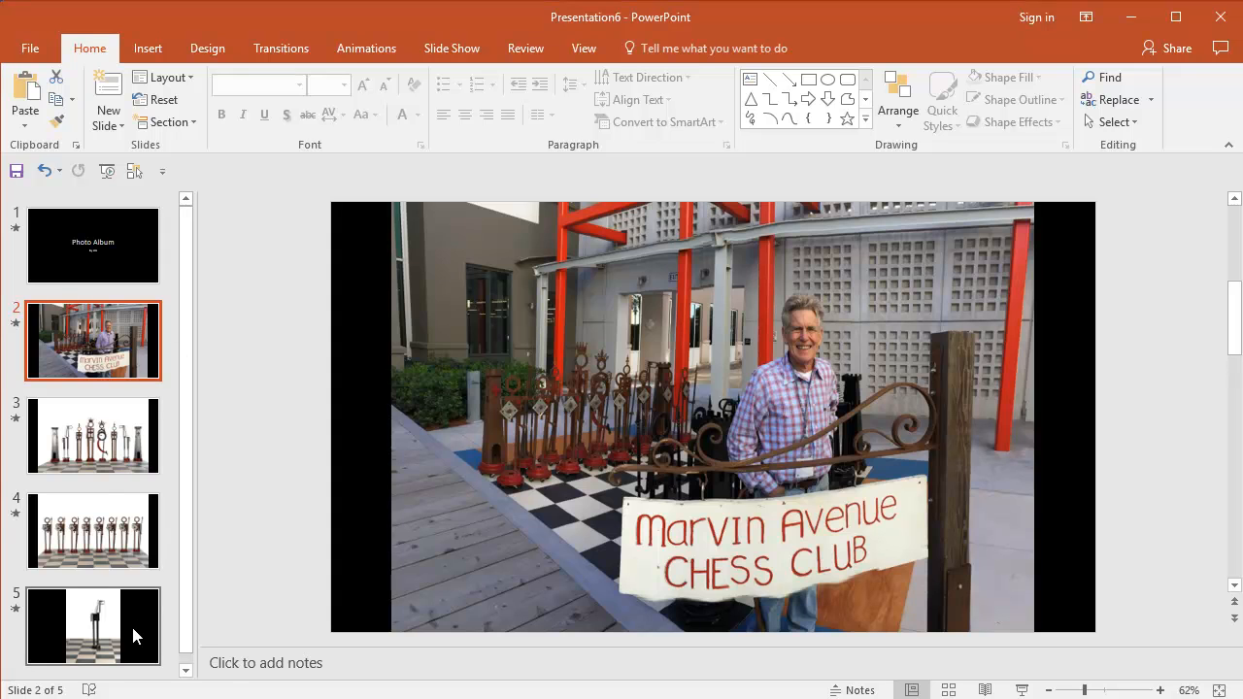
View slide 5 with the single chess piece, then slide 3 with the row of pieces.
{"action": "left_click", "coordinate": [93, 625]}
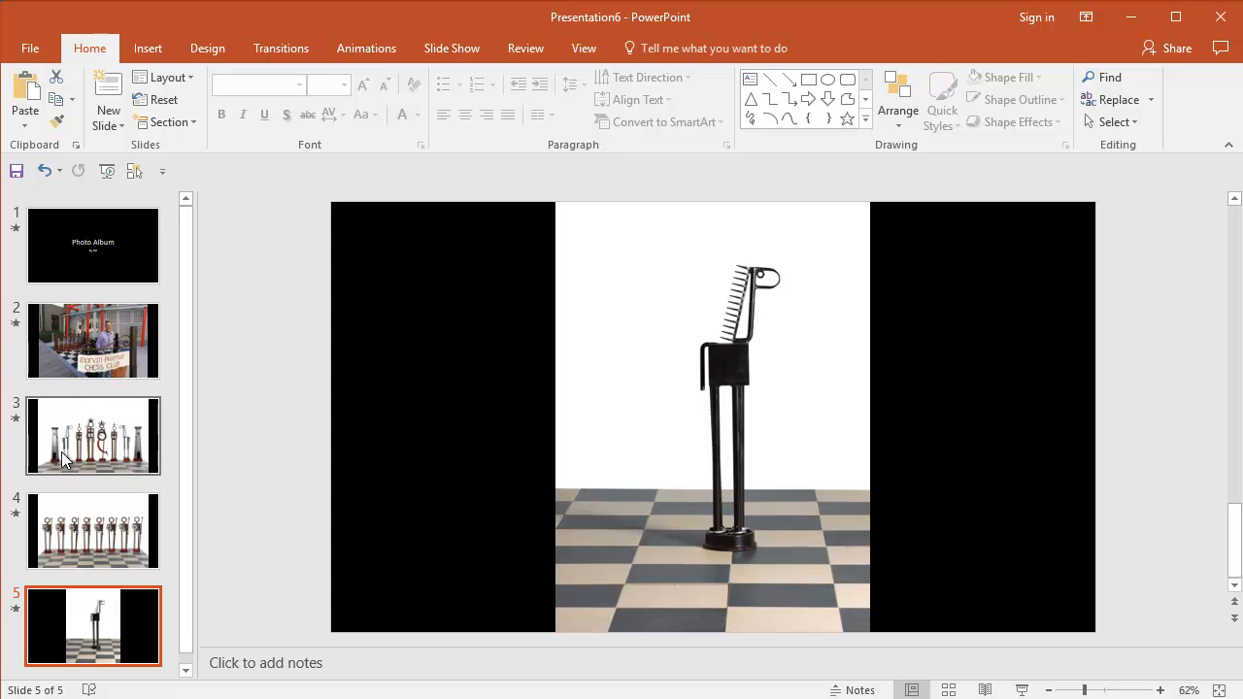
{"action": "left_click", "coordinate": [93, 436]}
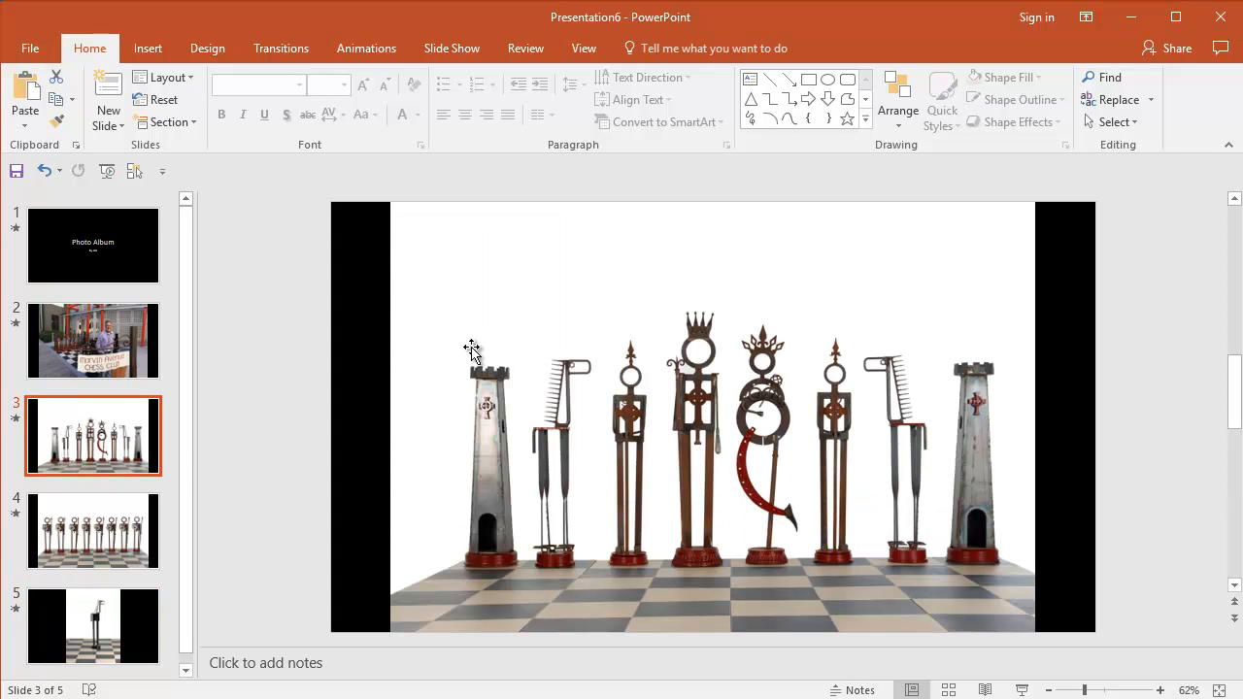
{"action": "mouse_move", "coordinate": [524, 290]}
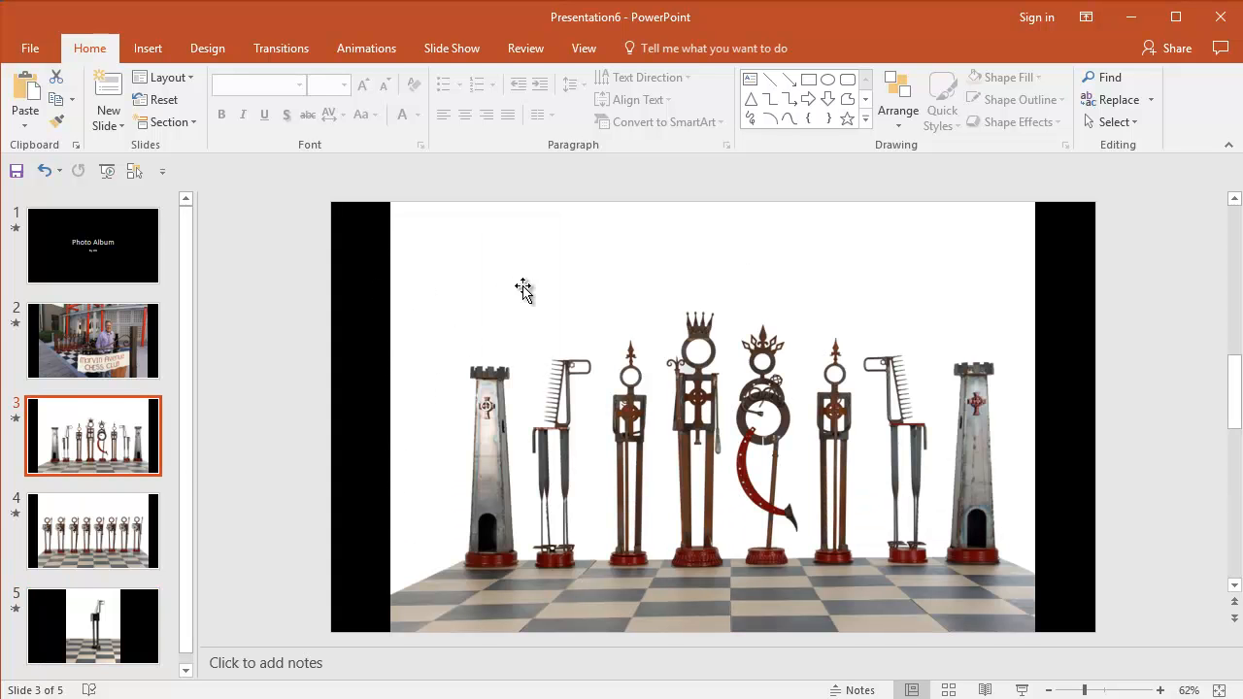
{"action": "mouse_move", "coordinate": [1122, 319]}
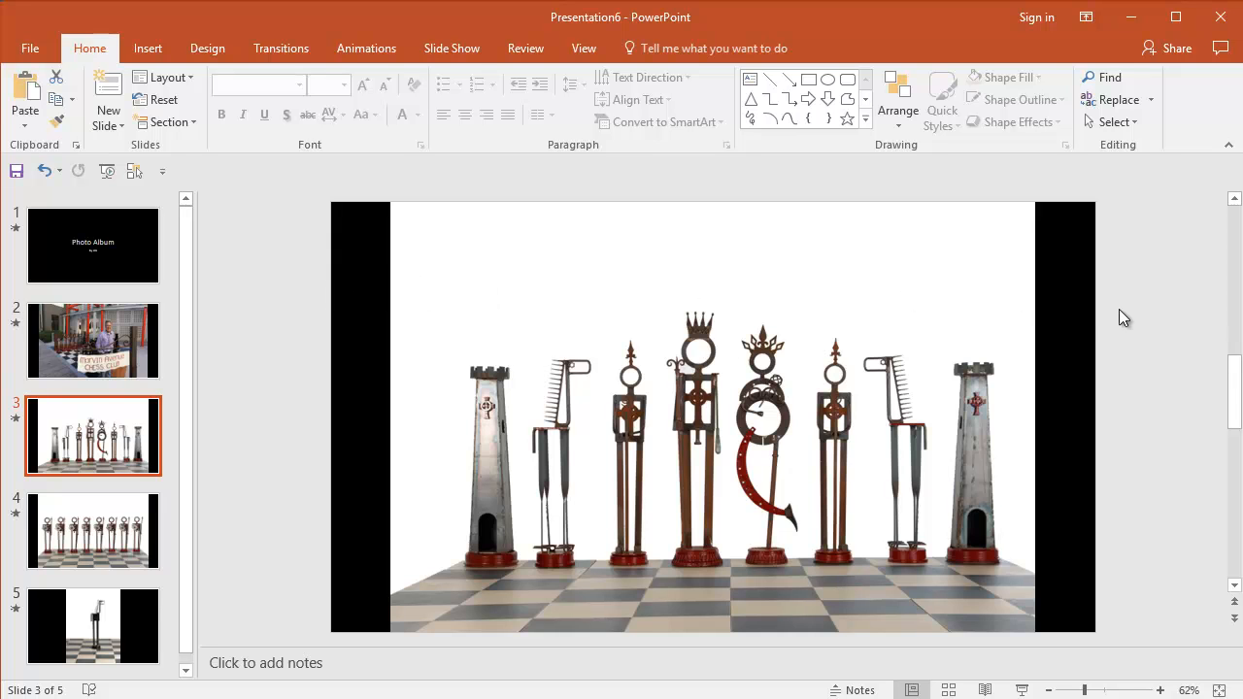
{"action": "mouse_move", "coordinate": [485, 338]}
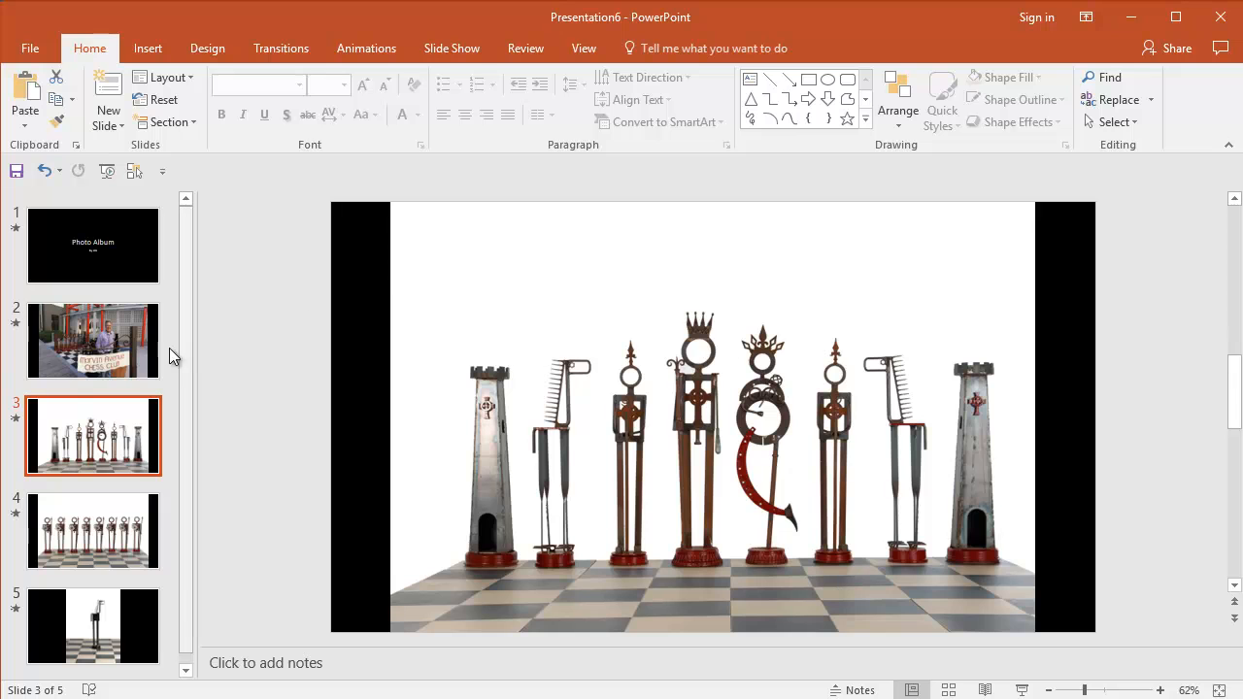
{"action": "mouse_move", "coordinate": [101, 350]}
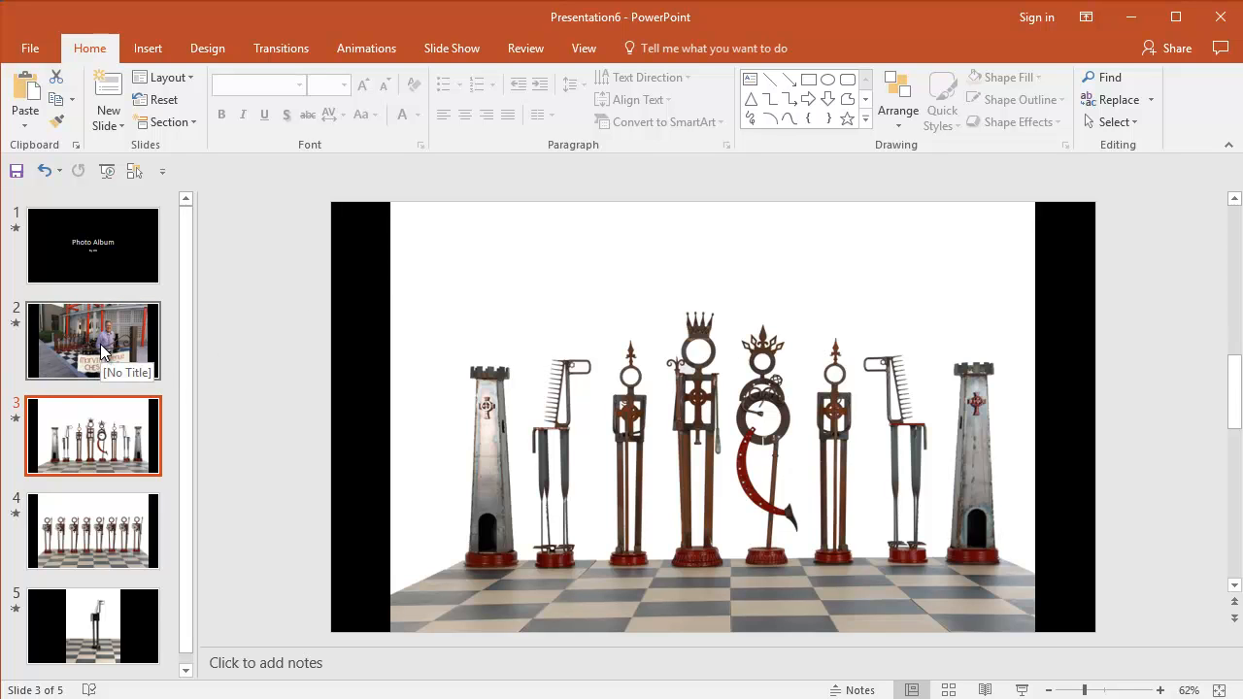
{"action": "mouse_move", "coordinate": [303, 307]}
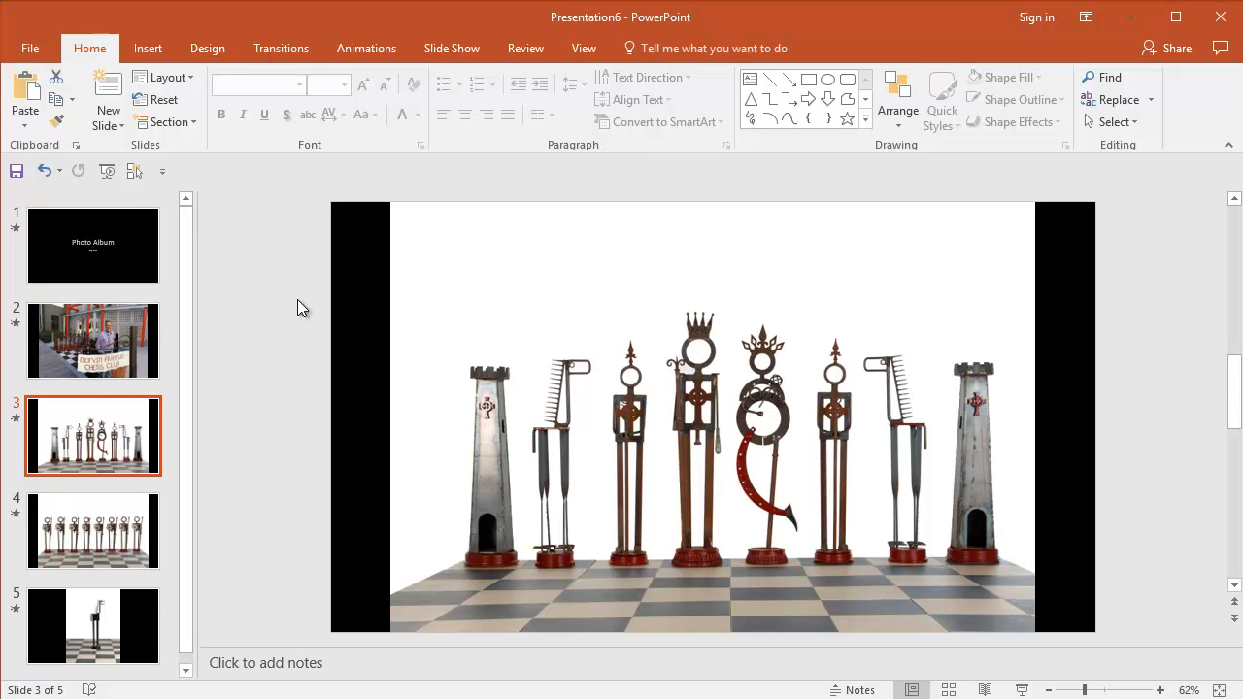
{"action": "mouse_move", "coordinate": [223, 200]}
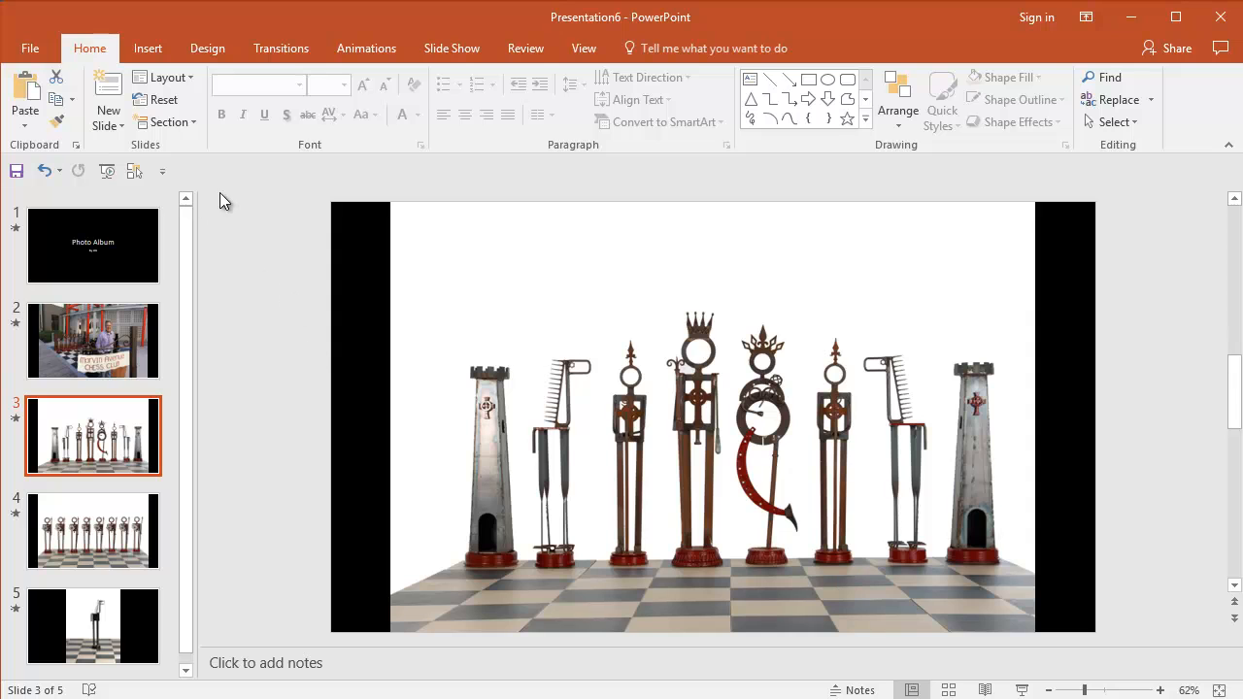
{"action": "mouse_move", "coordinate": [231, 280]}
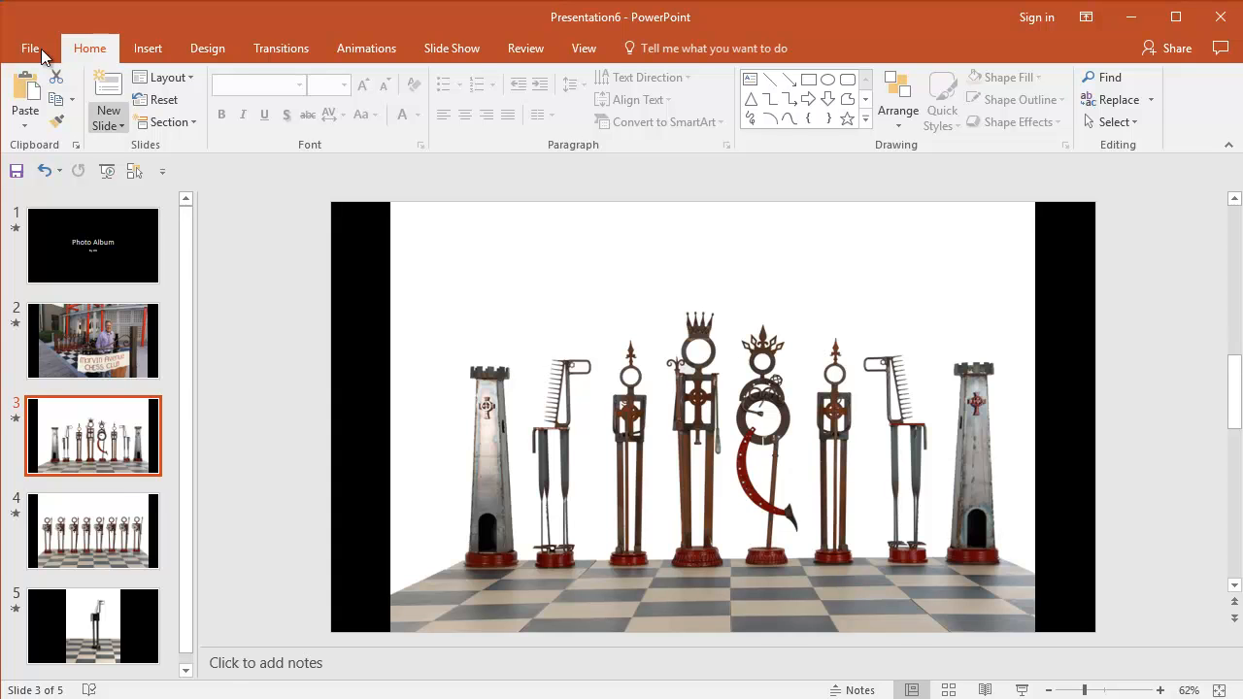
In PowerPoint Options > Advanced, tick 'Do not compress images in file' at high-fidelity resolution.
{"action": "left_click", "coordinate": [31, 47]}
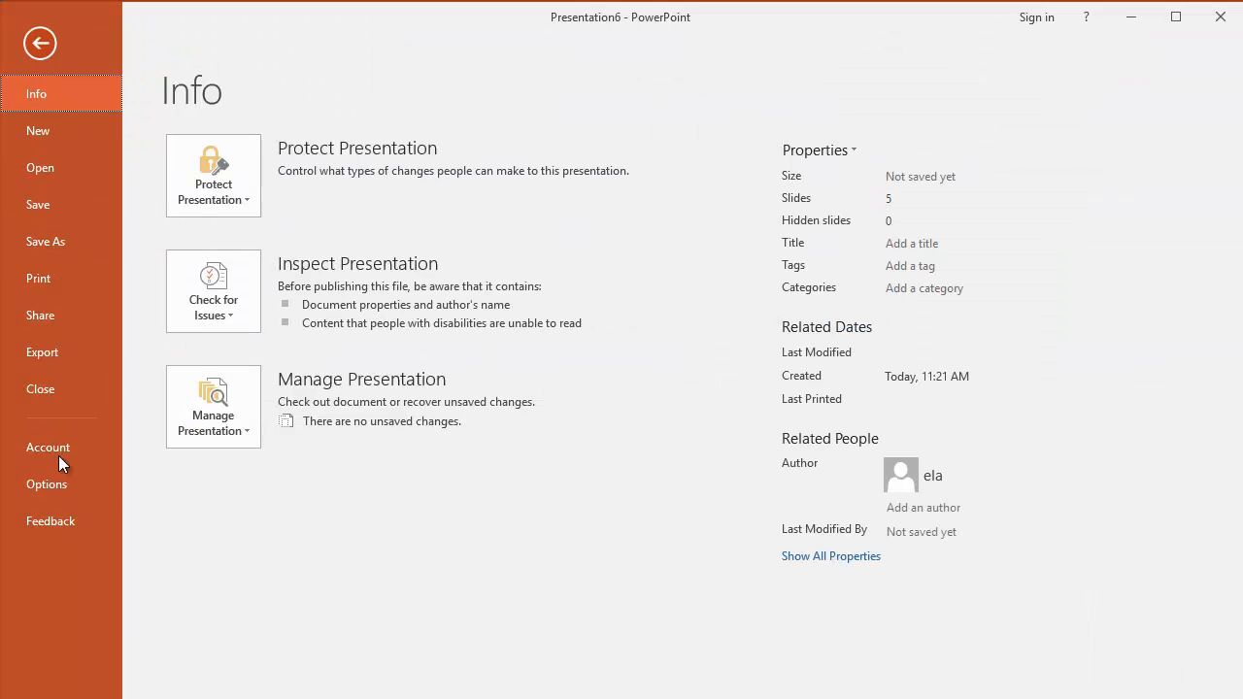
{"action": "left_click", "coordinate": [47, 485]}
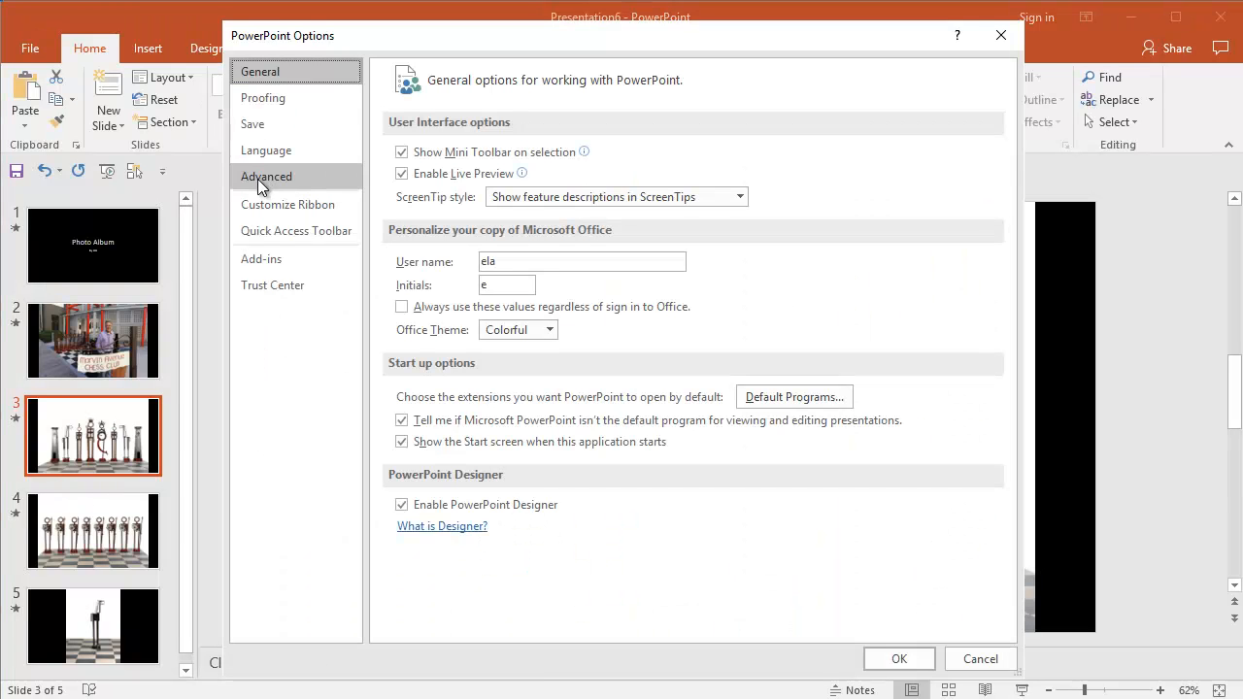
{"action": "left_click", "coordinate": [266, 174]}
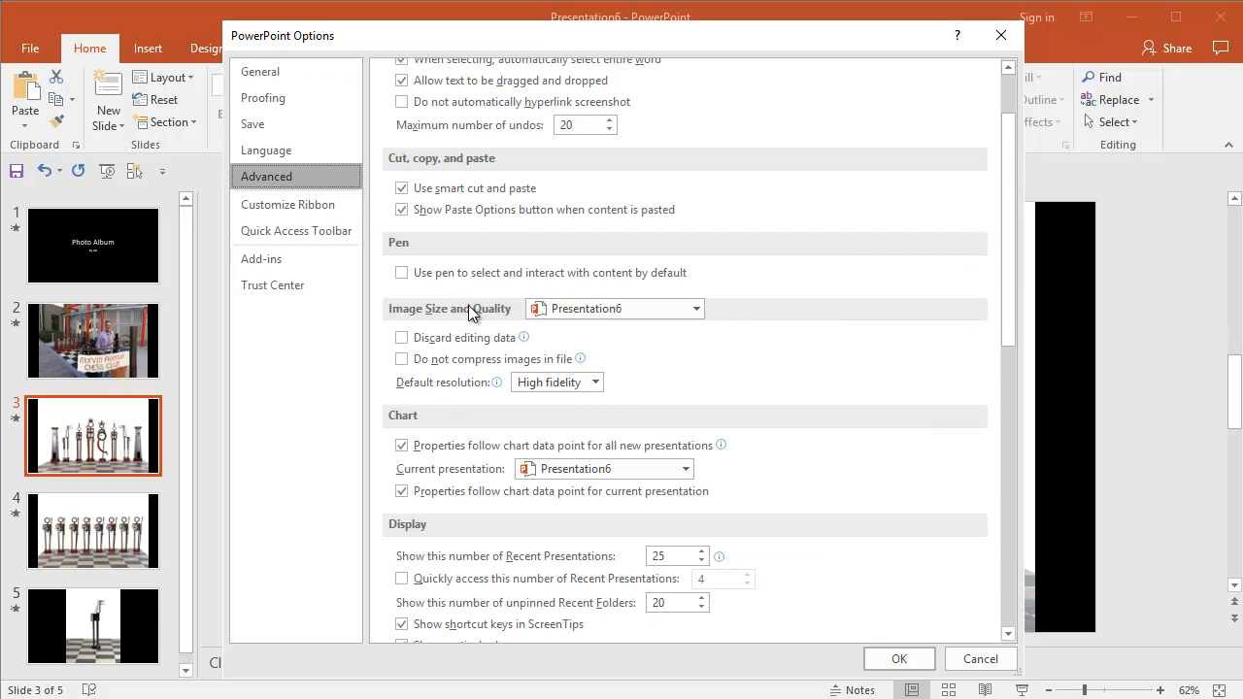
{"action": "scroll", "scroll_direction": "down", "scroll_amount": 3}
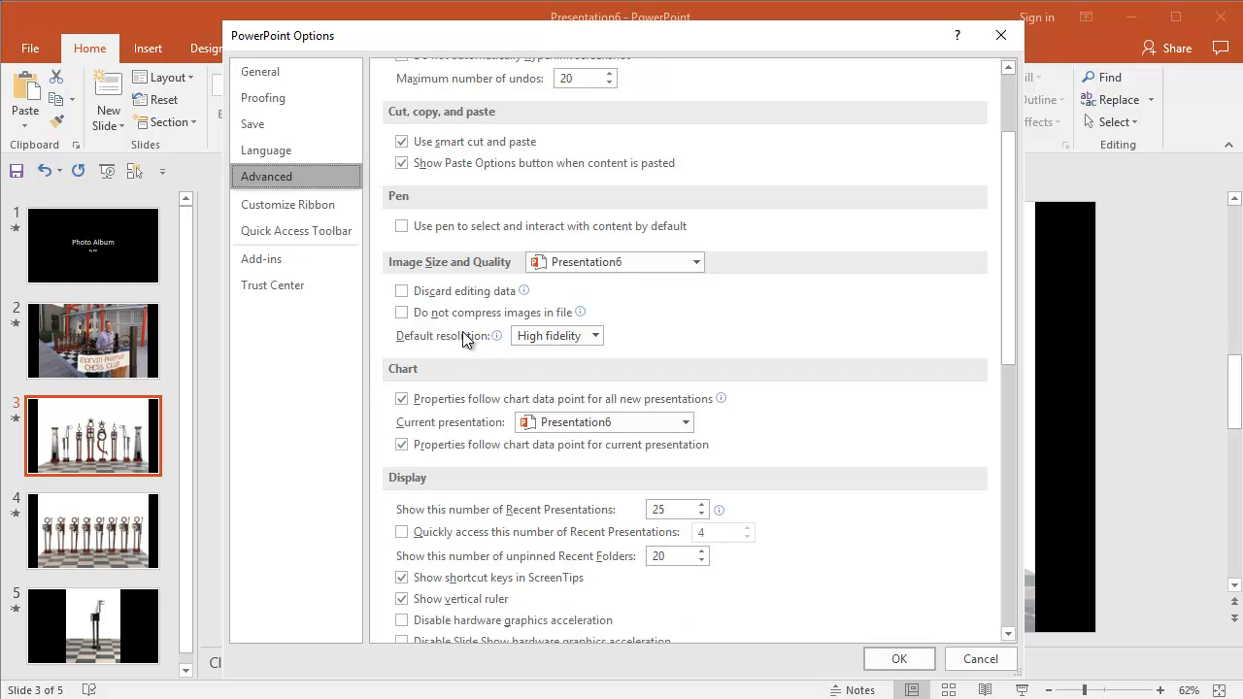
{"action": "mouse_move", "coordinate": [400, 334]}
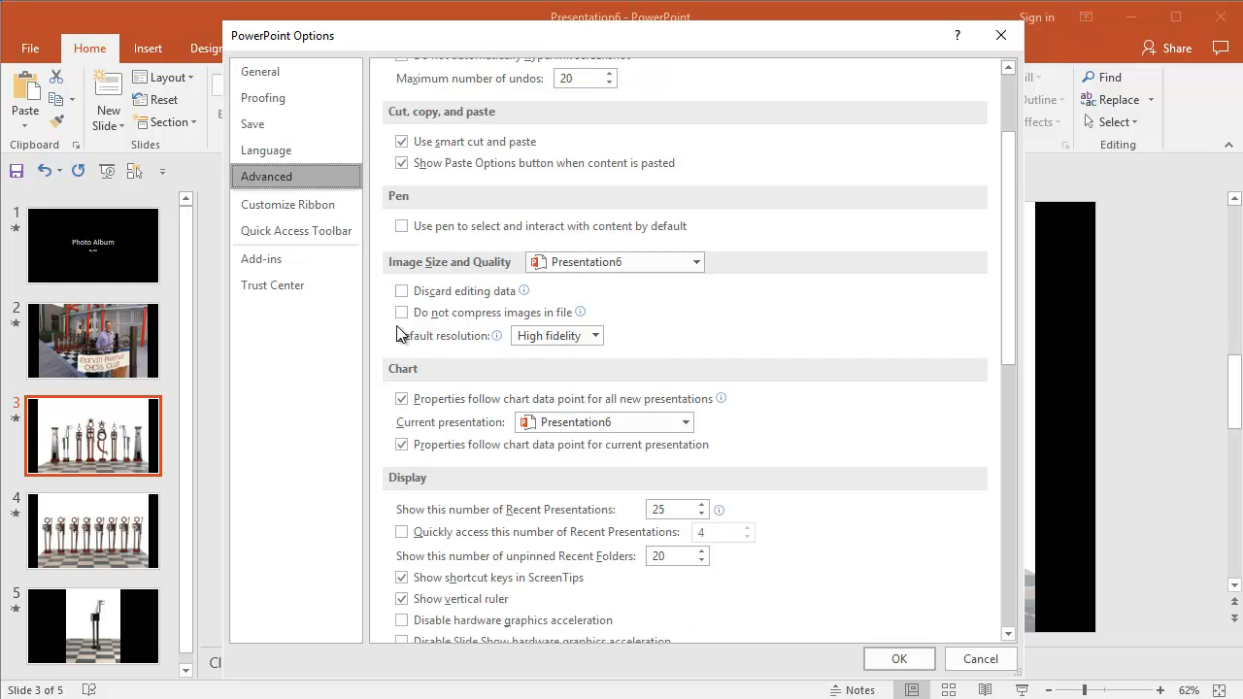
{"action": "left_click", "coordinate": [400, 311]}
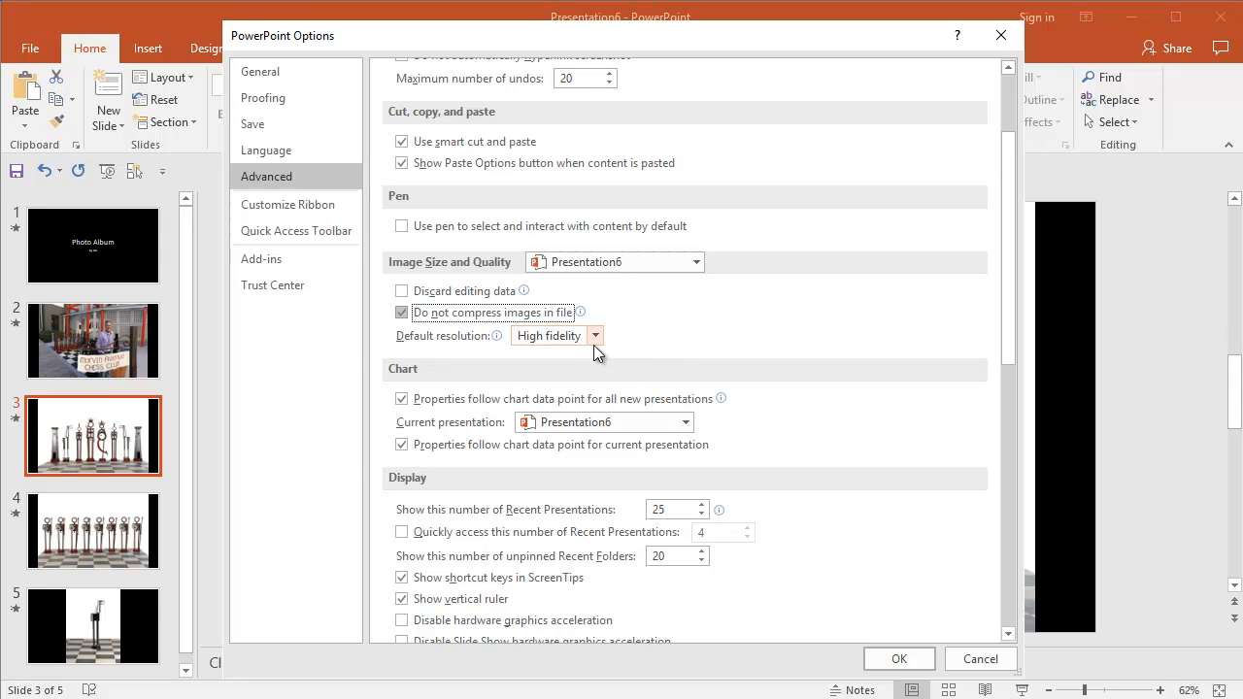
{"action": "scroll", "scroll_direction": "down", "scroll_amount": 3}
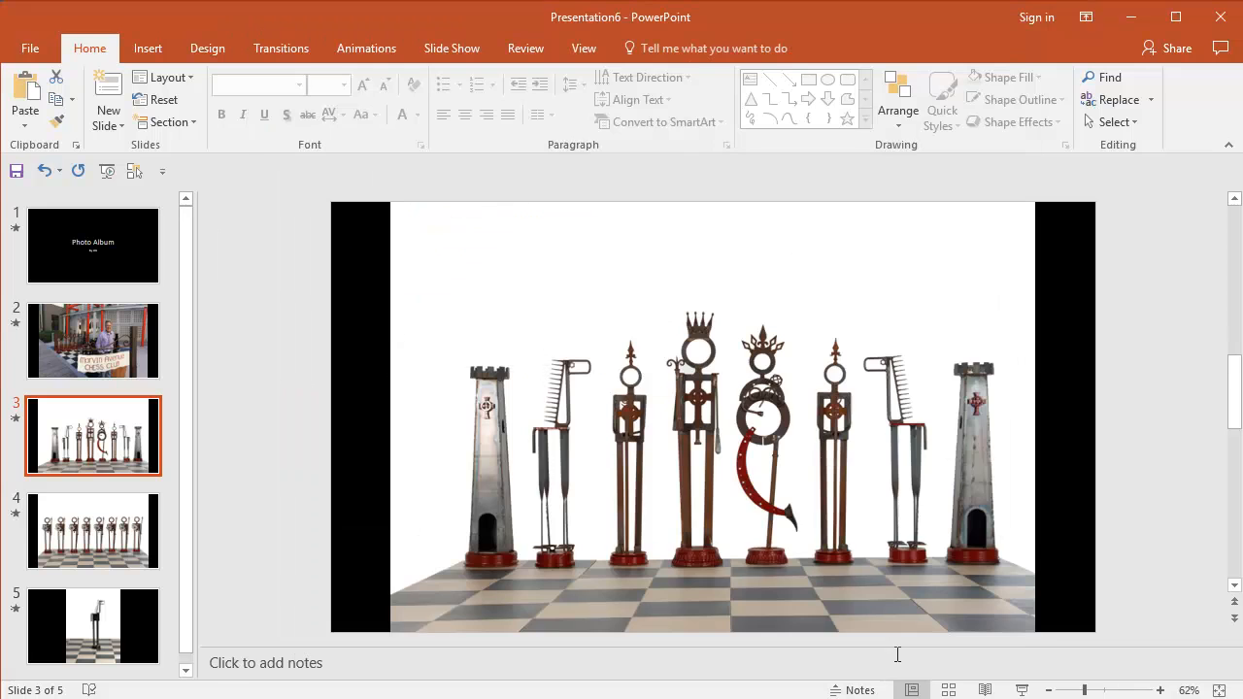
{"action": "mouse_move", "coordinate": [303, 313]}
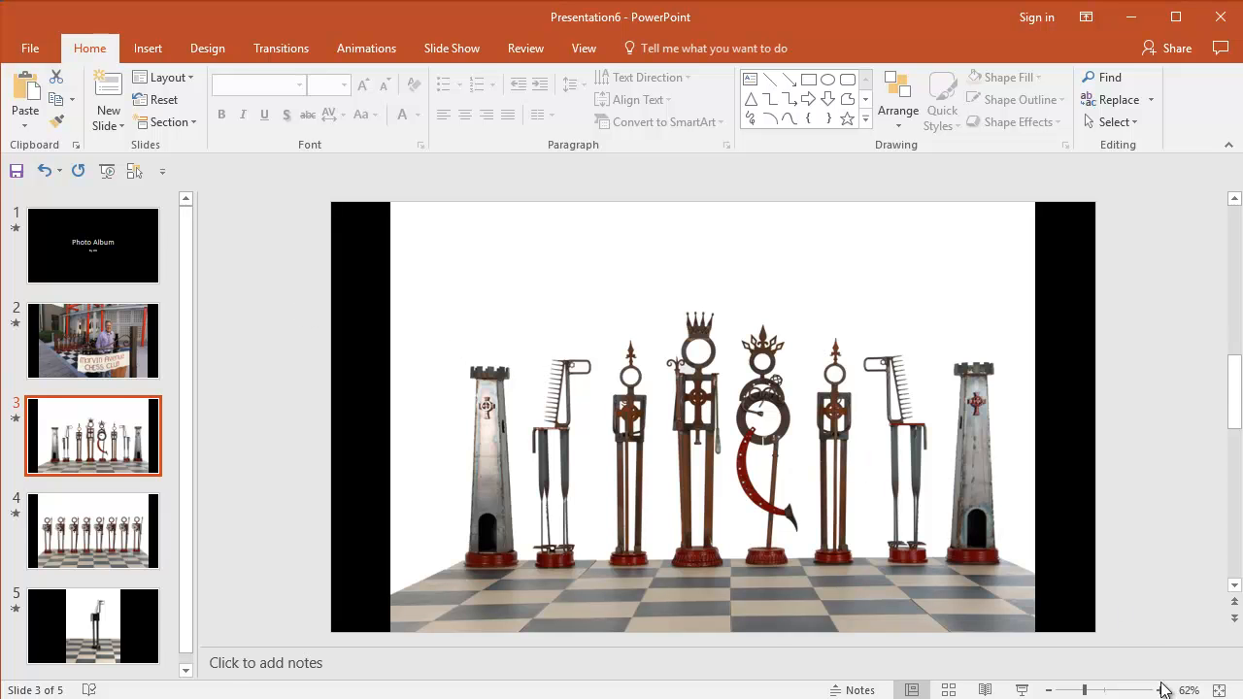
Resize the chess club photo on slide 2 so it covers the whole slide.
{"action": "left_click", "coordinate": [93, 340]}
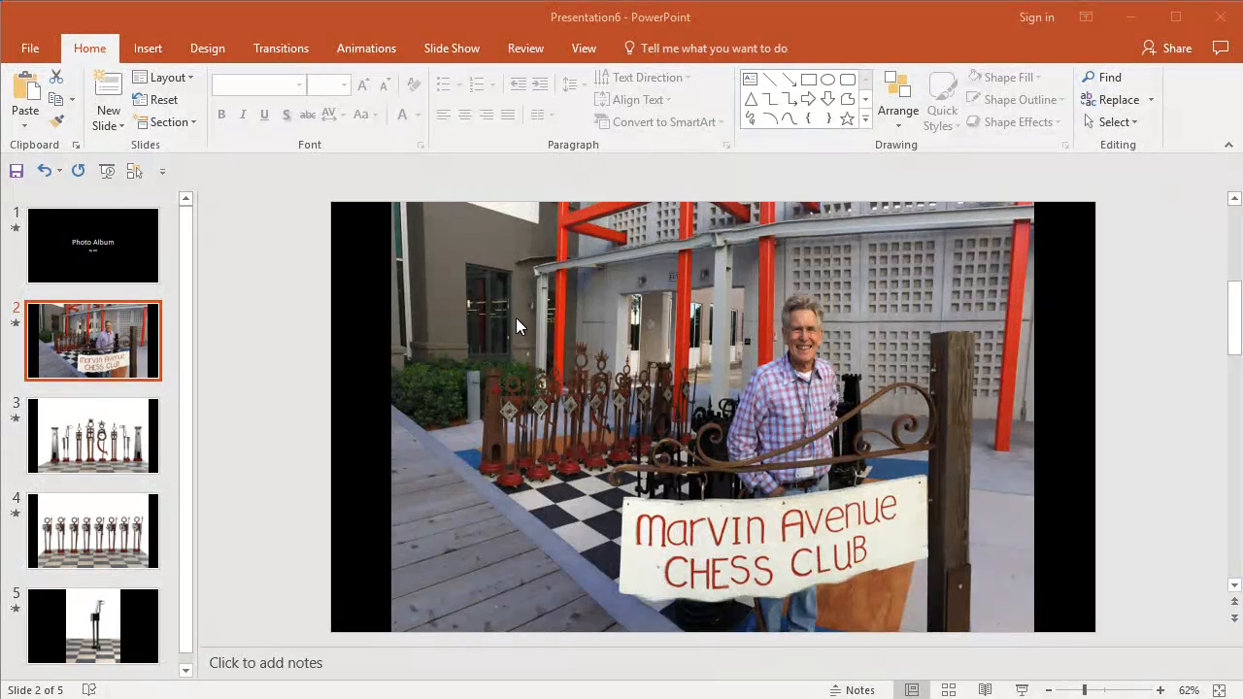
{"action": "left_click", "coordinate": [532, 292]}
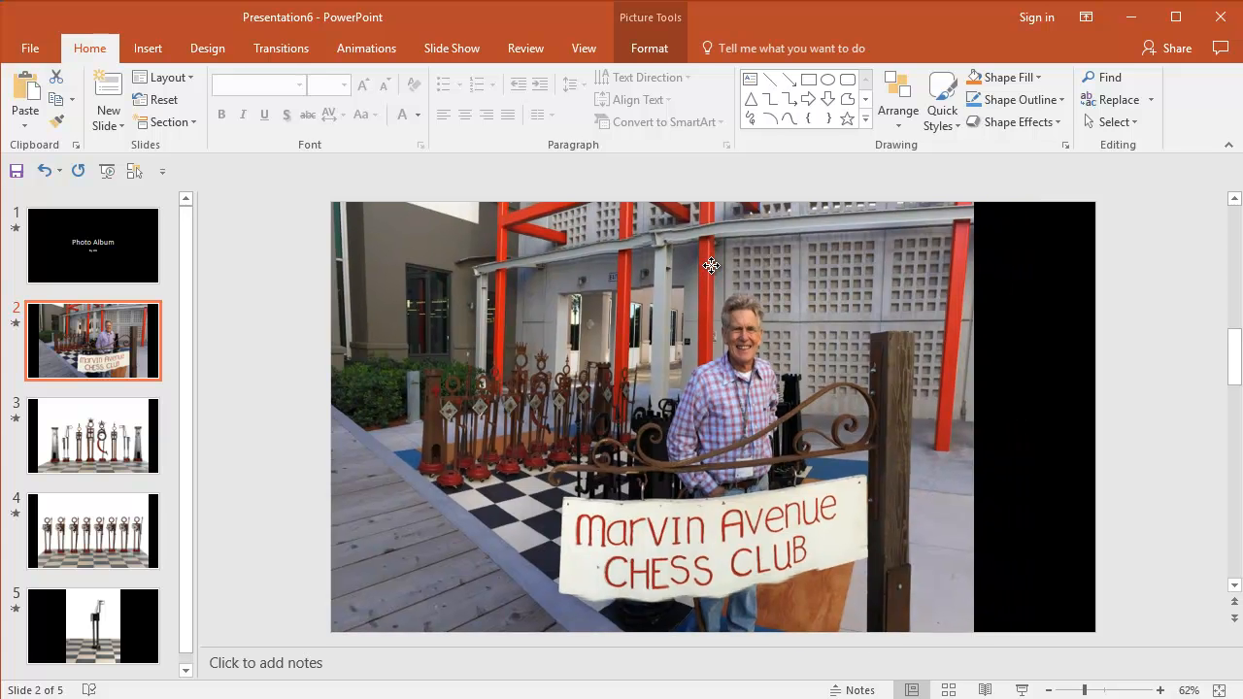
{"action": "left_click", "coordinate": [711, 264]}
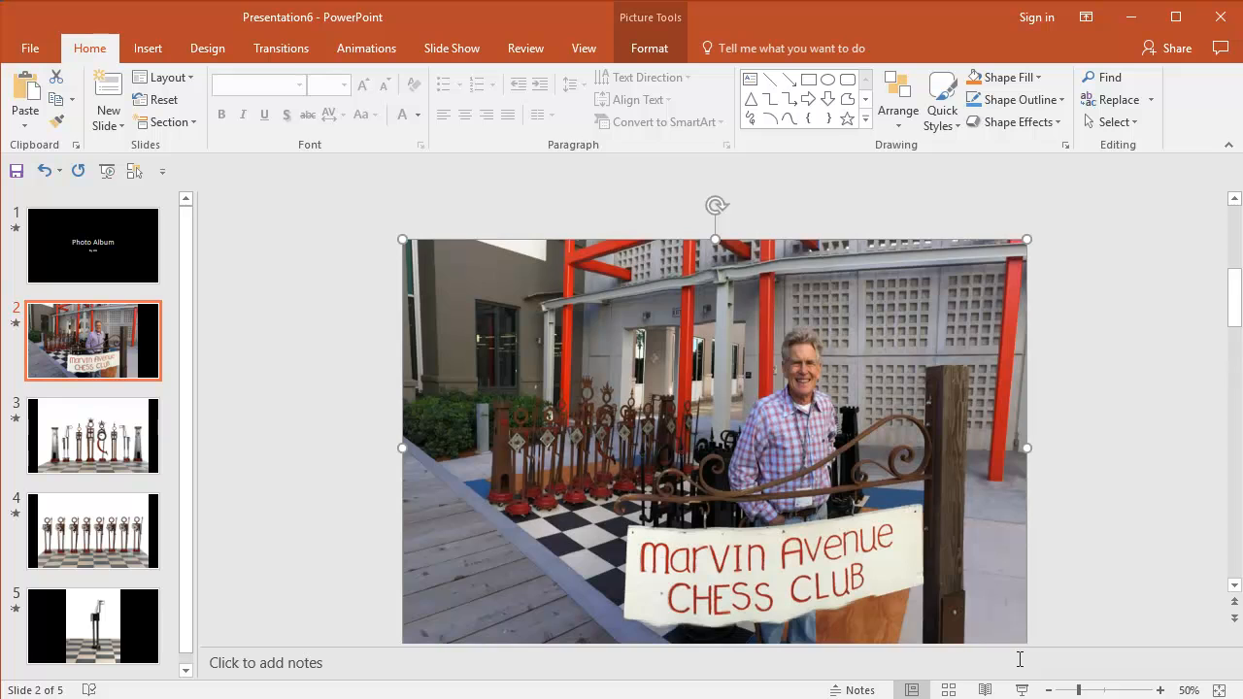
{"action": "left_click", "coordinate": [649, 47]}
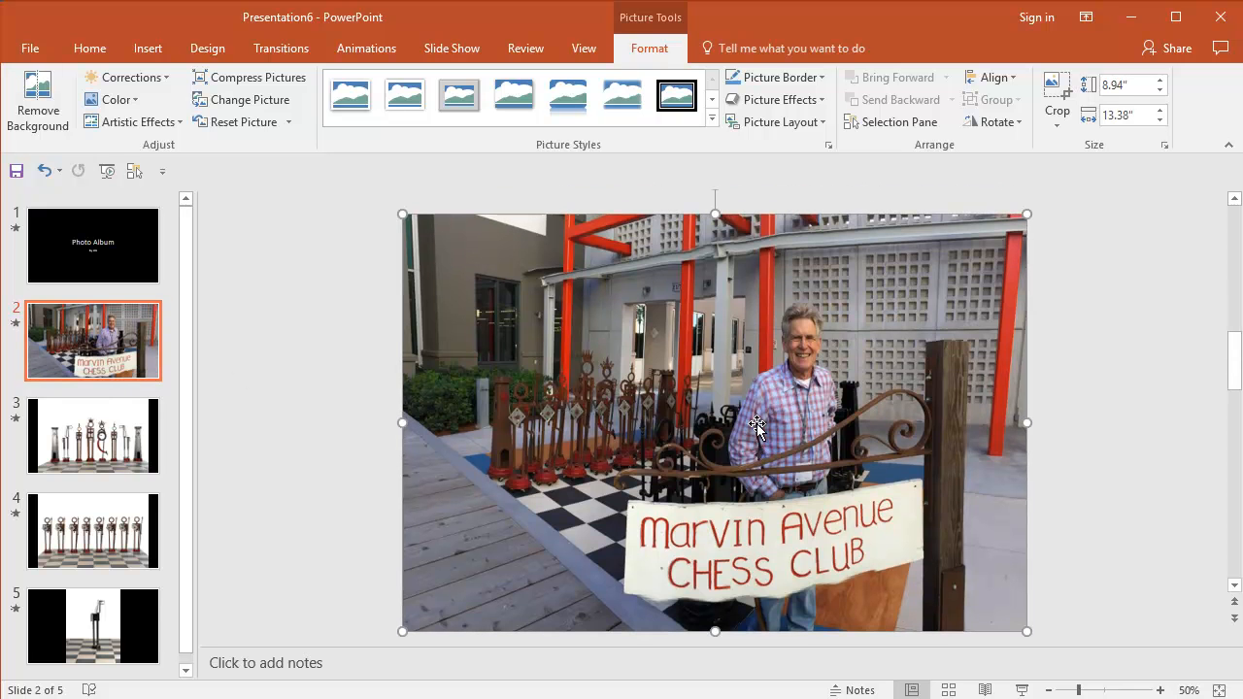
{"action": "mouse_move", "coordinate": [357, 342]}
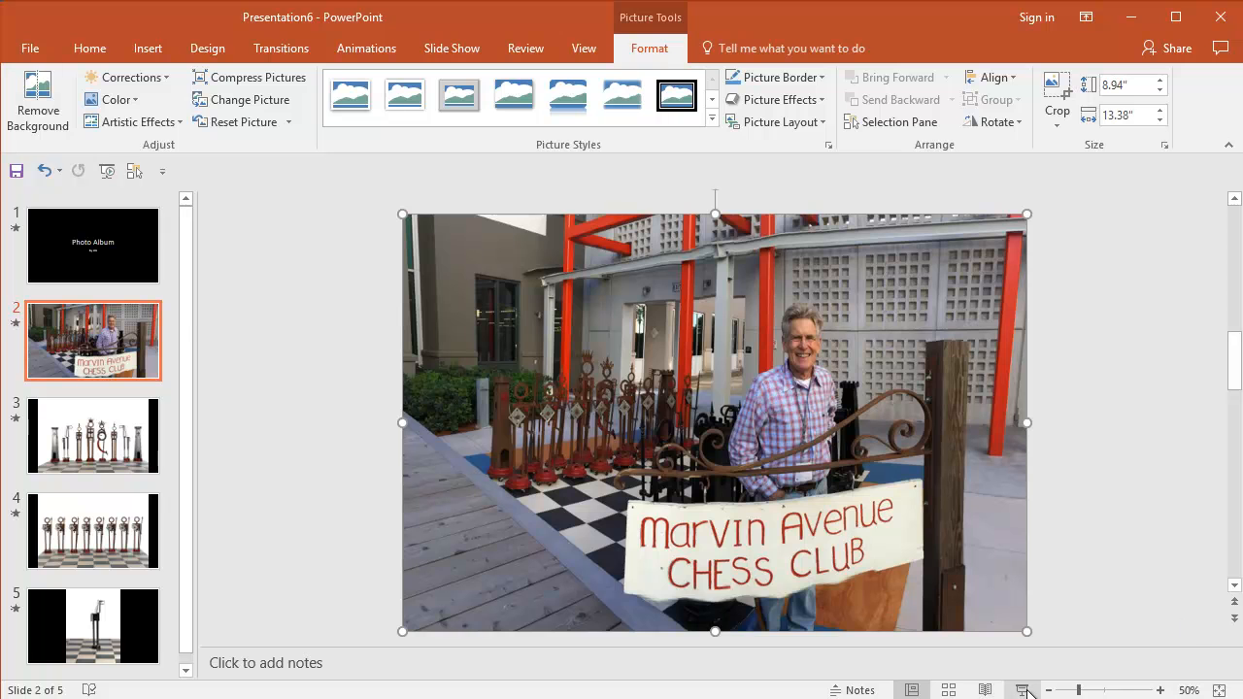
Preview slide 2 as a slide show and end the show.
{"action": "left_click", "coordinate": [1021, 689]}
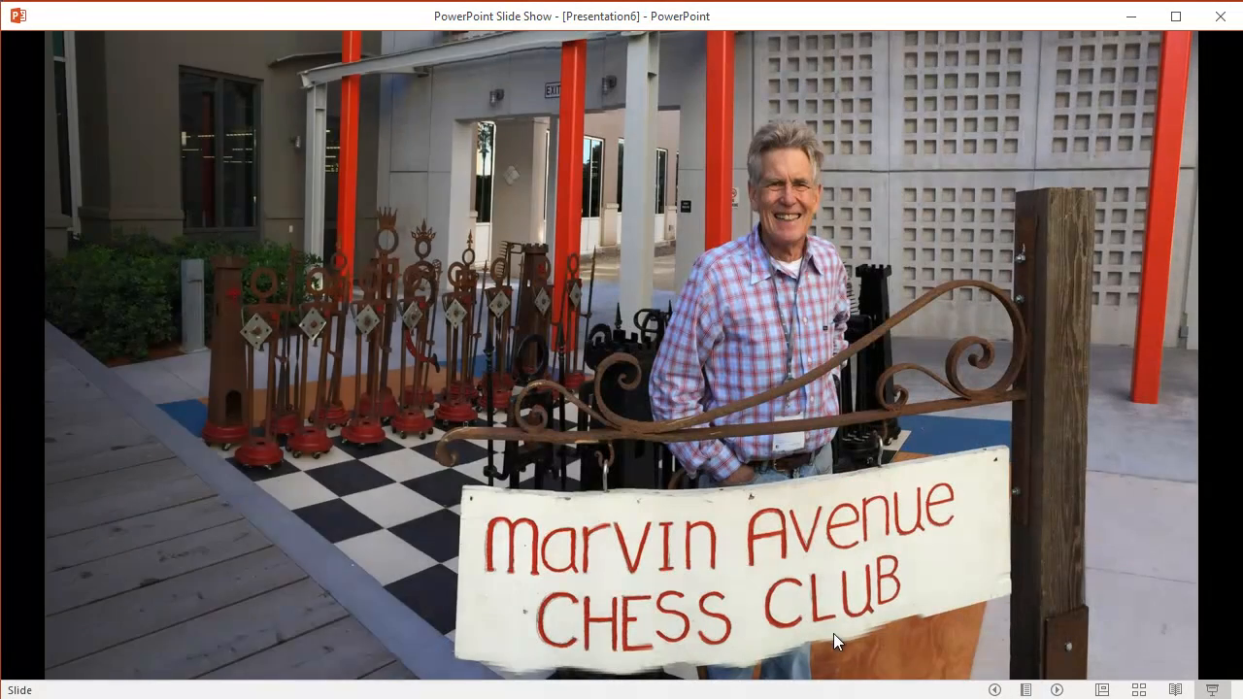
{"action": "right_click", "coordinate": [839, 641]}
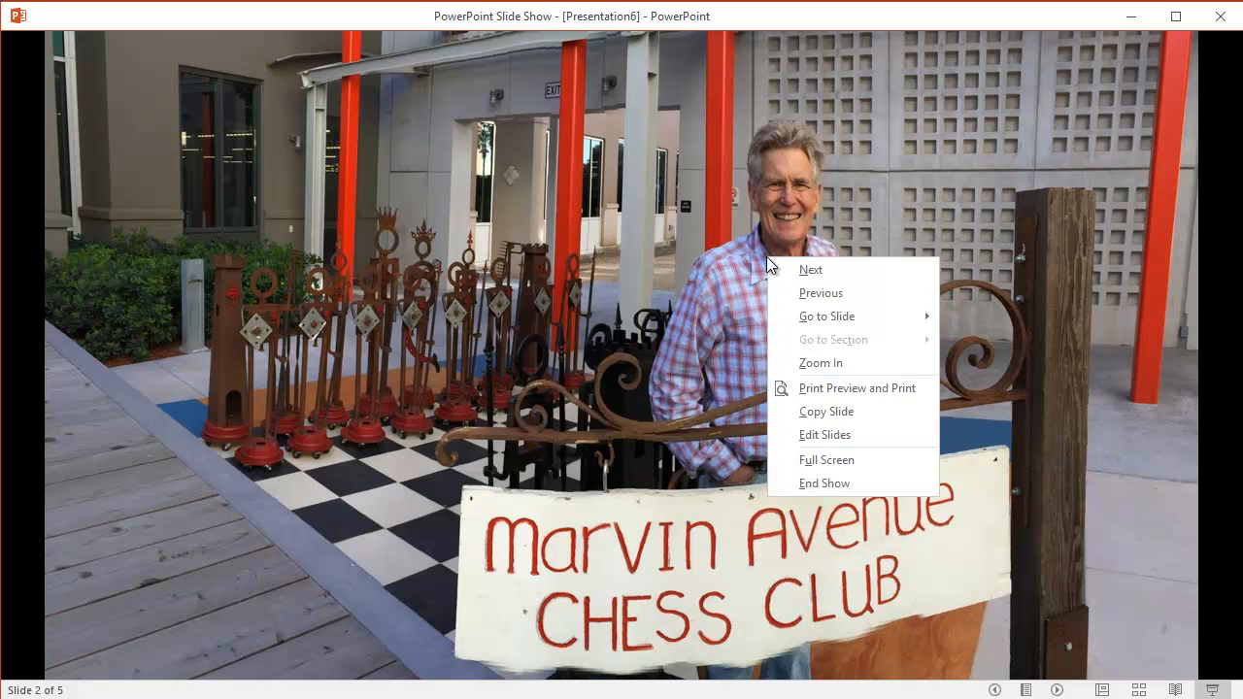
{"action": "left_click", "coordinate": [823, 482]}
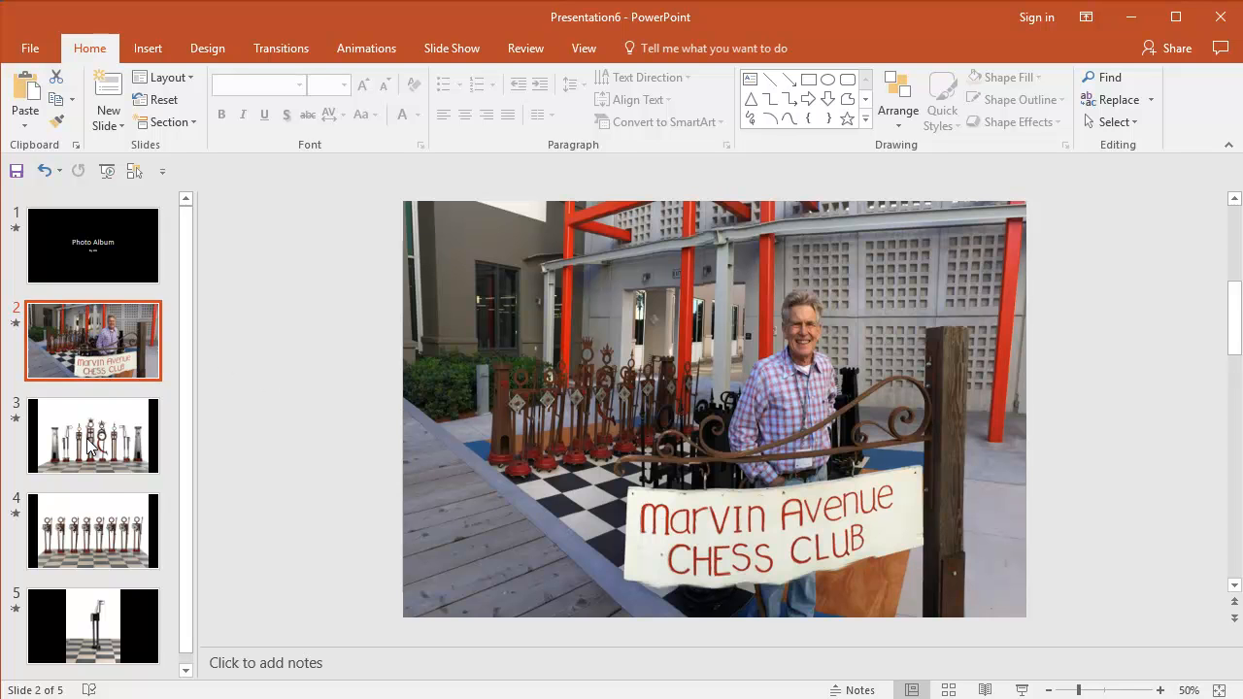
Show slide 5 with the single chess piece on the checkerboard.
{"action": "left_click", "coordinate": [93, 626]}
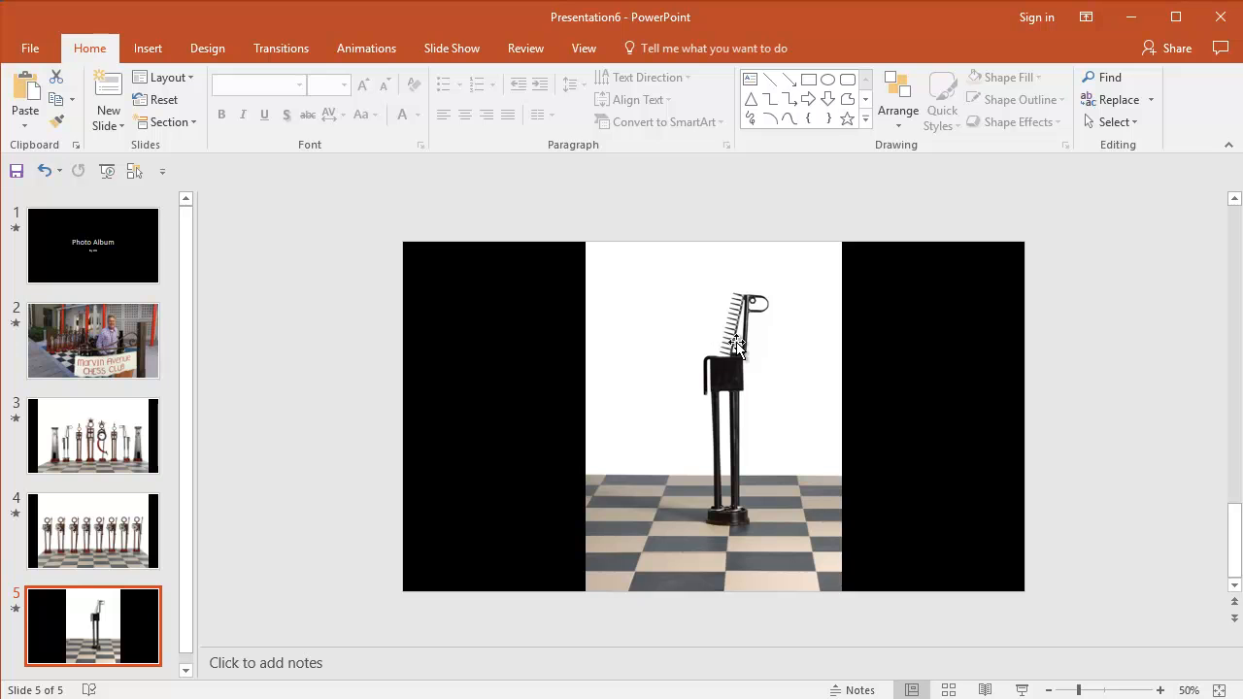
{"action": "left_click", "coordinate": [738, 347]}
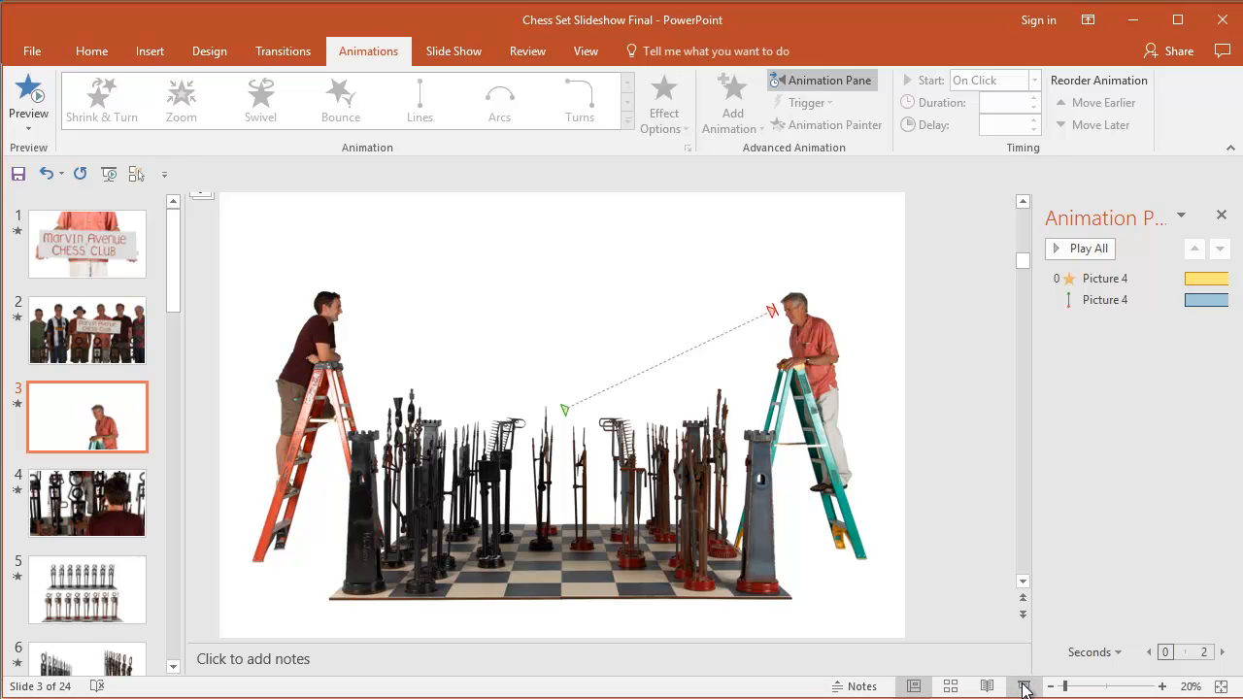
Start the slide show from the ladder slide of Chess Set Slideshow Final.
{"action": "left_click", "coordinate": [1025, 688]}
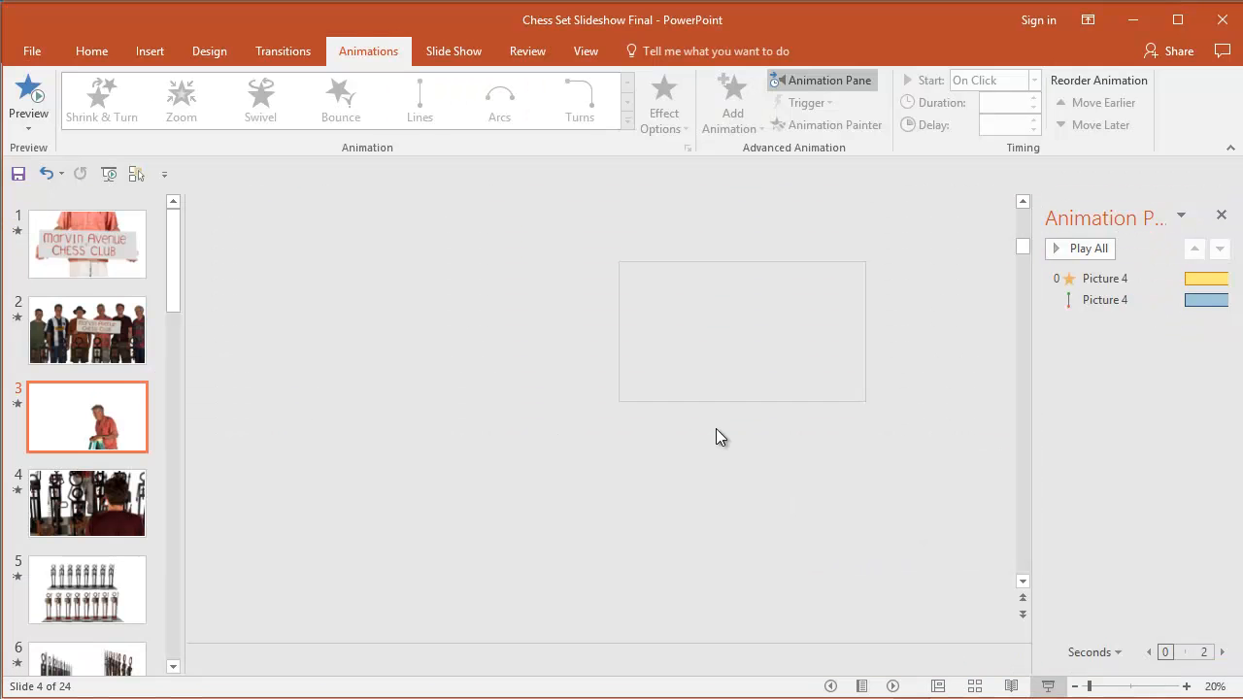
Preview slide 3's animations, then bring up the closing credits slide 24.
{"action": "left_click", "coordinate": [86, 416]}
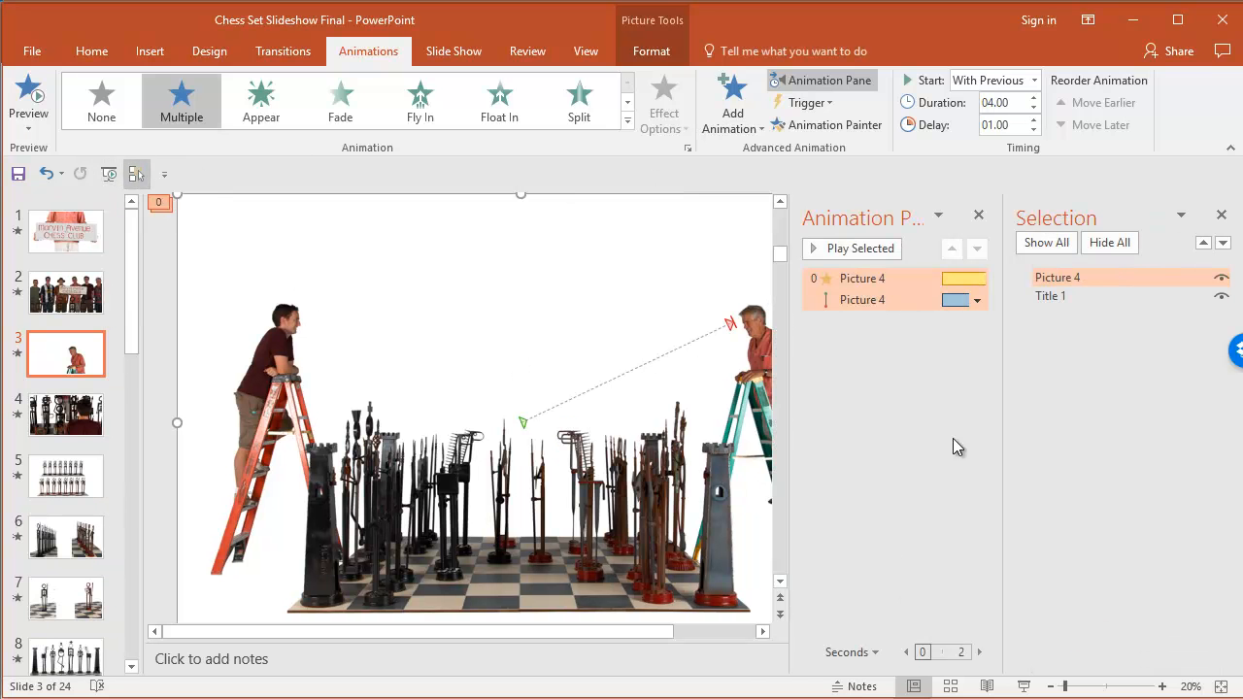
{"action": "left_click", "coordinate": [1056, 278]}
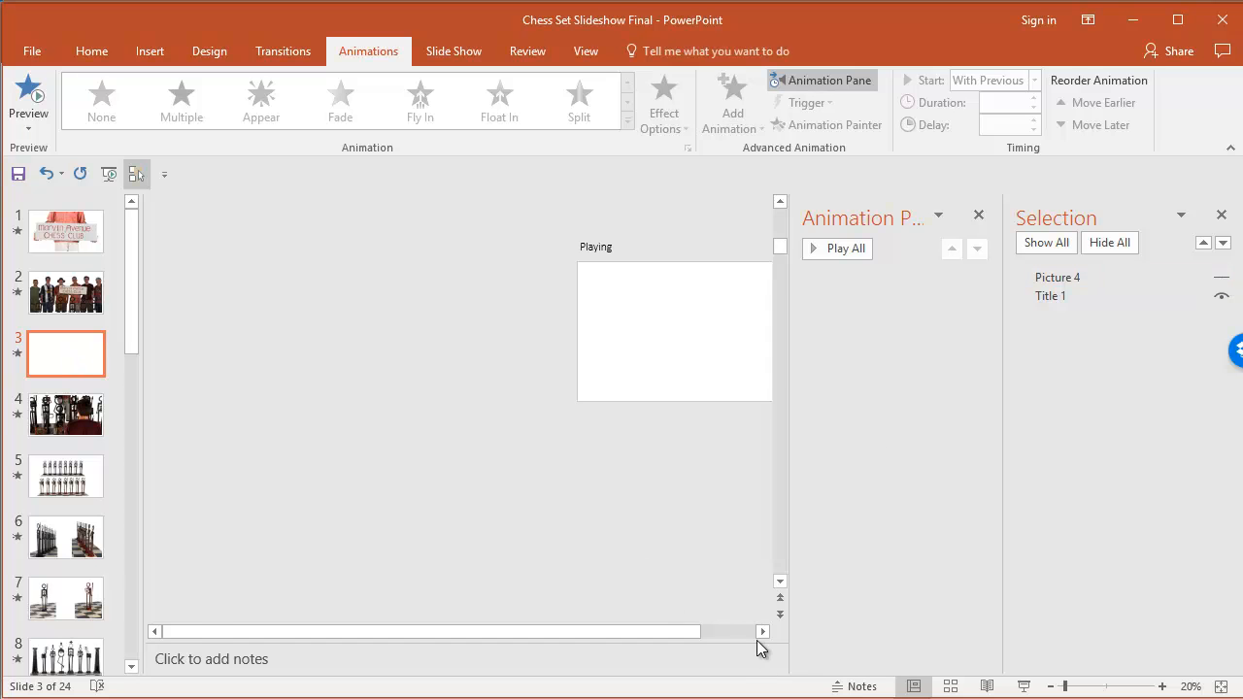
{"action": "left_click", "coordinate": [761, 631]}
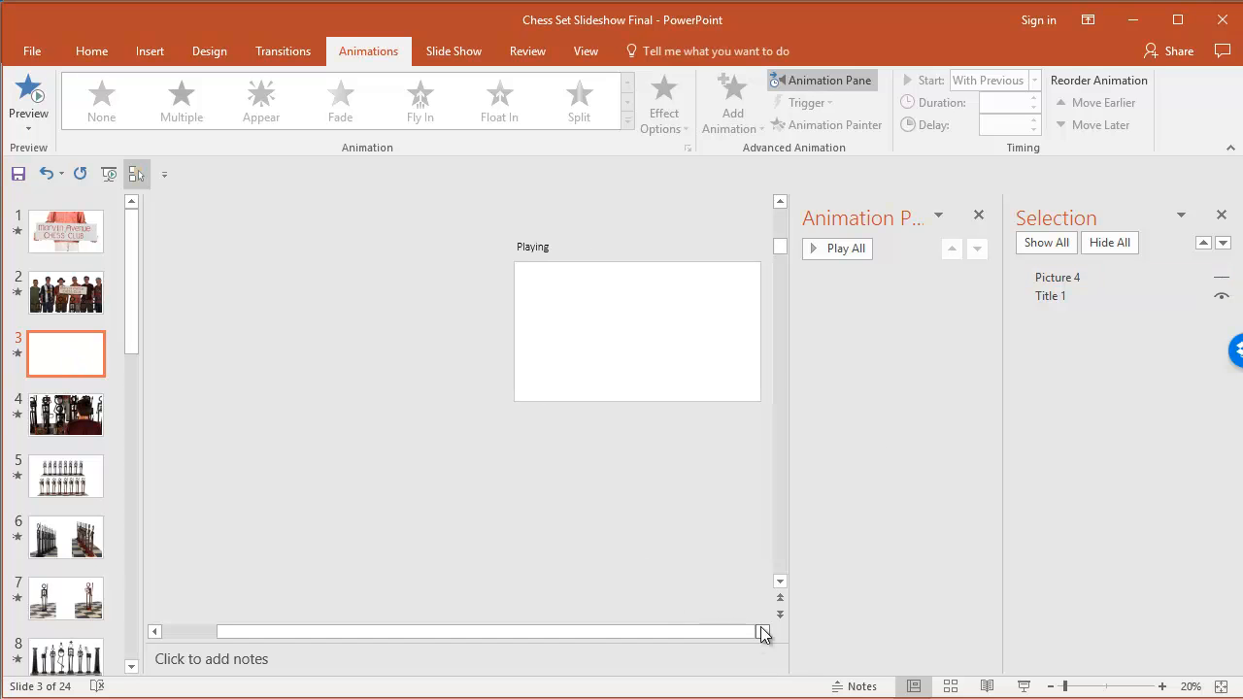
{"action": "left_click", "coordinate": [1056, 276]}
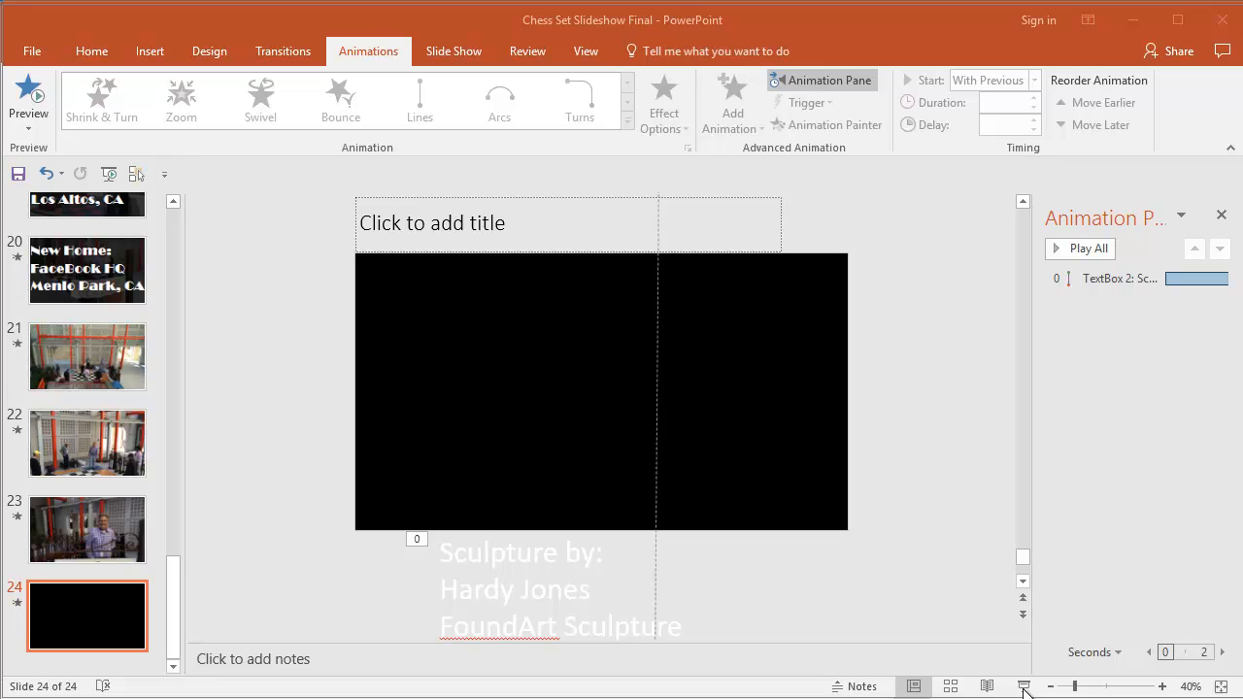
{"action": "left_click", "coordinate": [1026, 688]}
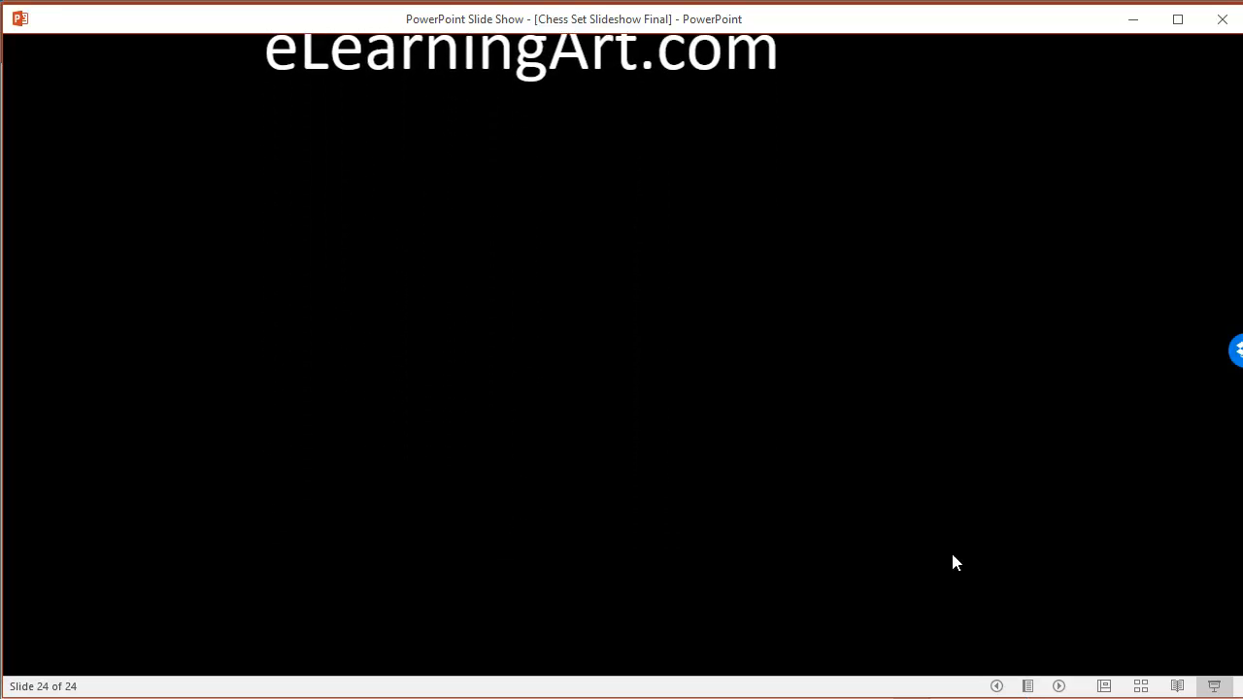
{"action": "right_click", "coordinate": [955, 564]}
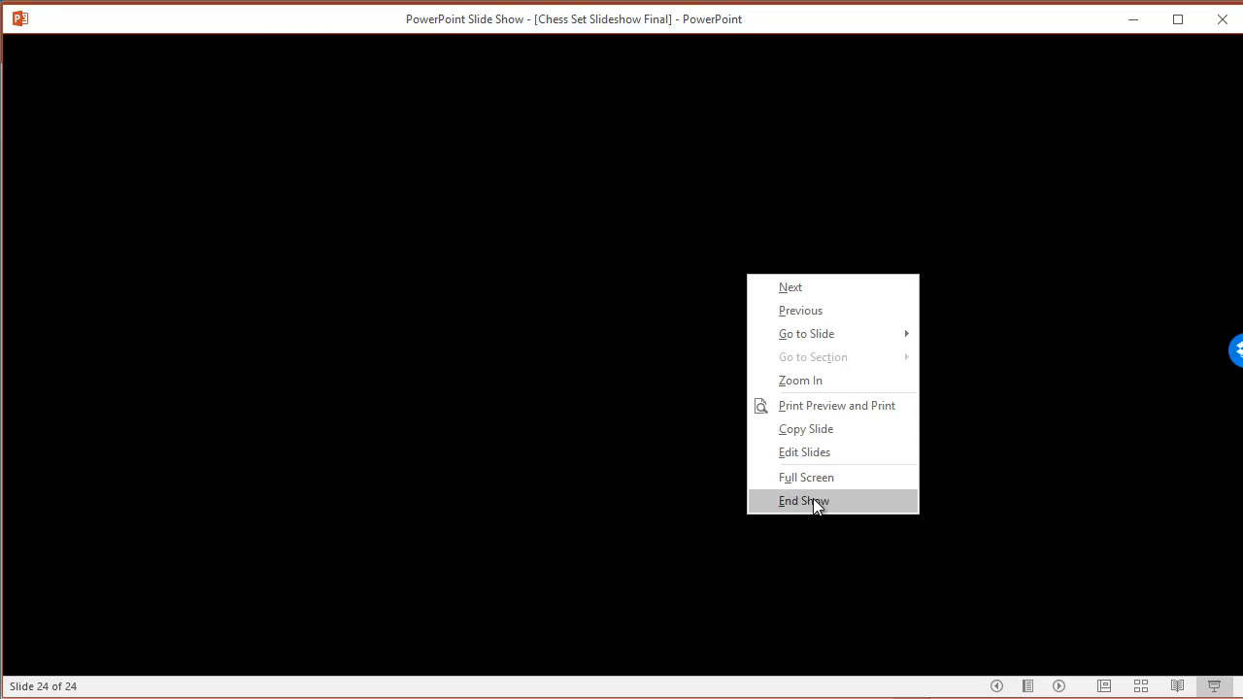
{"action": "left_click", "coordinate": [804, 501]}
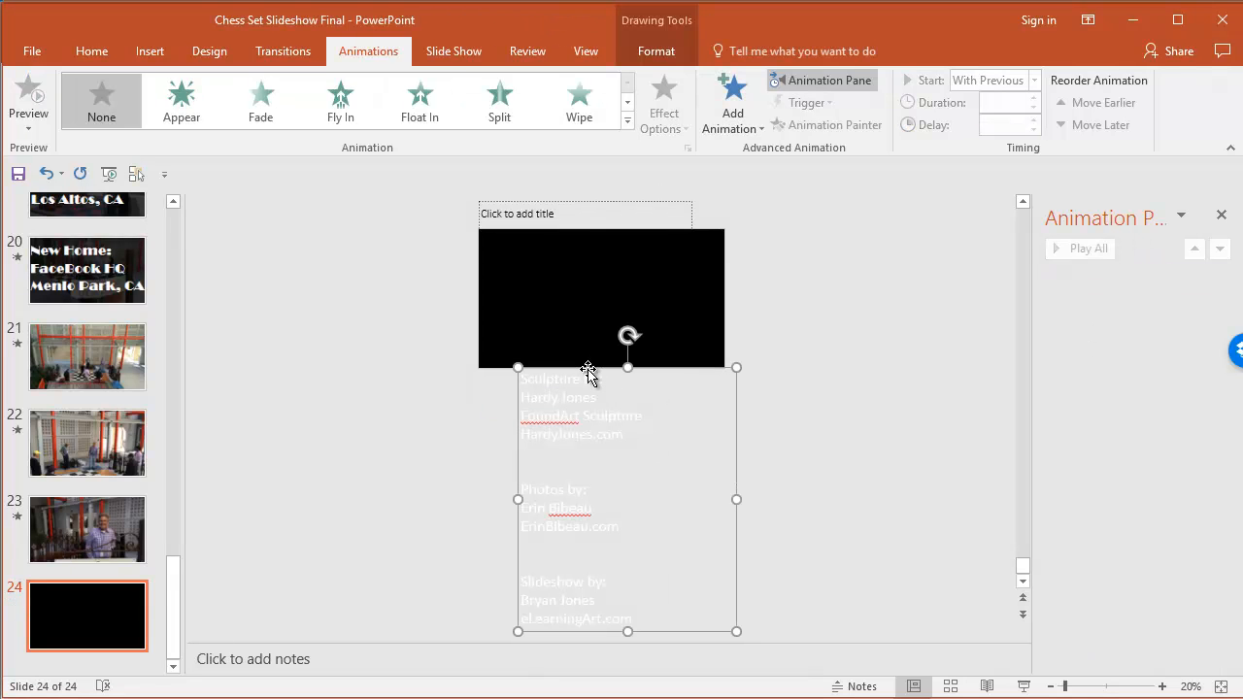
Give the credits text a Lines motion path and raise its duration from 2.00 to 10.00 seconds.
{"action": "left_click", "coordinate": [628, 121]}
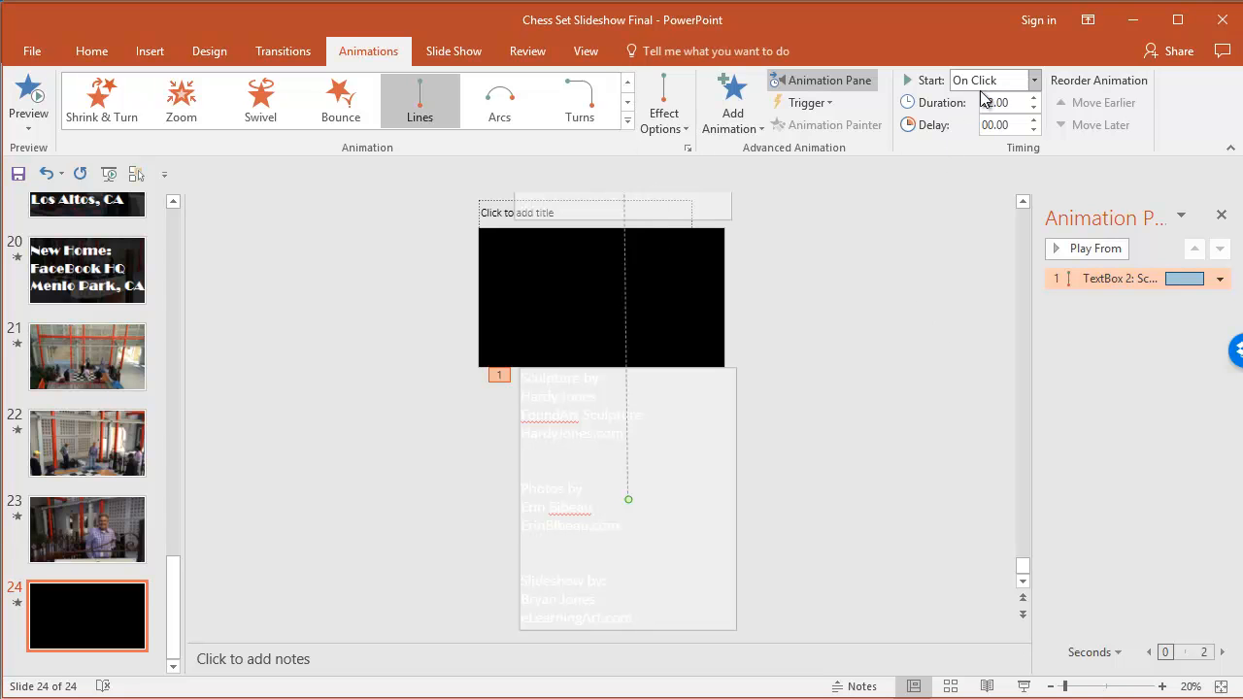
{"action": "left_click", "coordinate": [1033, 97]}
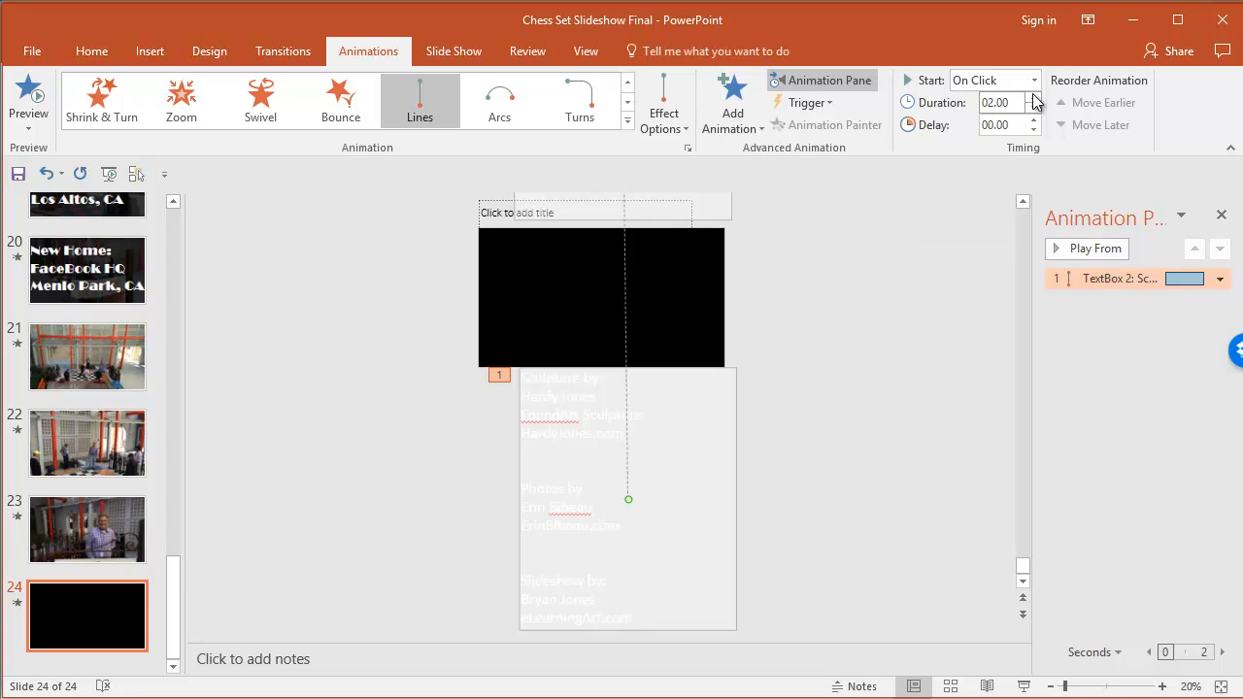
{"action": "left_click", "coordinate": [1033, 97]}
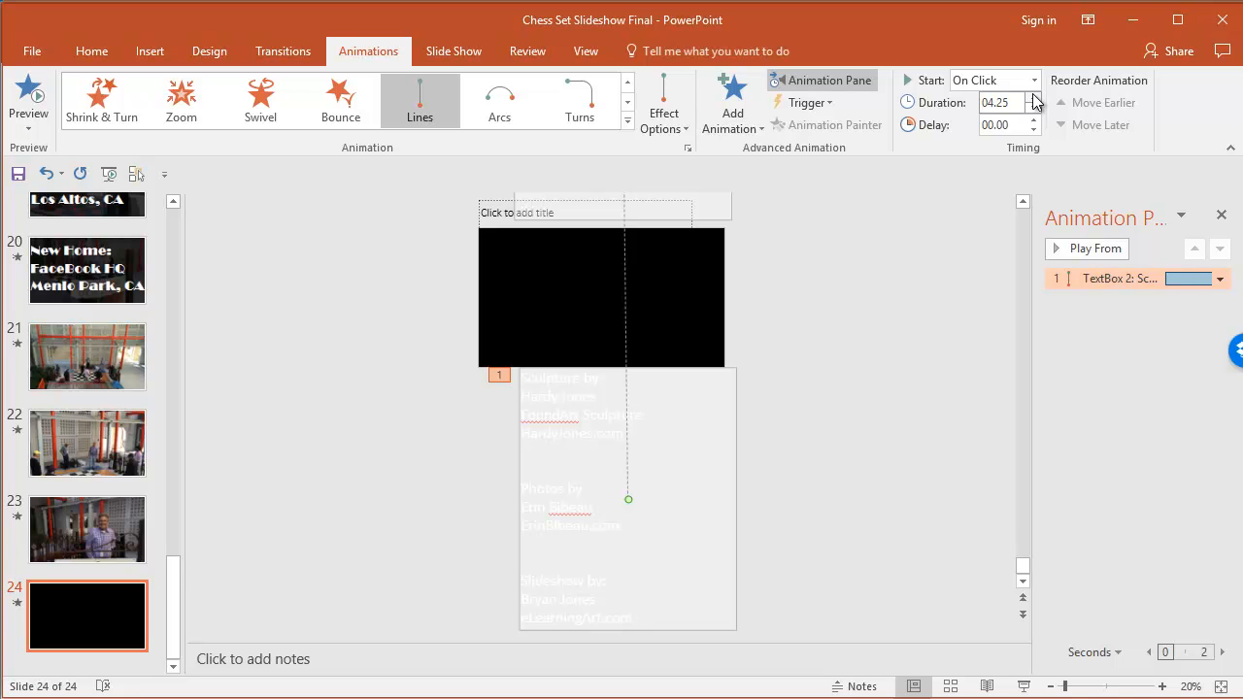
{"action": "left_click", "coordinate": [1035, 97]}
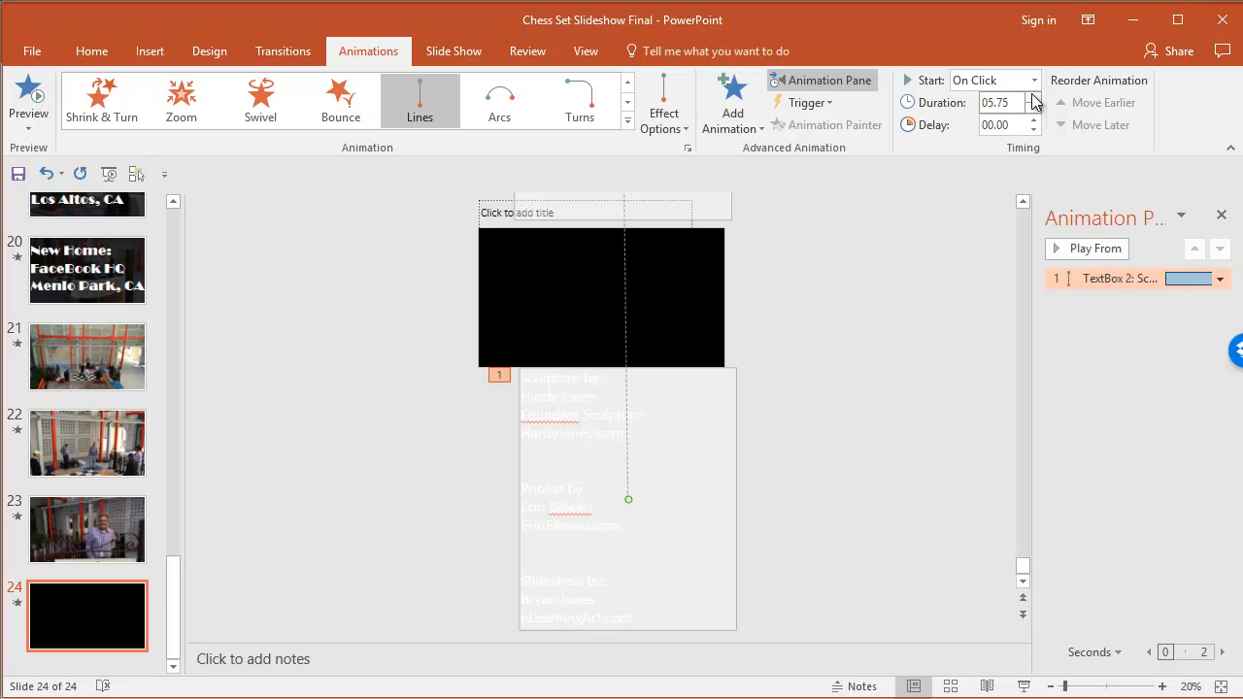
{"action": "left_click", "coordinate": [1033, 97]}
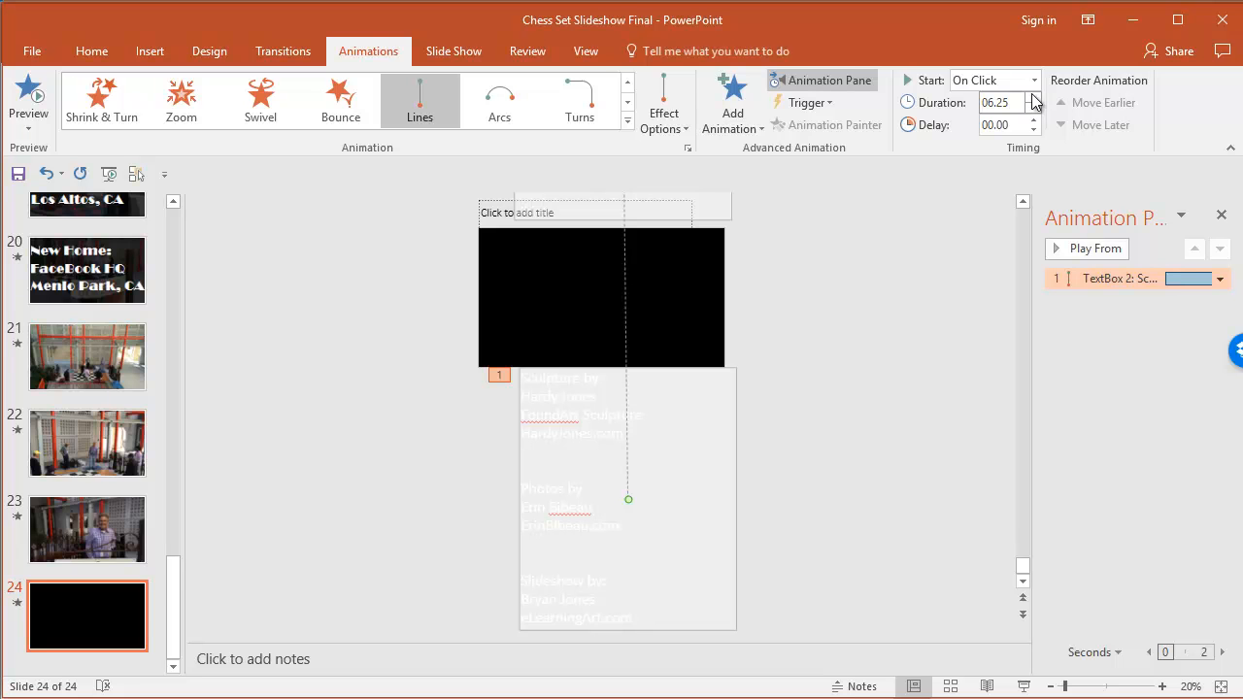
{"action": "left_click", "coordinate": [1035, 97]}
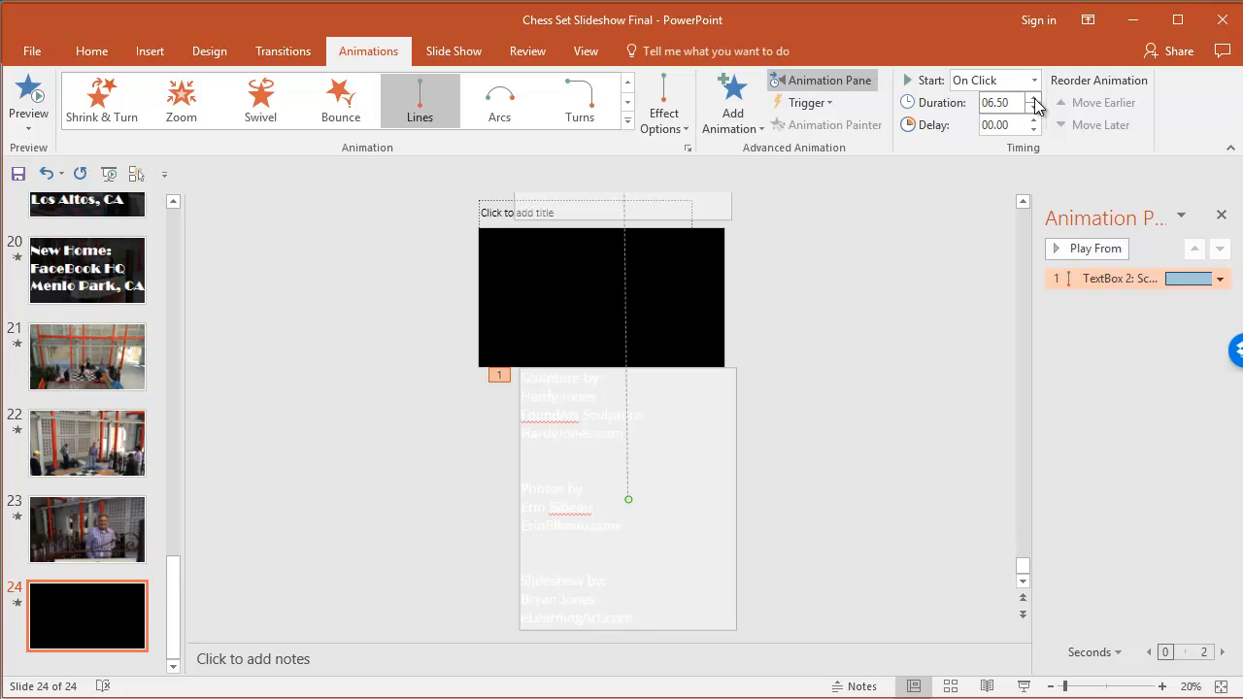
{"action": "left_click", "coordinate": [1033, 97]}
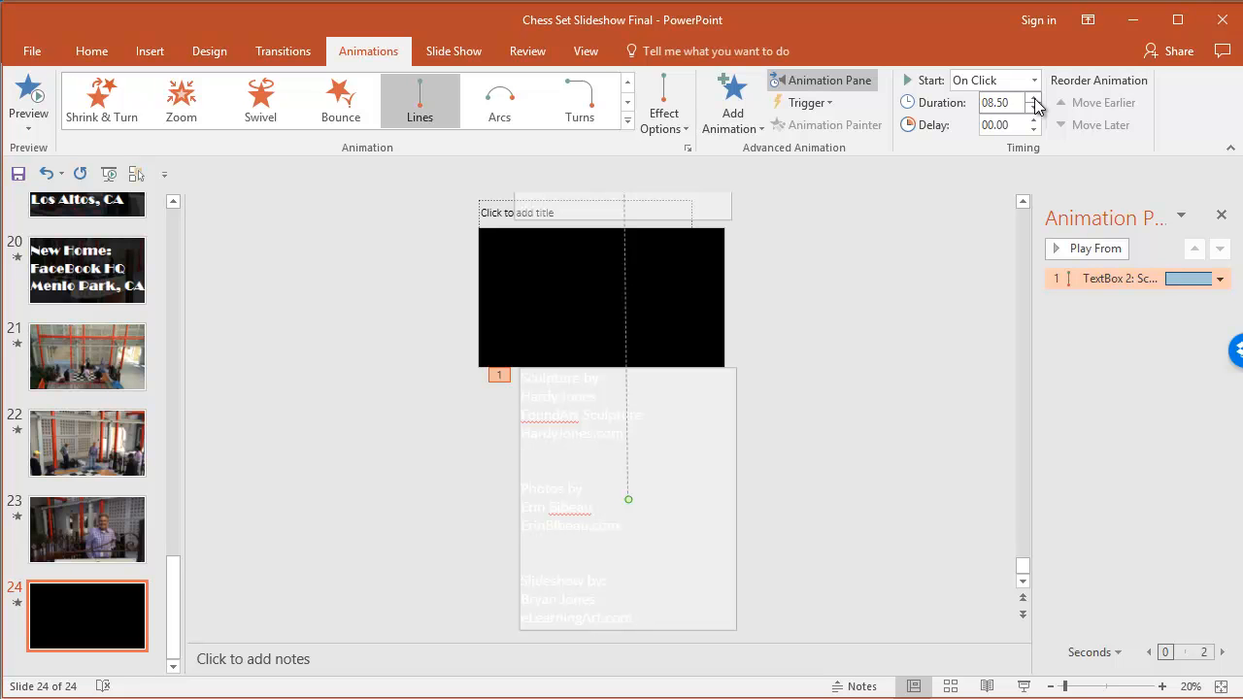
{"action": "left_click", "coordinate": [1033, 97]}
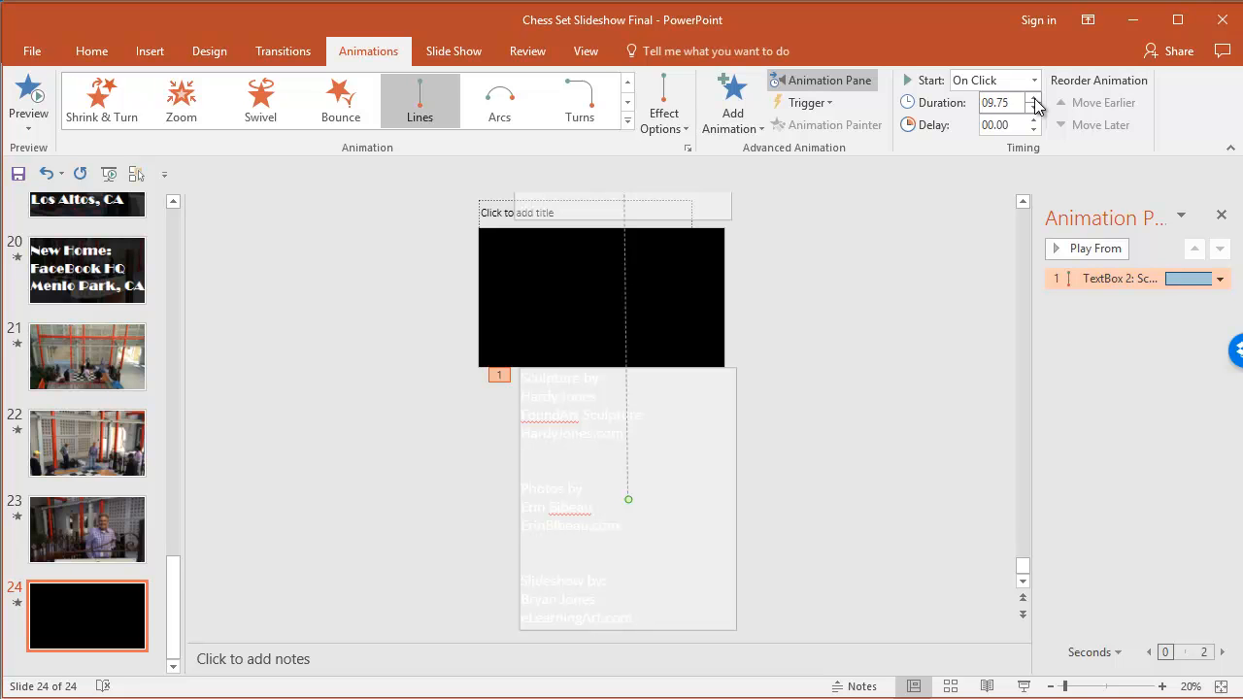
{"action": "left_click", "coordinate": [1034, 97]}
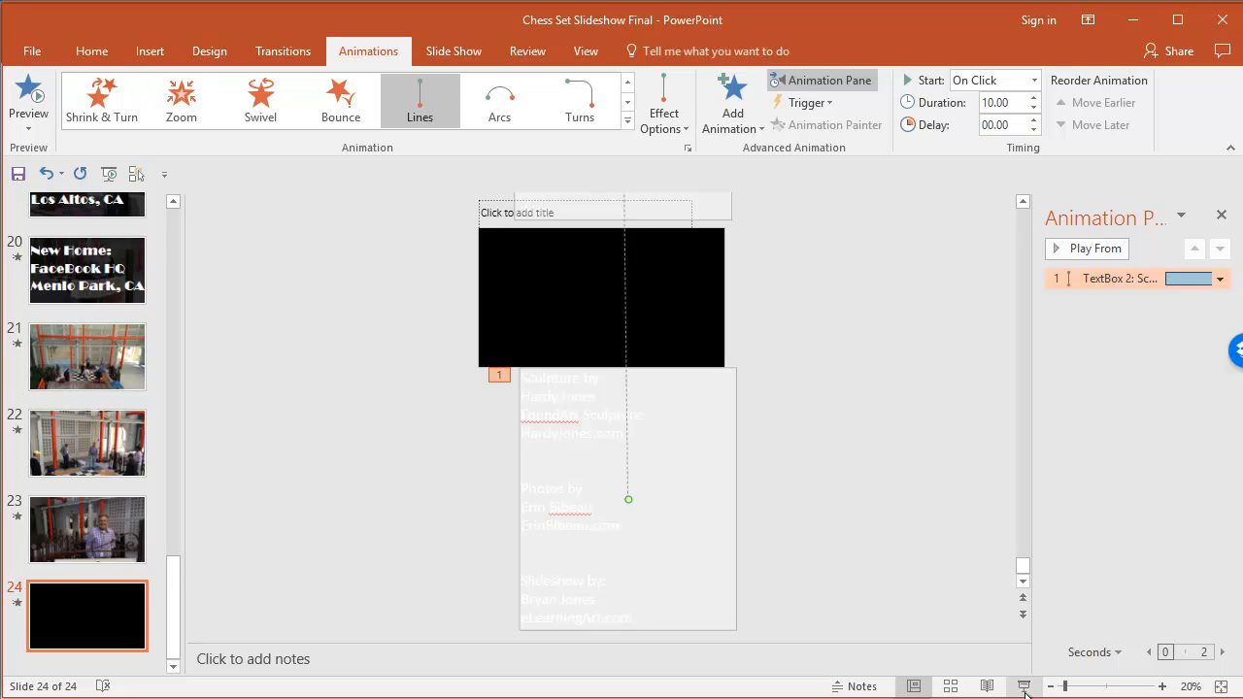
{"action": "left_click", "coordinate": [1022, 688]}
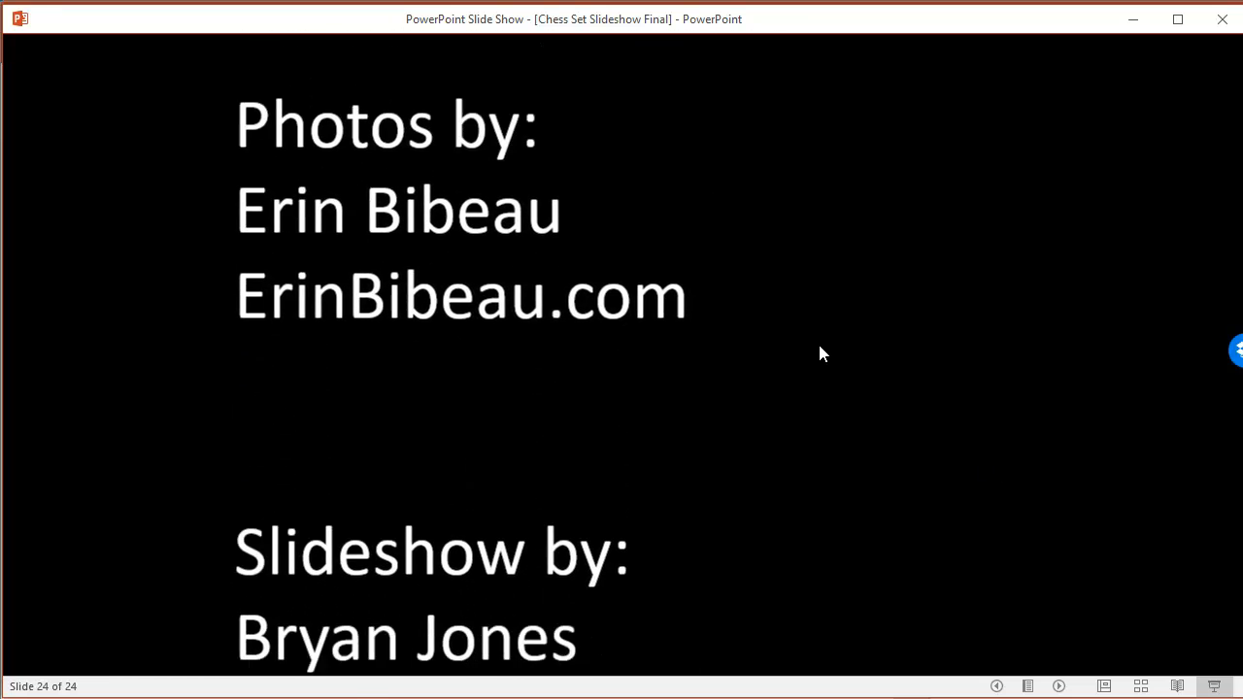
{"action": "right_click", "coordinate": [820, 353]}
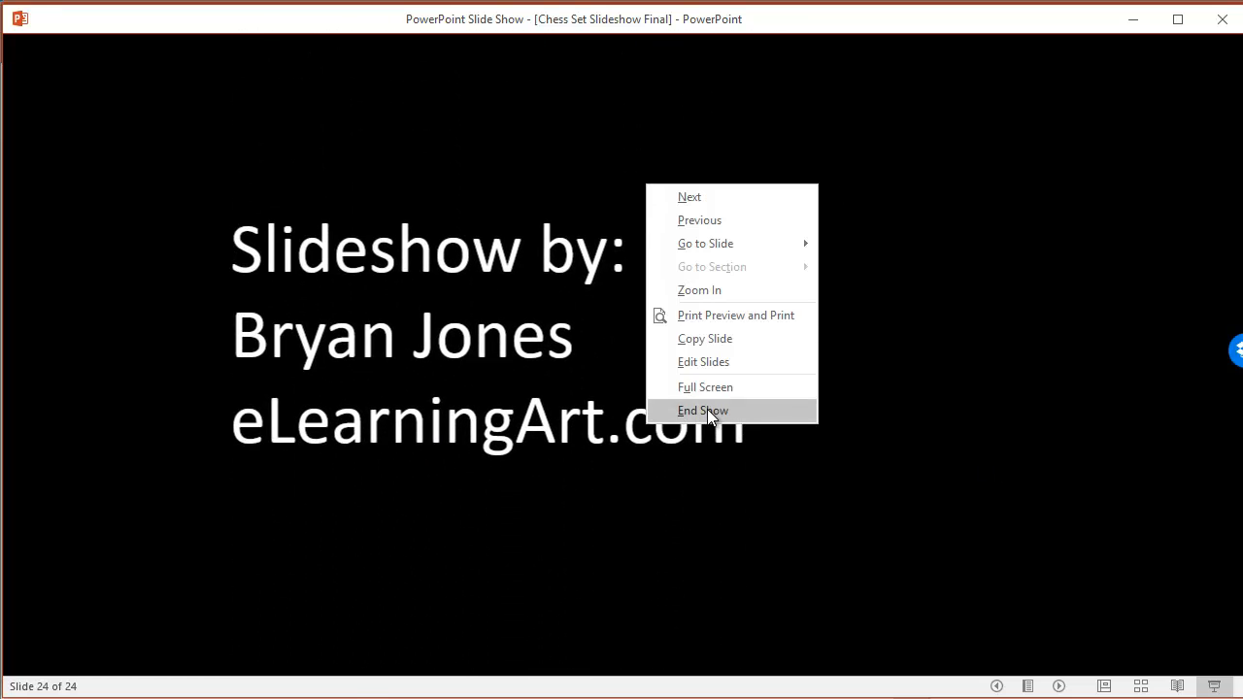
{"action": "left_click", "coordinate": [703, 410]}
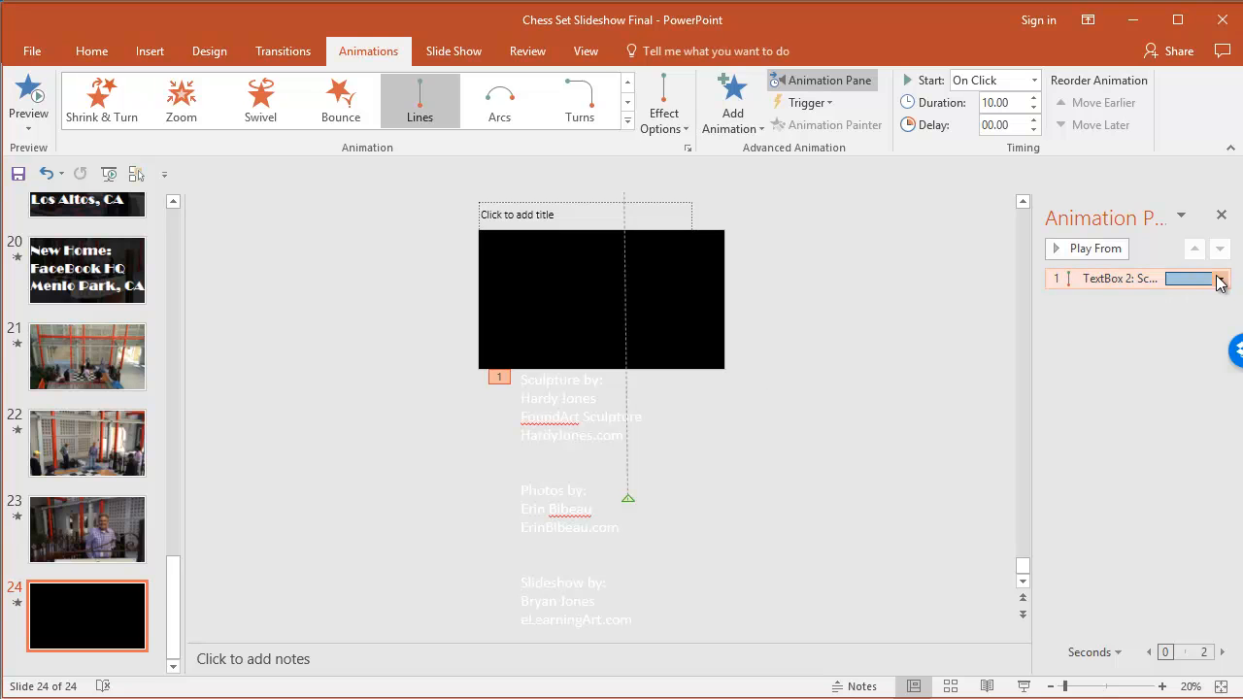
In the credits animation's Effect Options, set Smooth start to 0 sec, preview, then stop the preview.
{"action": "left_click", "coordinate": [1220, 280]}
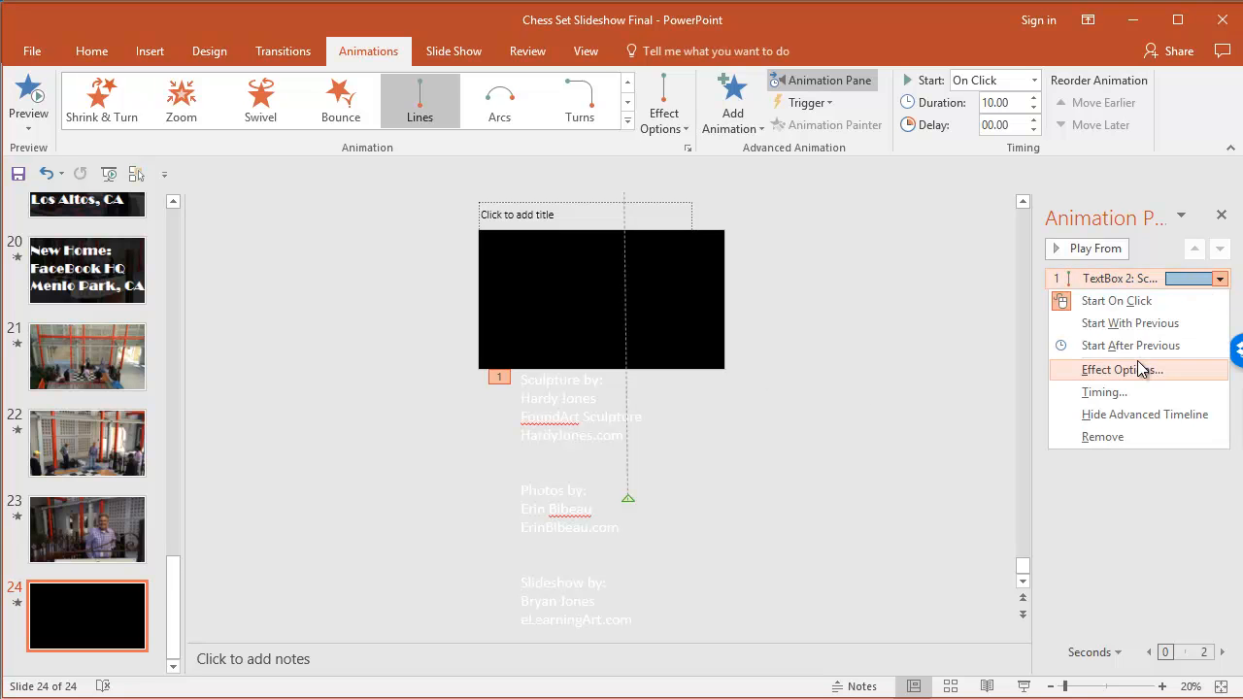
{"action": "left_click", "coordinate": [1123, 369]}
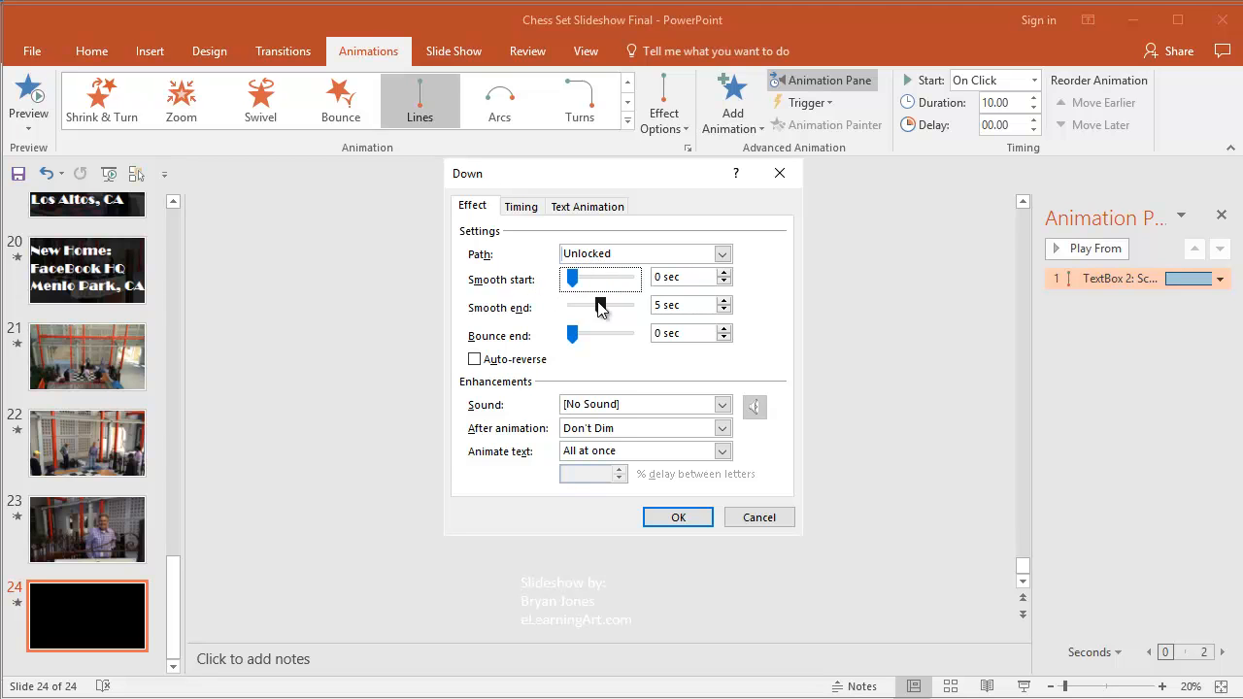
{"action": "left_click", "coordinate": [678, 516]}
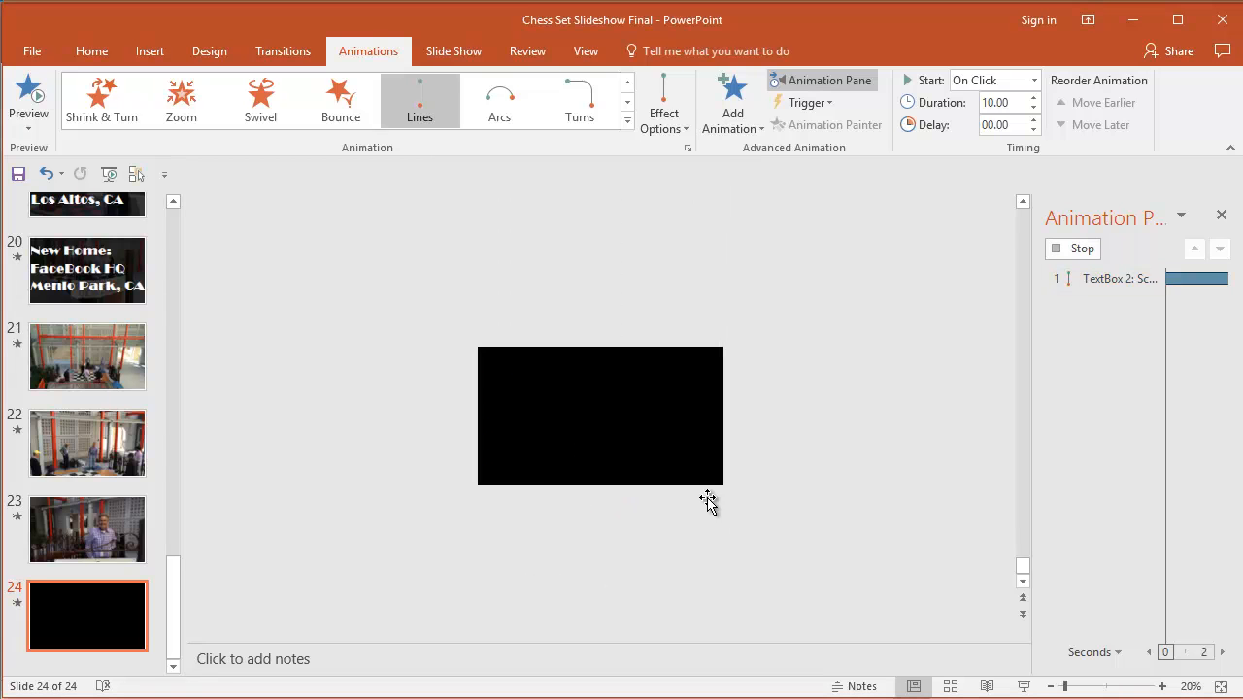
{"action": "mouse_move", "coordinate": [1035, 103]}
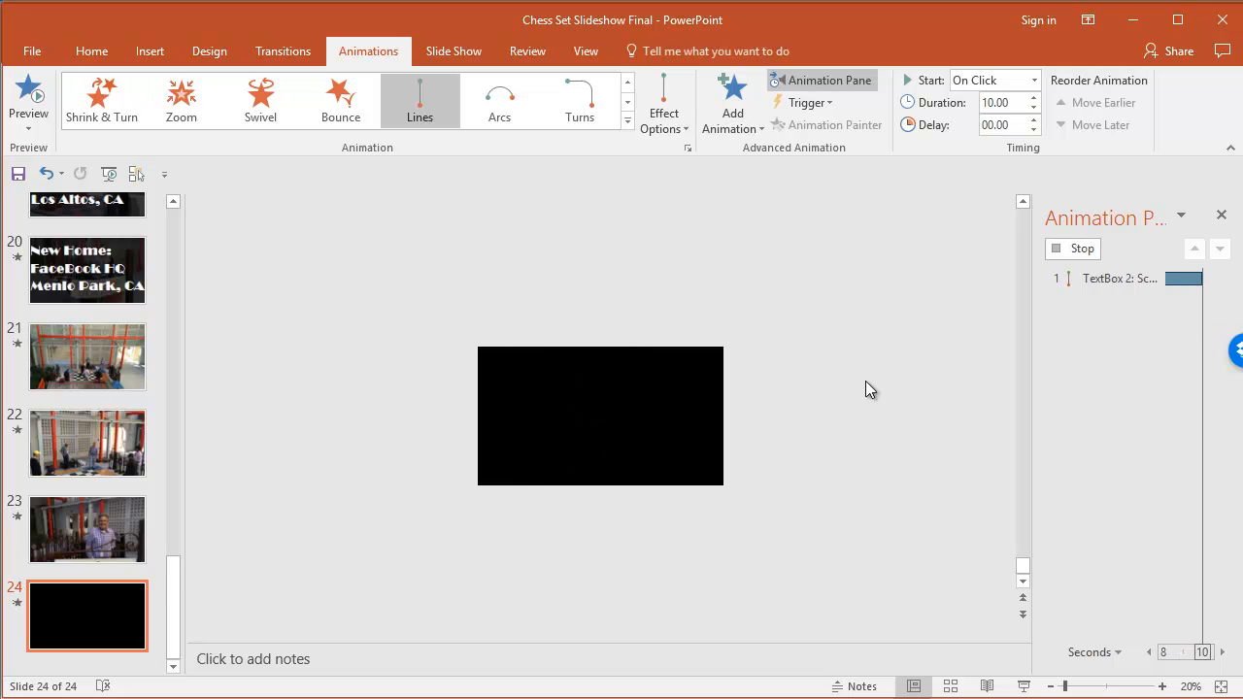
{"action": "left_click", "coordinate": [1072, 248]}
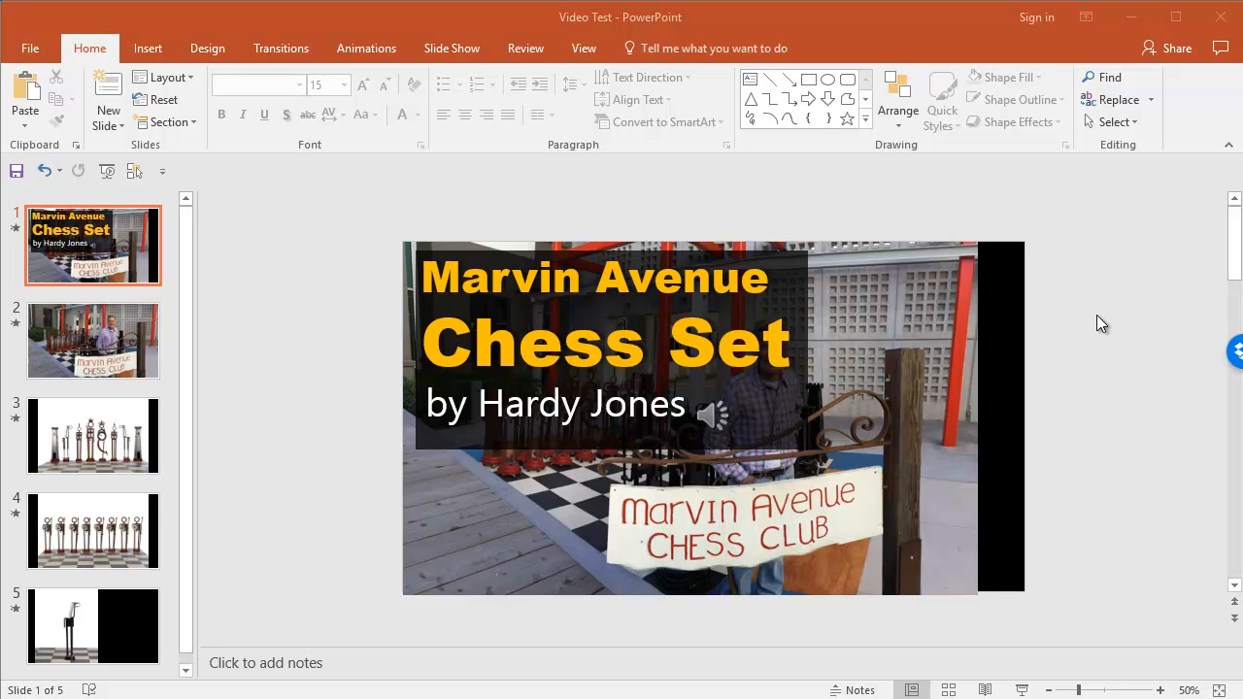
{"action": "mouse_move", "coordinate": [334, 241]}
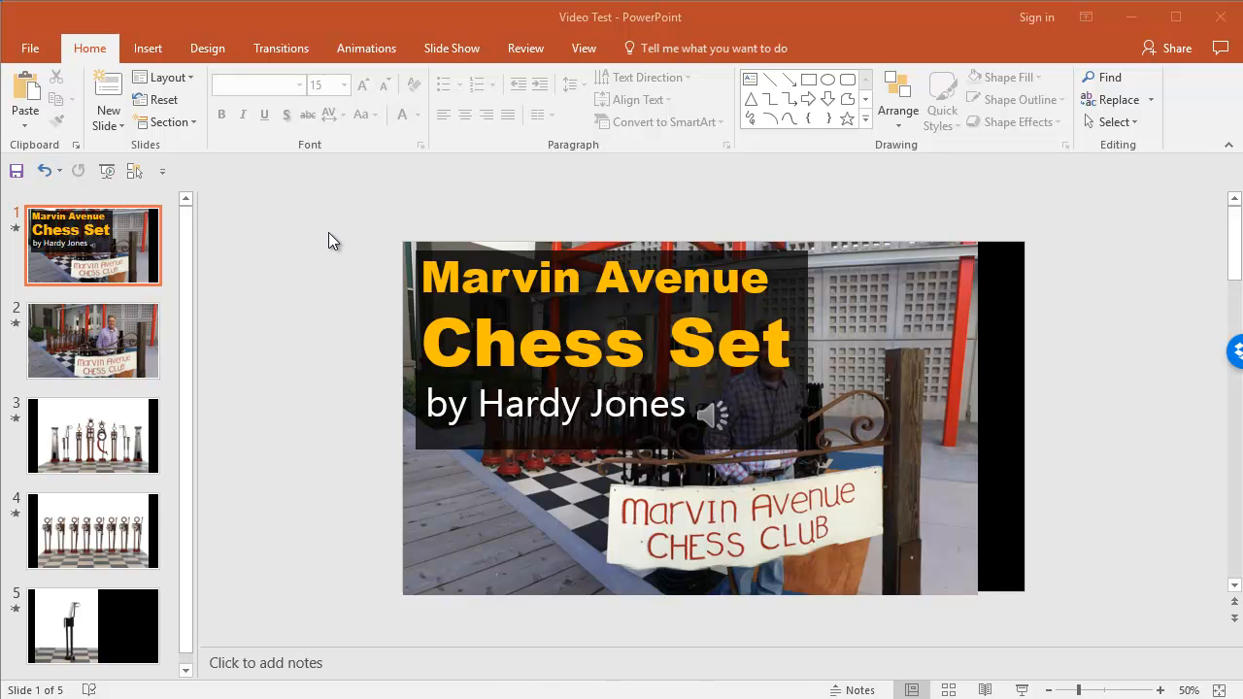
{"action": "mouse_move", "coordinate": [282, 198]}
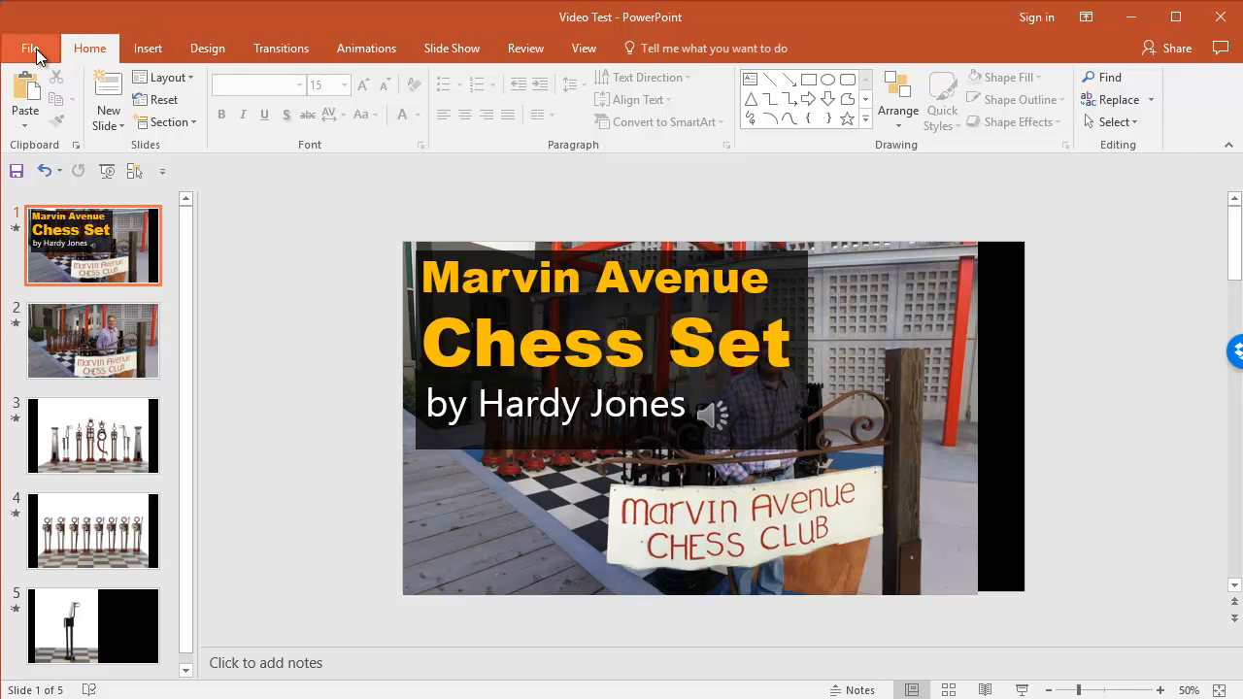
Save Video Test as an MPEG-4 Video into the Slideshows folder.
{"action": "left_click", "coordinate": [31, 47]}
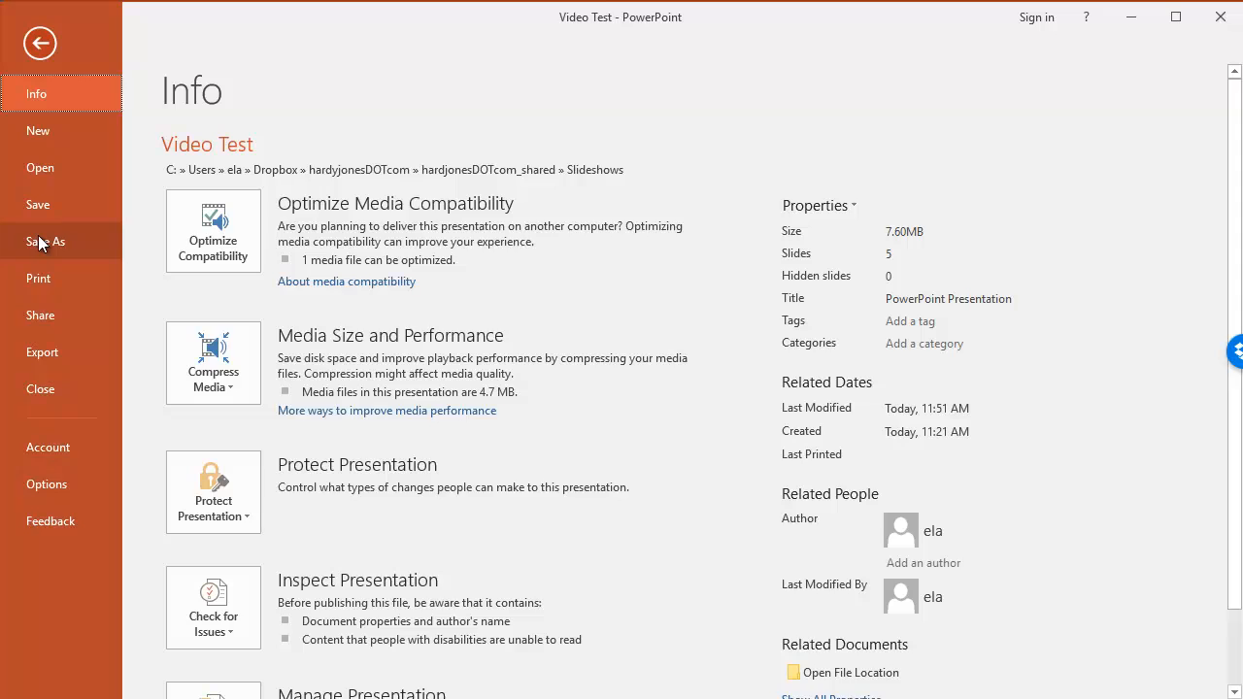
{"action": "left_click", "coordinate": [46, 240]}
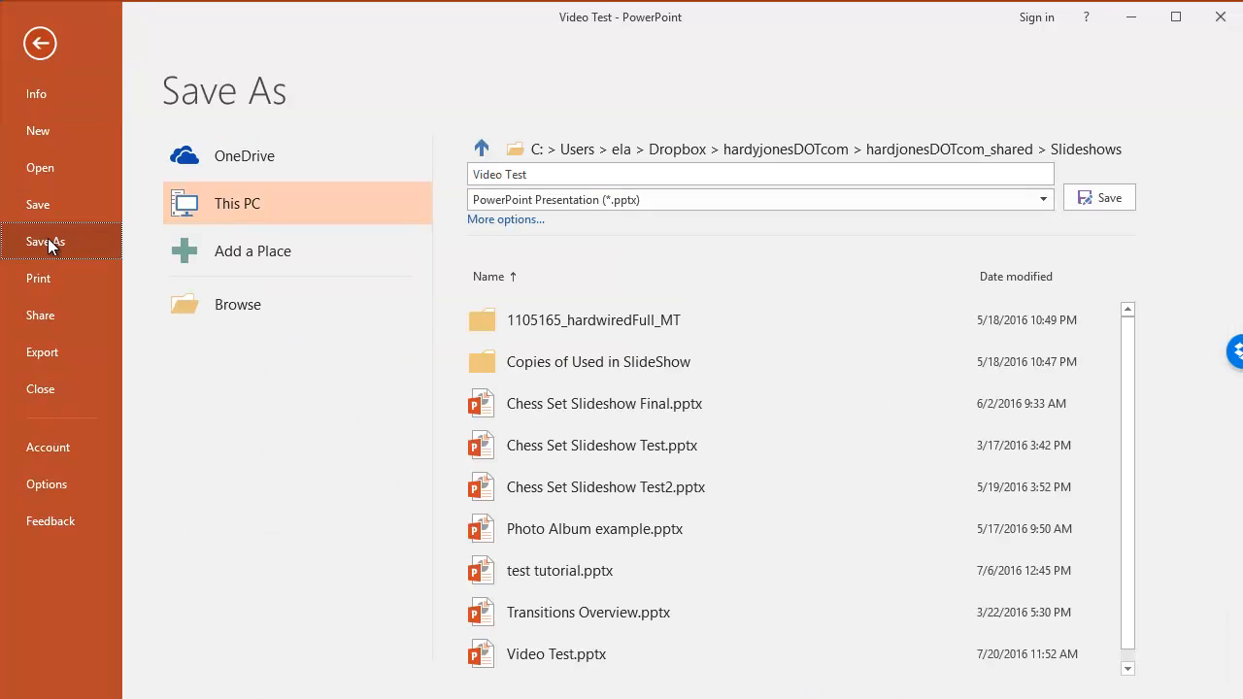
{"action": "left_click", "coordinate": [237, 303]}
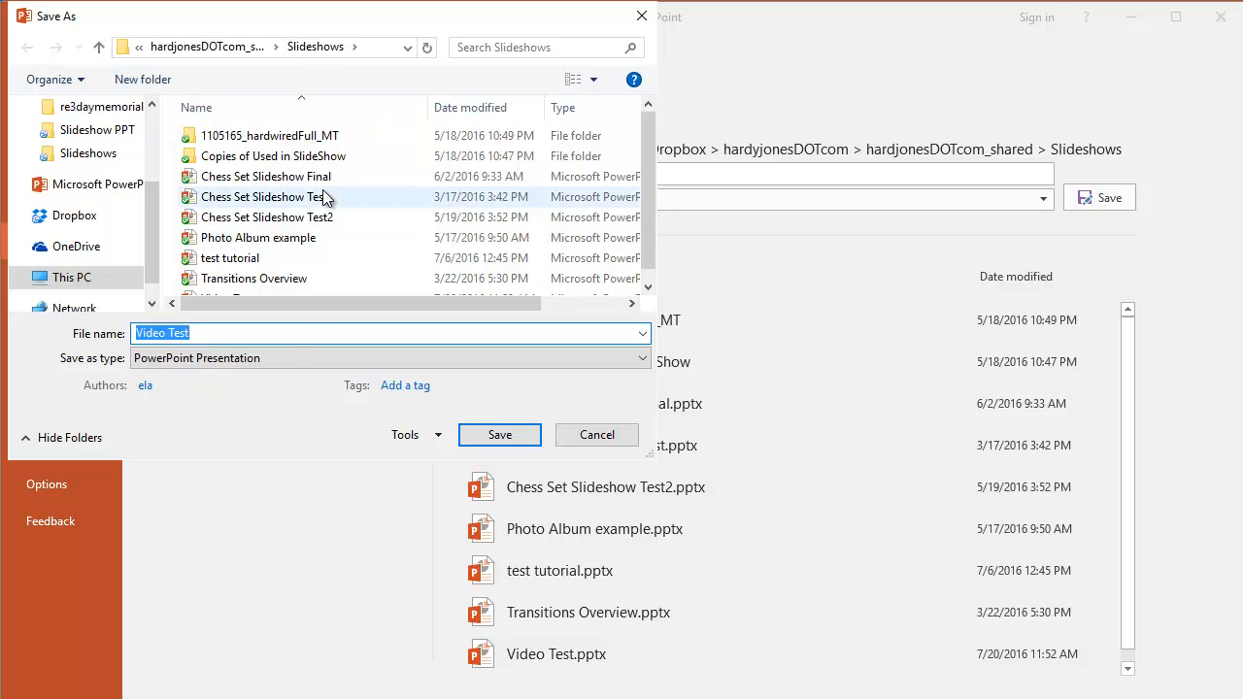
{"action": "left_click", "coordinate": [641, 357]}
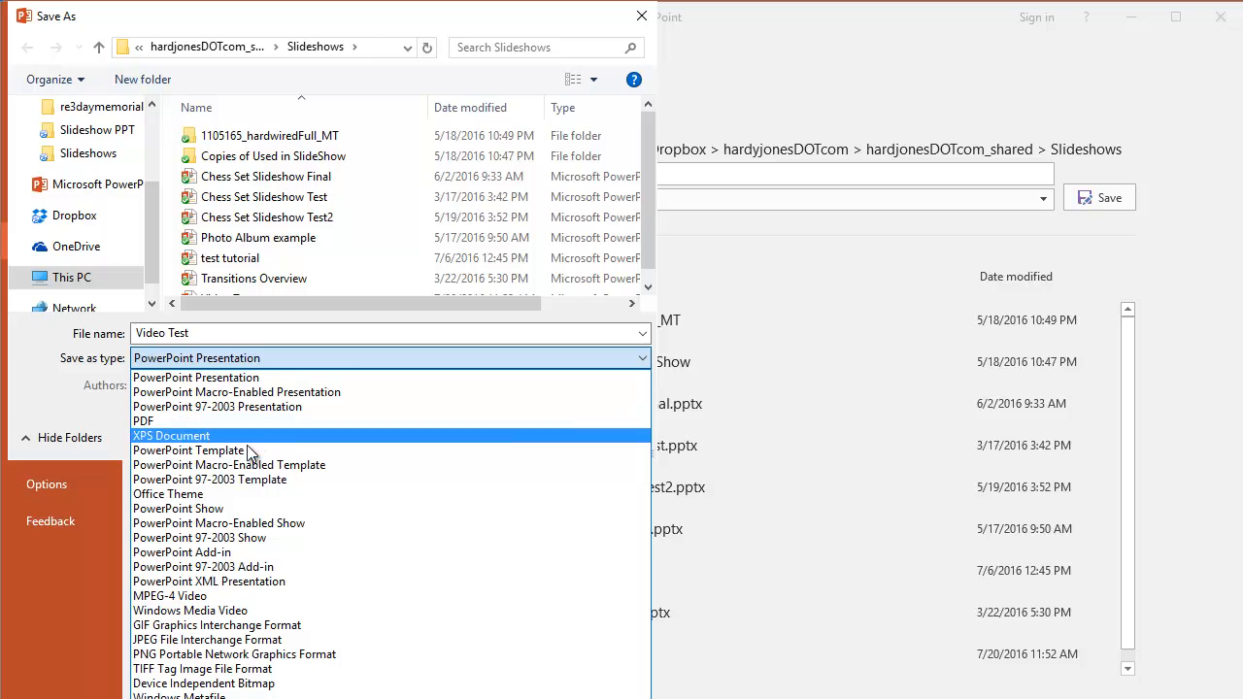
{"action": "mouse_move", "coordinate": [229, 595]}
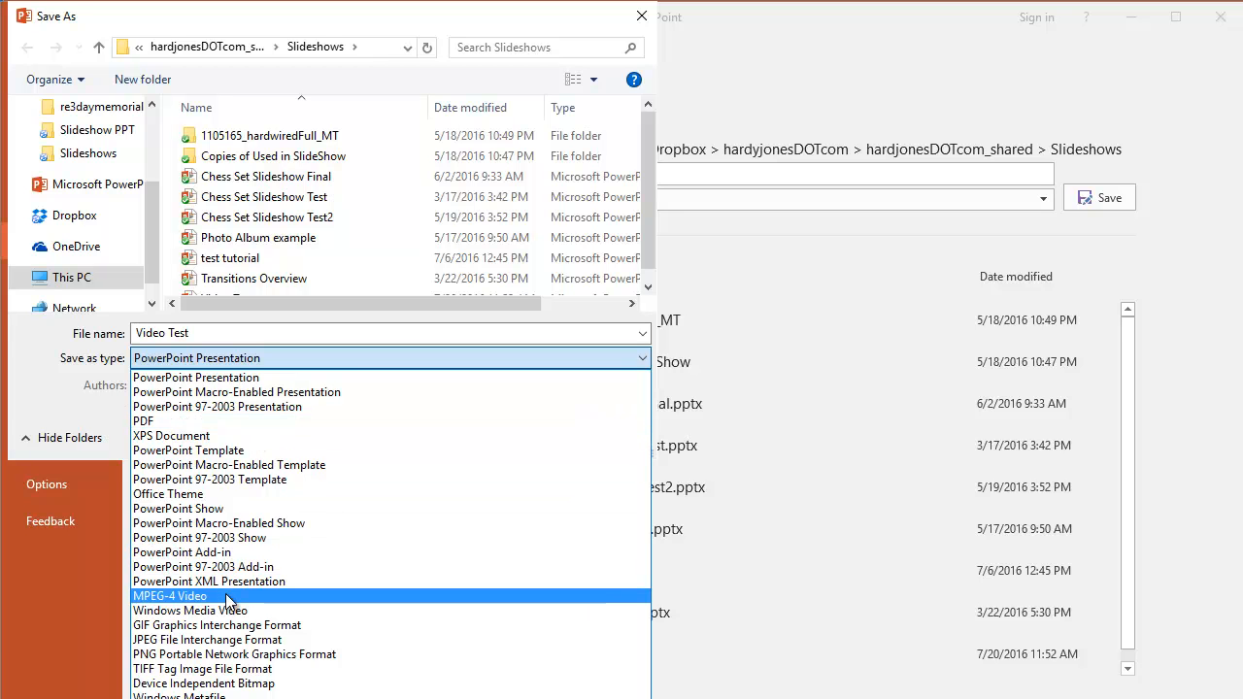
{"action": "left_click", "coordinate": [171, 594]}
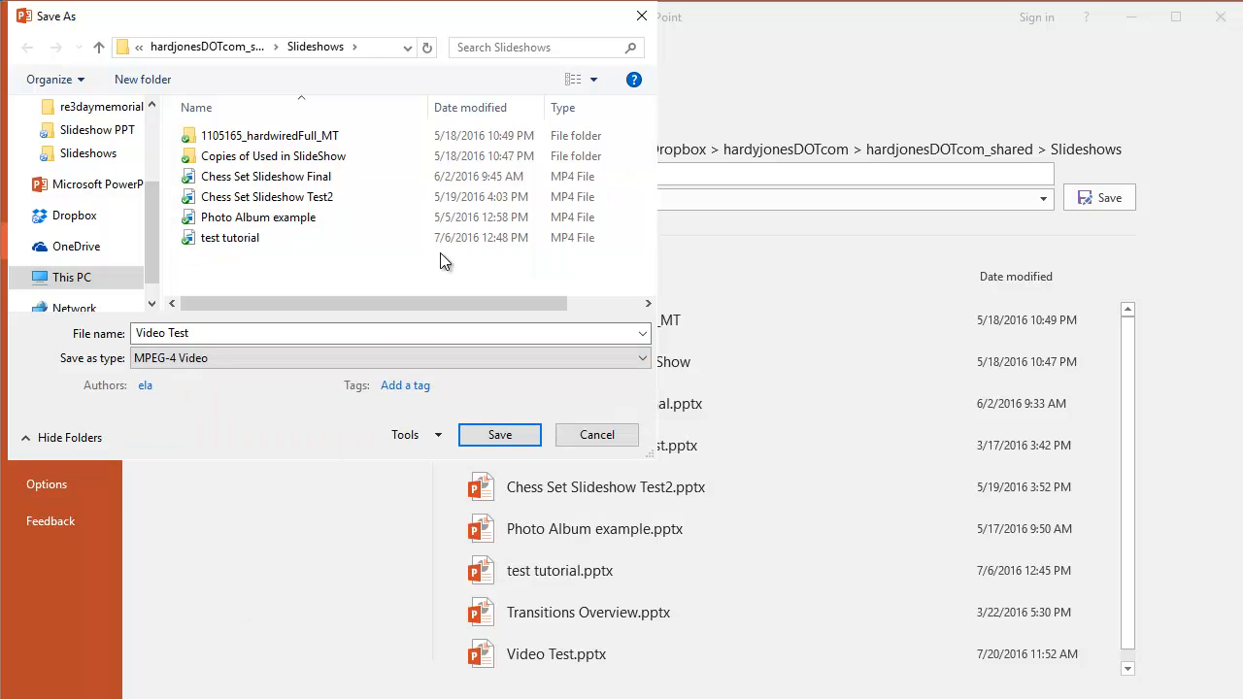
{"action": "mouse_move", "coordinate": [502, 411]}
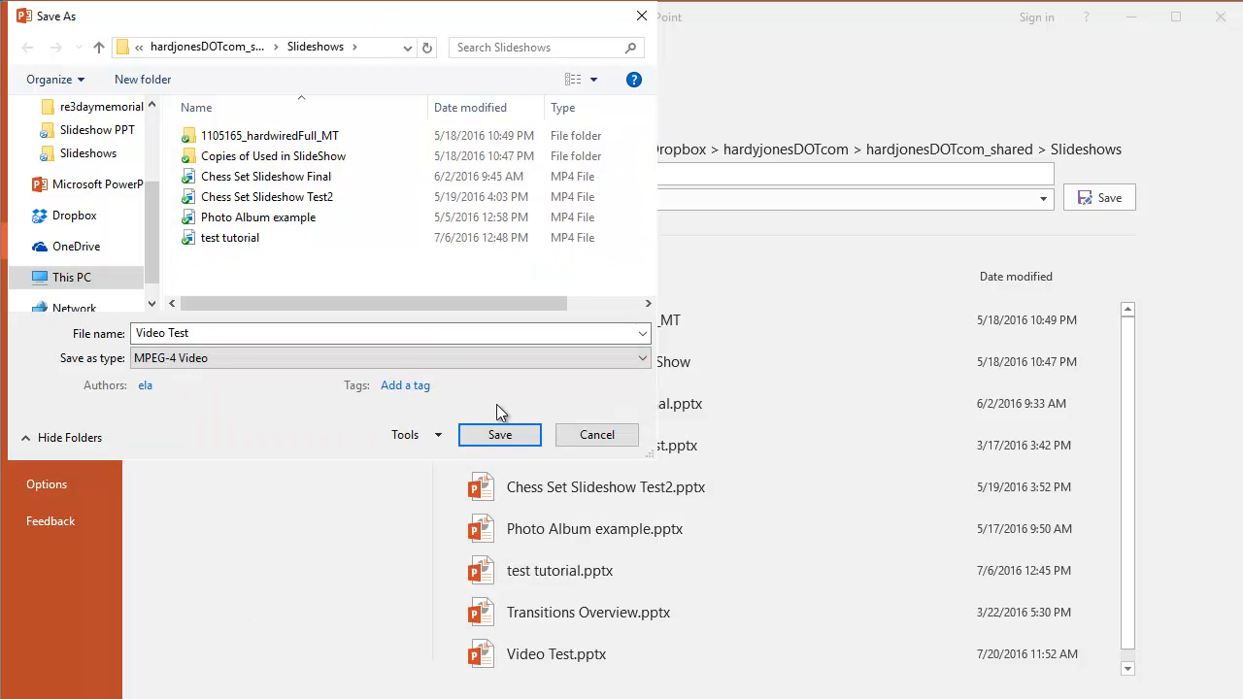
{"action": "left_click", "coordinate": [596, 435]}
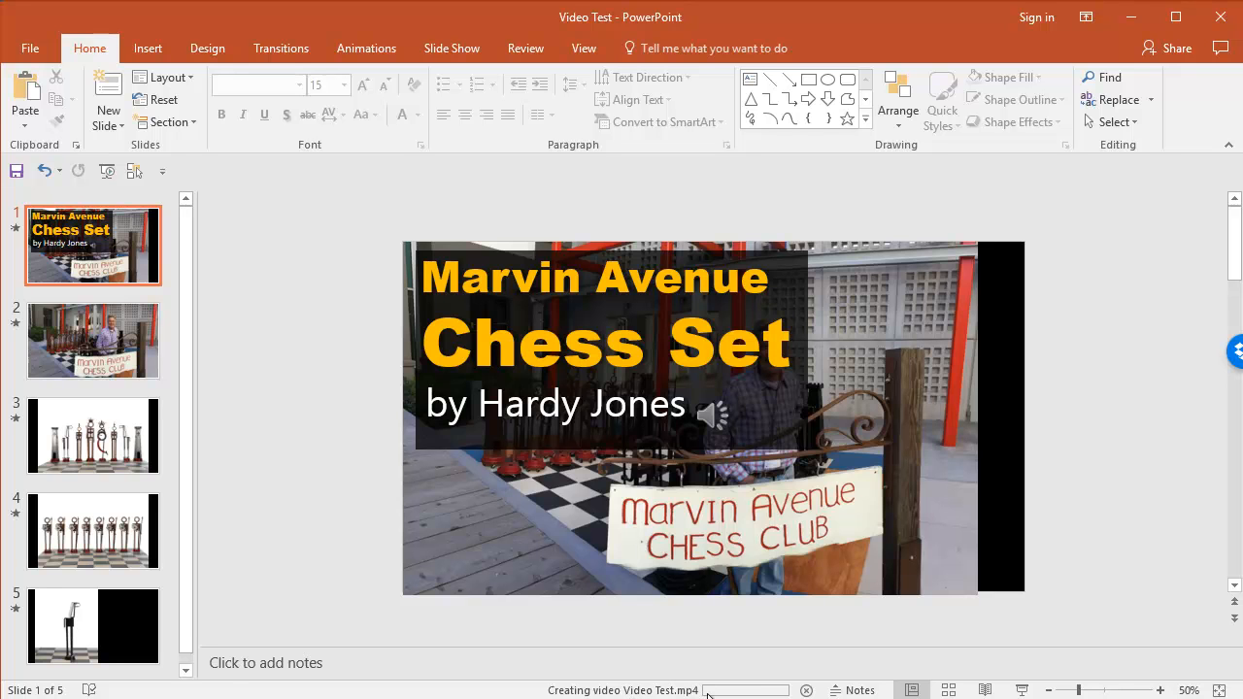
{"action": "mouse_move", "coordinate": [341, 340]}
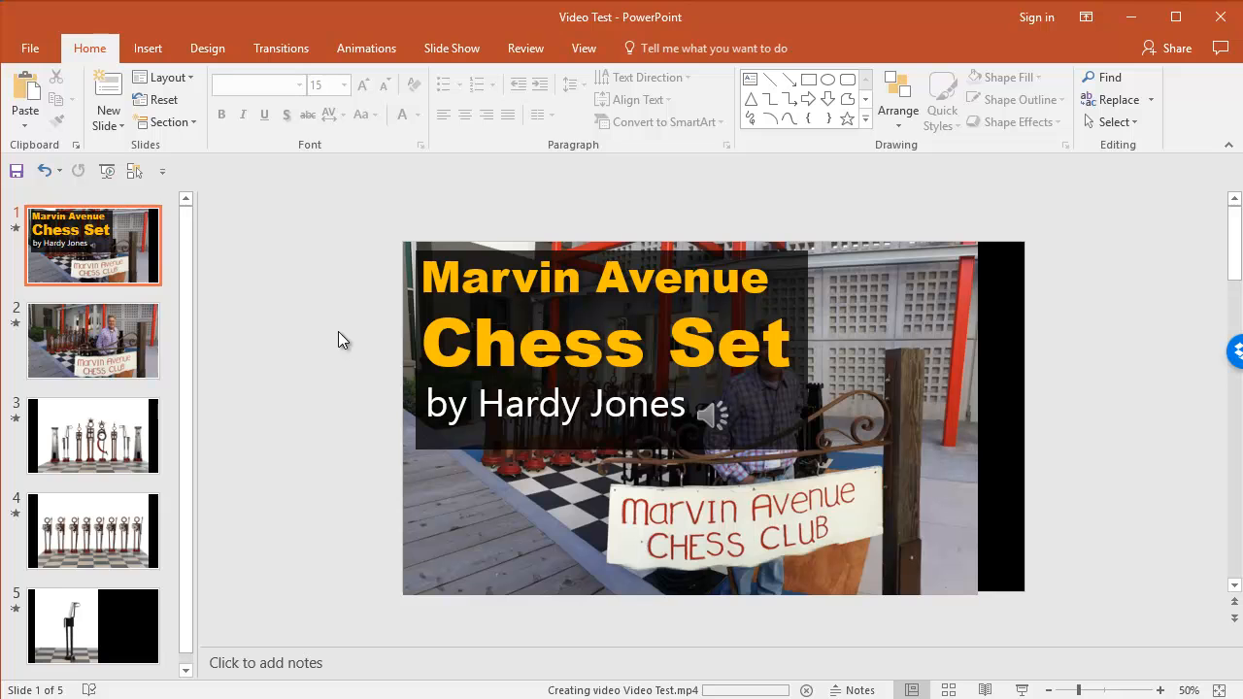
{"action": "mouse_move", "coordinate": [322, 319]}
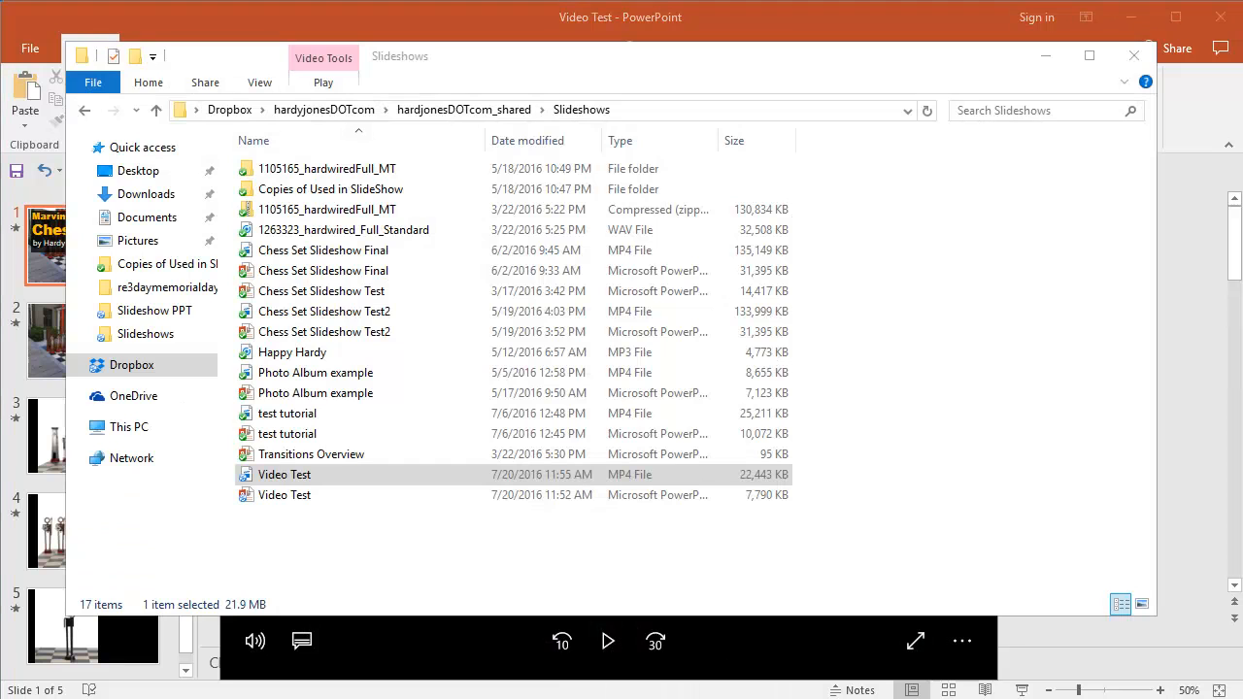
{"action": "mouse_move", "coordinate": [852, 537]}
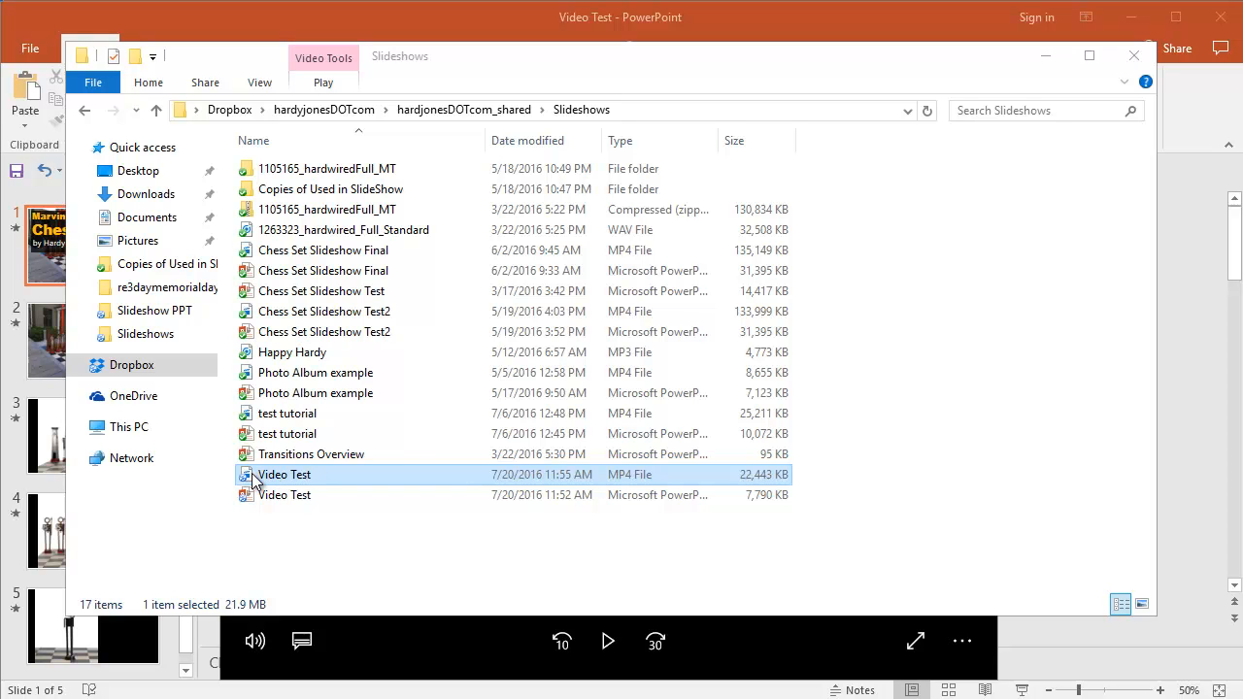
Open the exported Video Test MP4 in Movies & TV and start playback.
{"action": "double_click", "coordinate": [284, 474]}
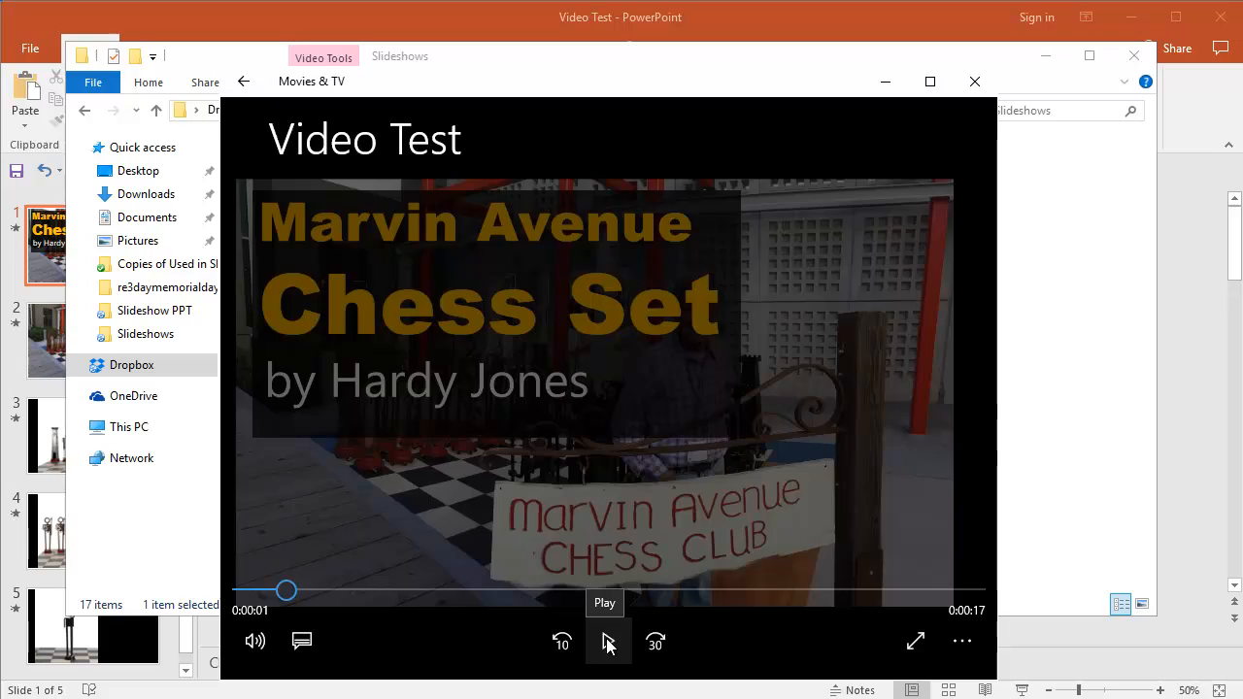
{"action": "left_click", "coordinate": [608, 641]}
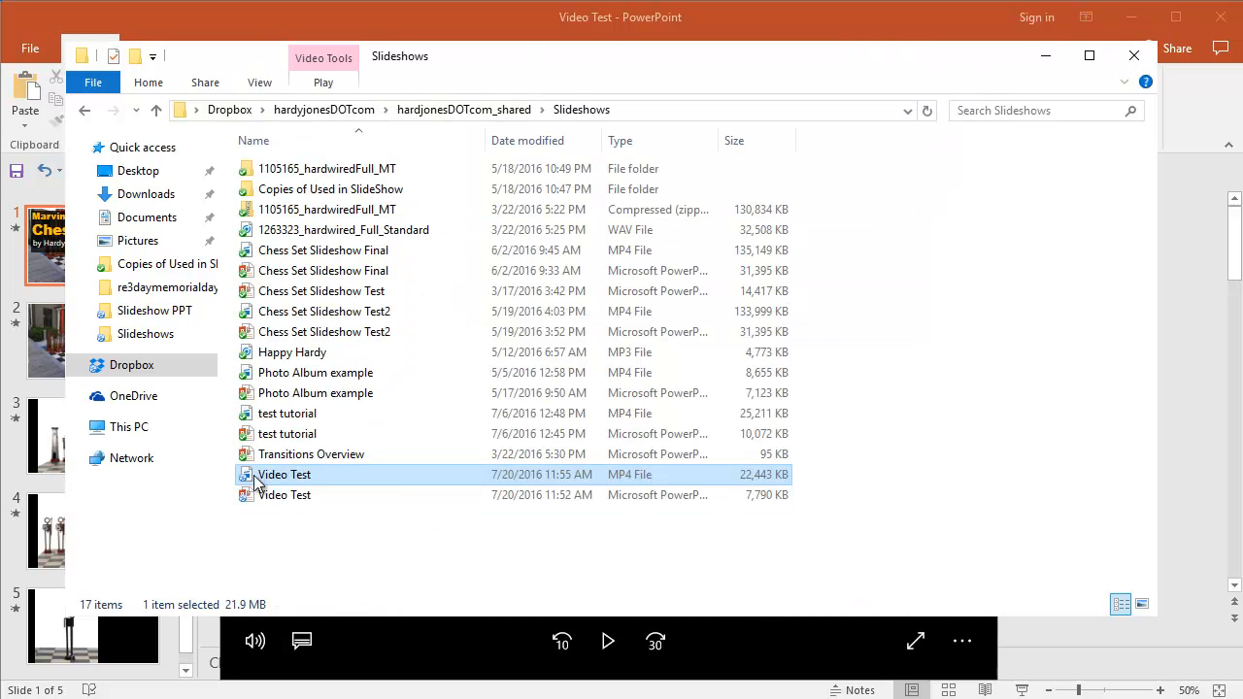
{"action": "mouse_move", "coordinate": [284, 474]}
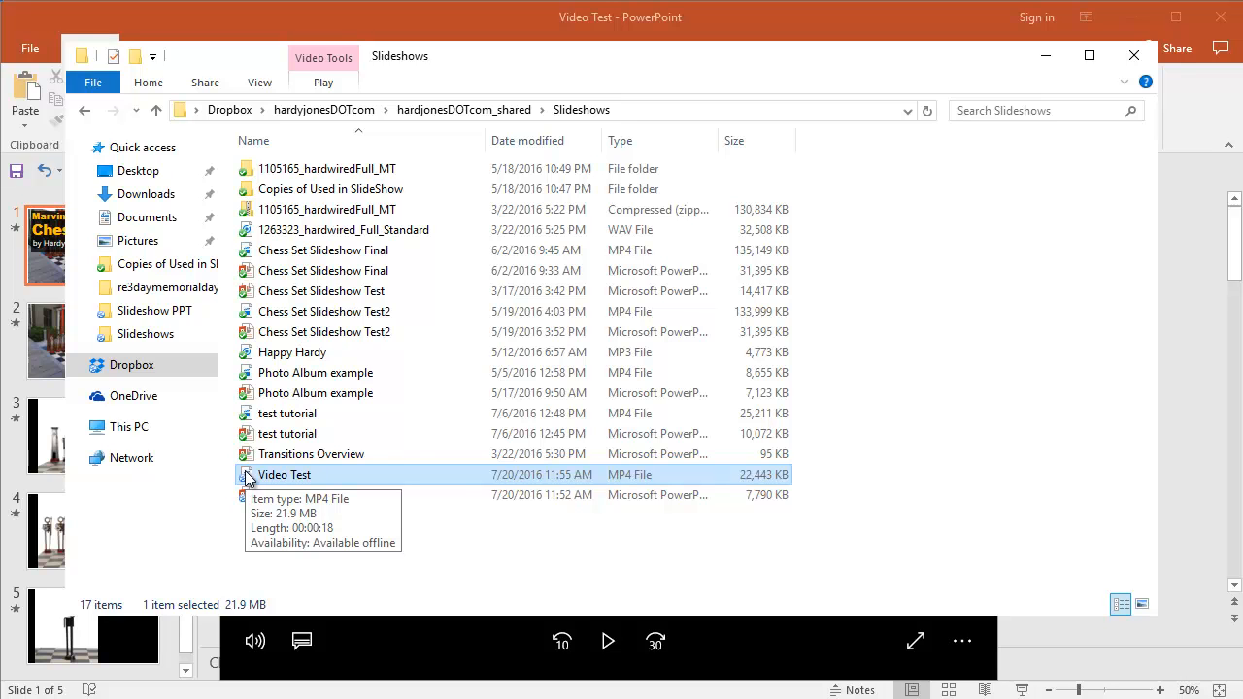
{"action": "mouse_move", "coordinate": [723, 77]}
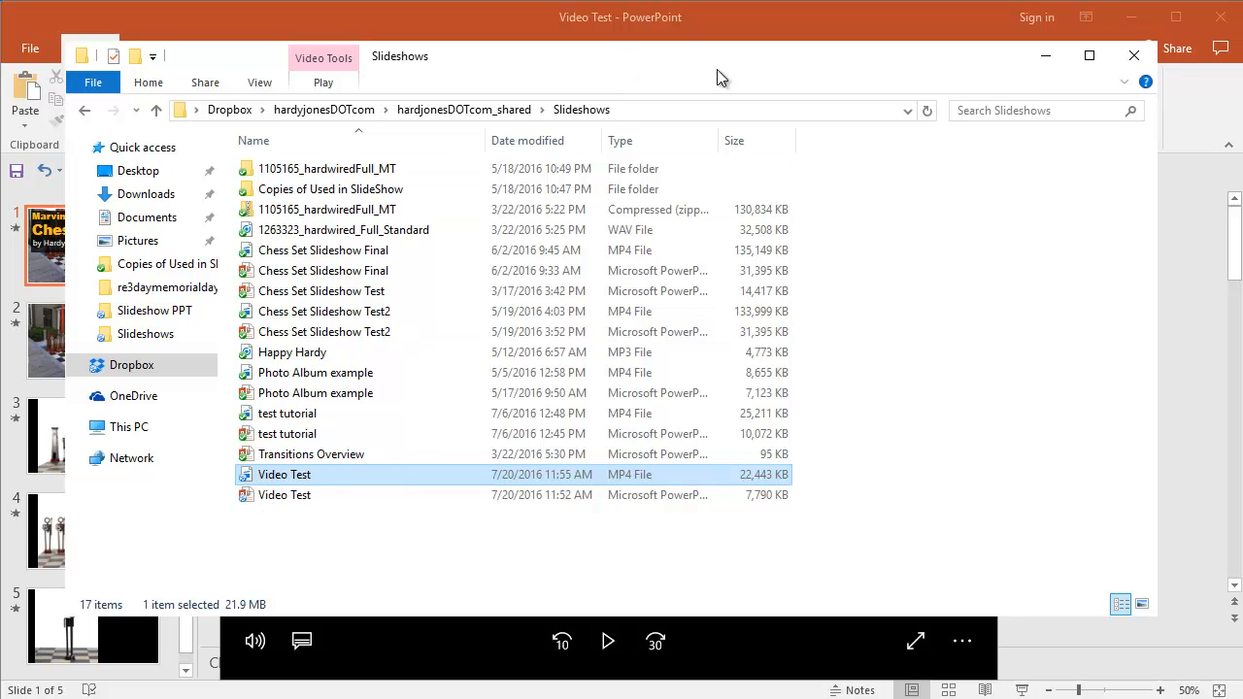
{"action": "mouse_move", "coordinate": [726, 68]}
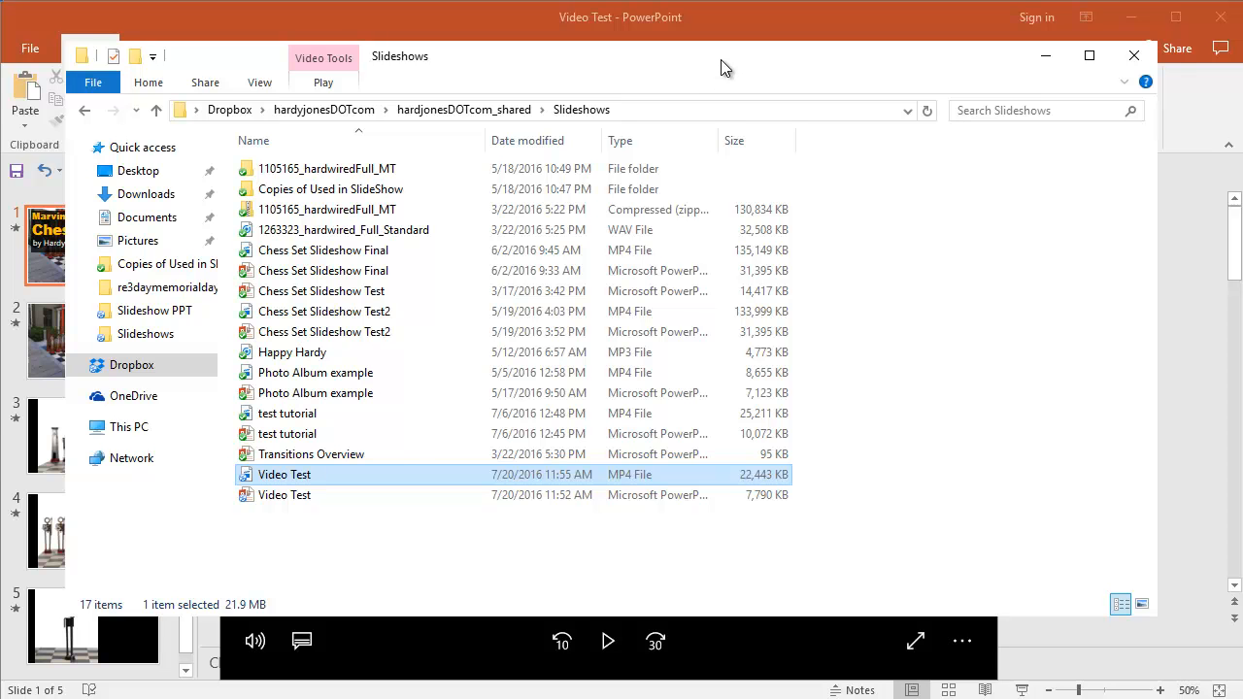